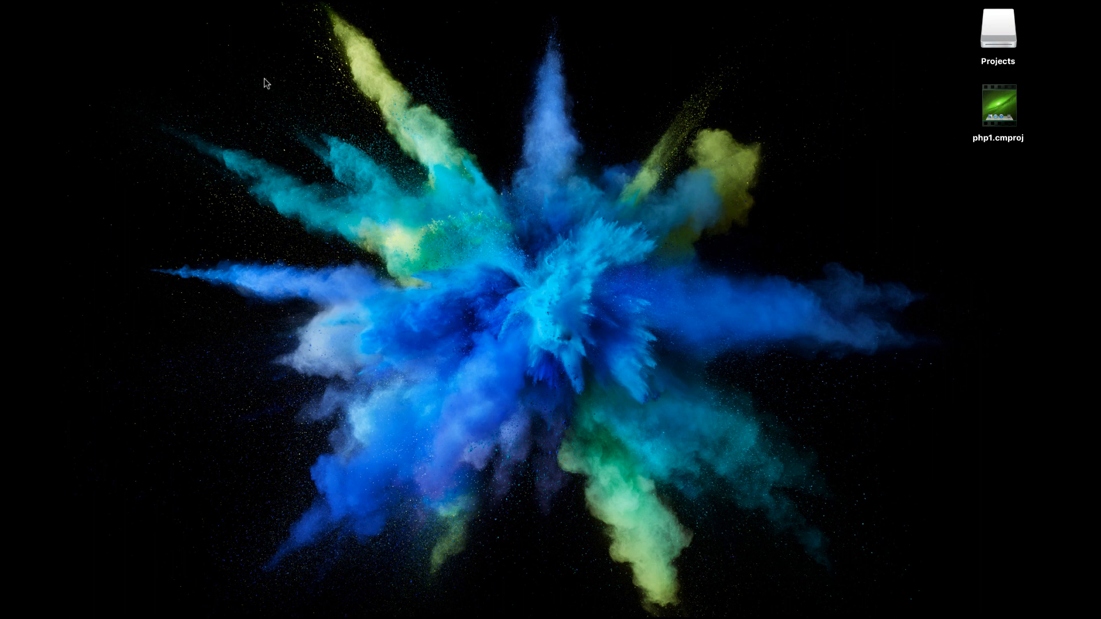
mouse_move(273, 37)
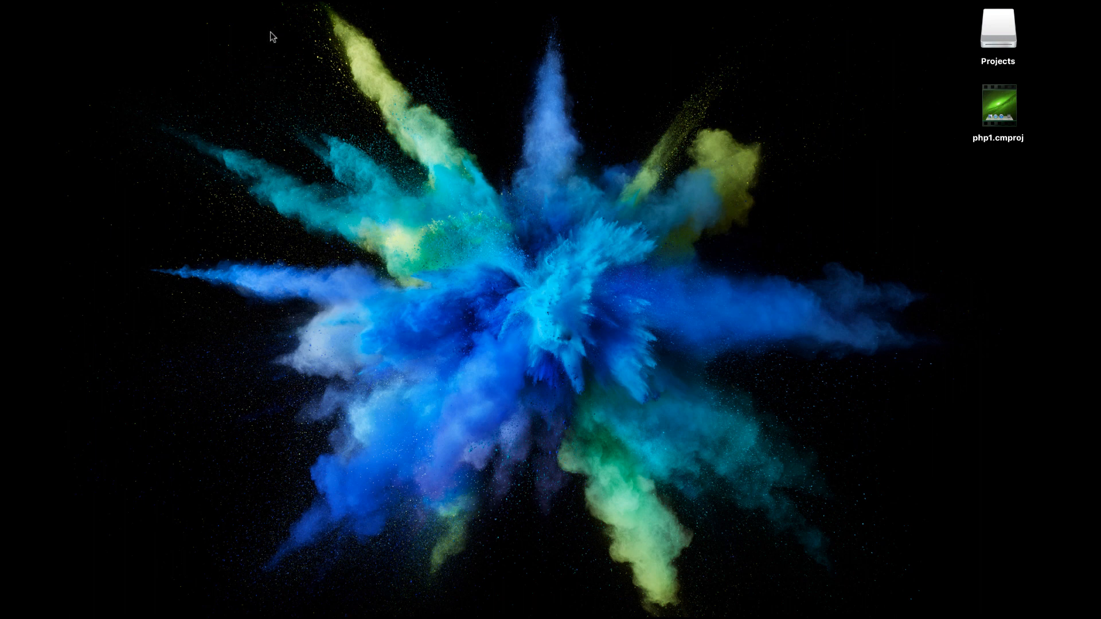
Navigate to Applications and select manager-osx inside the XAMPP folder
left_click(236, 9)
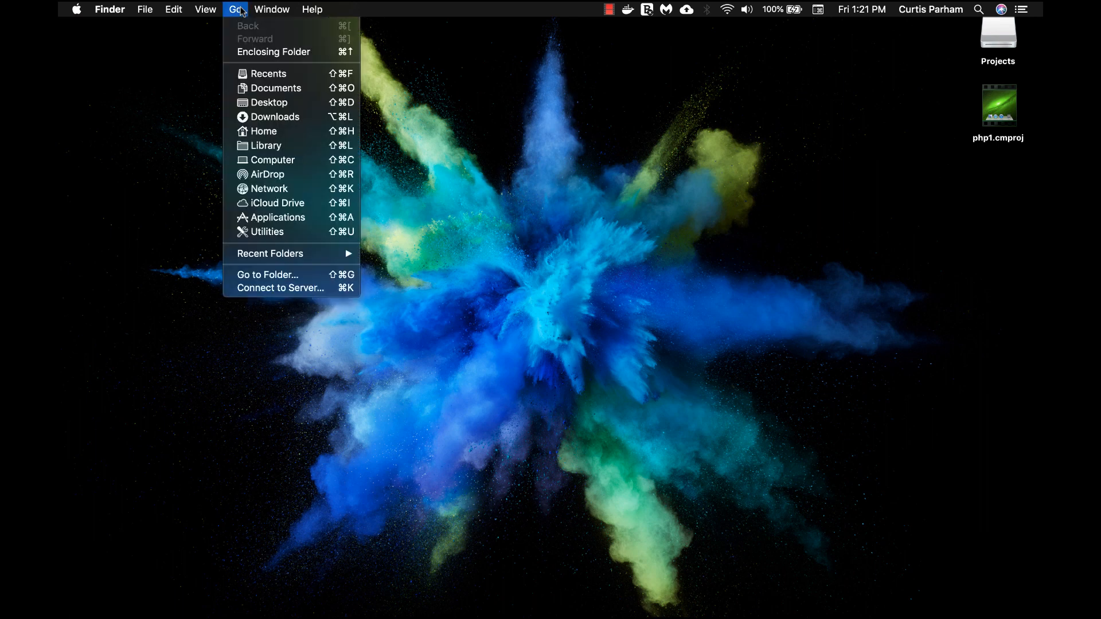
mouse_move(274, 203)
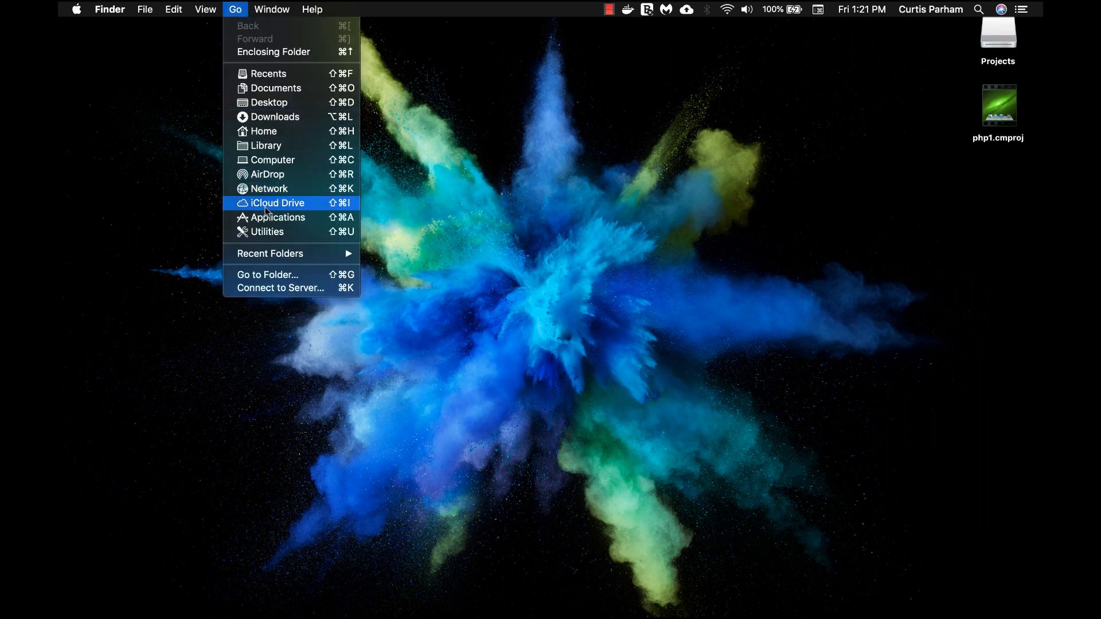
left_click(276, 217)
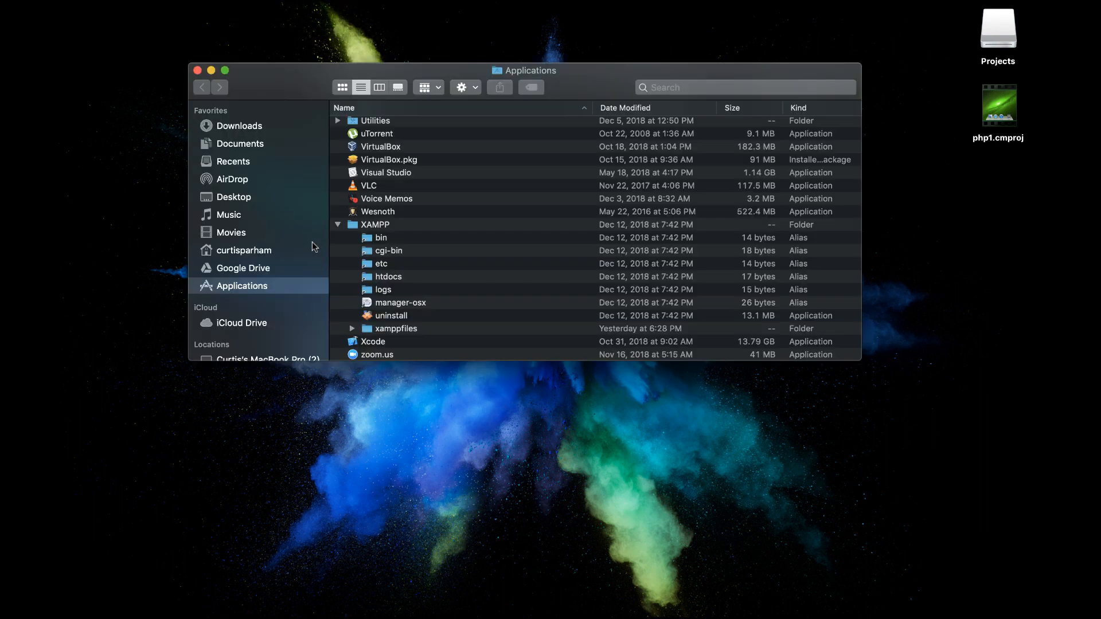
left_click(374, 224)
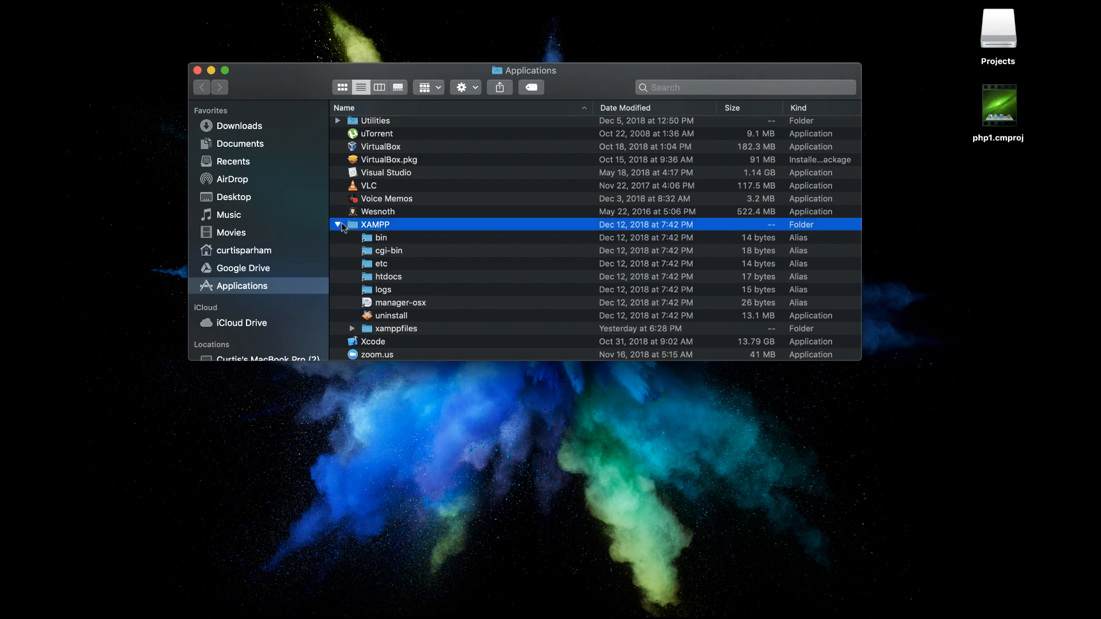
mouse_move(368, 231)
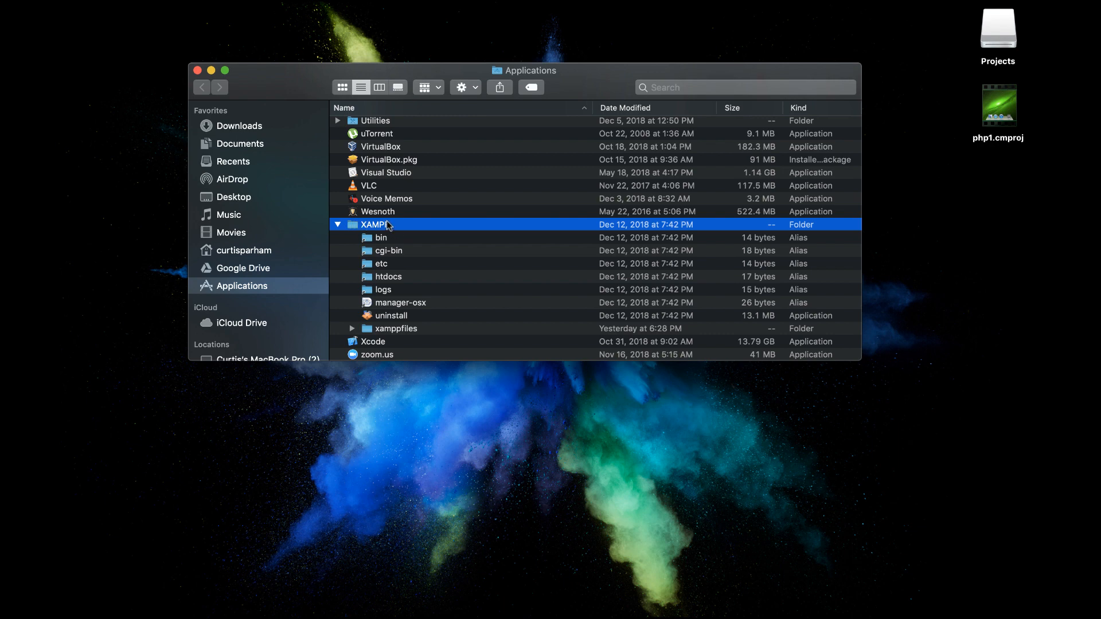
left_click(400, 303)
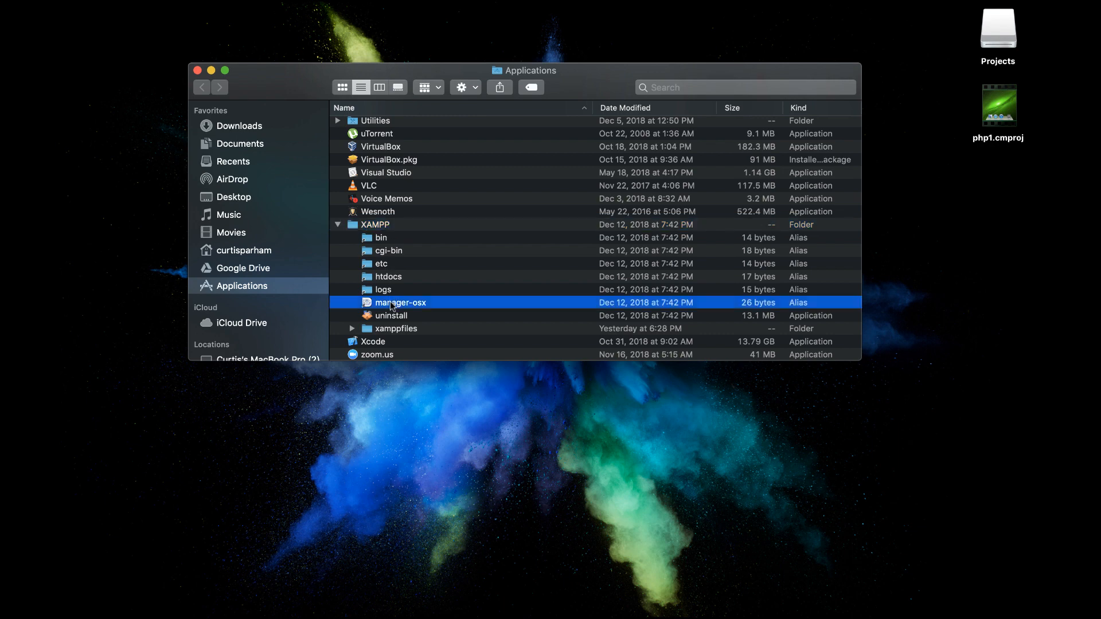
Launch manager-osx and authorize it with the administrator password
double_click(400, 301)
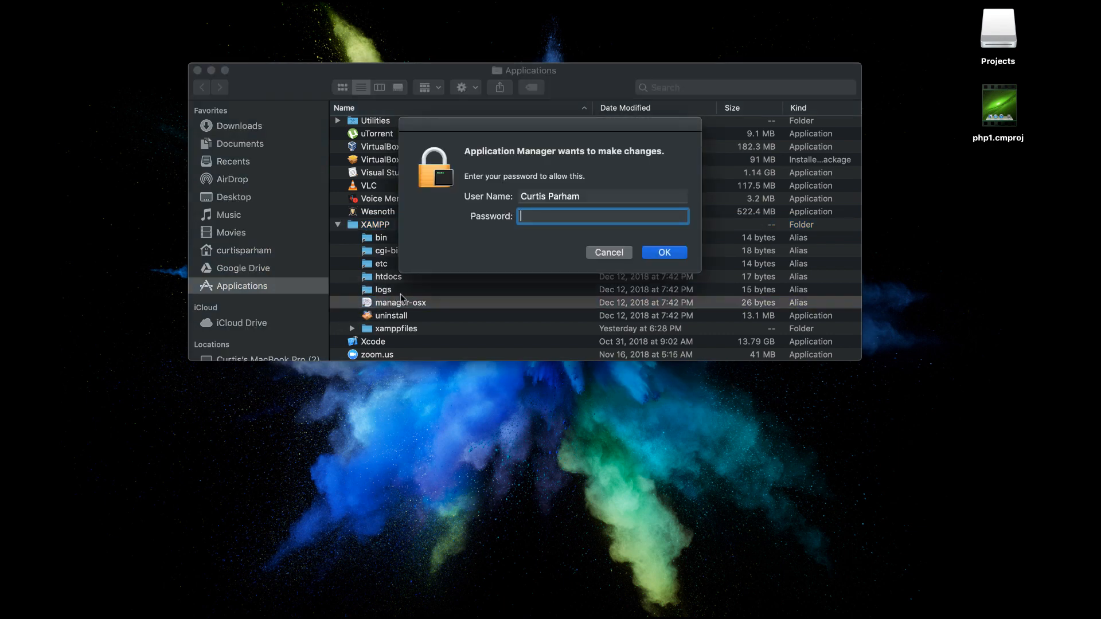
type("password")
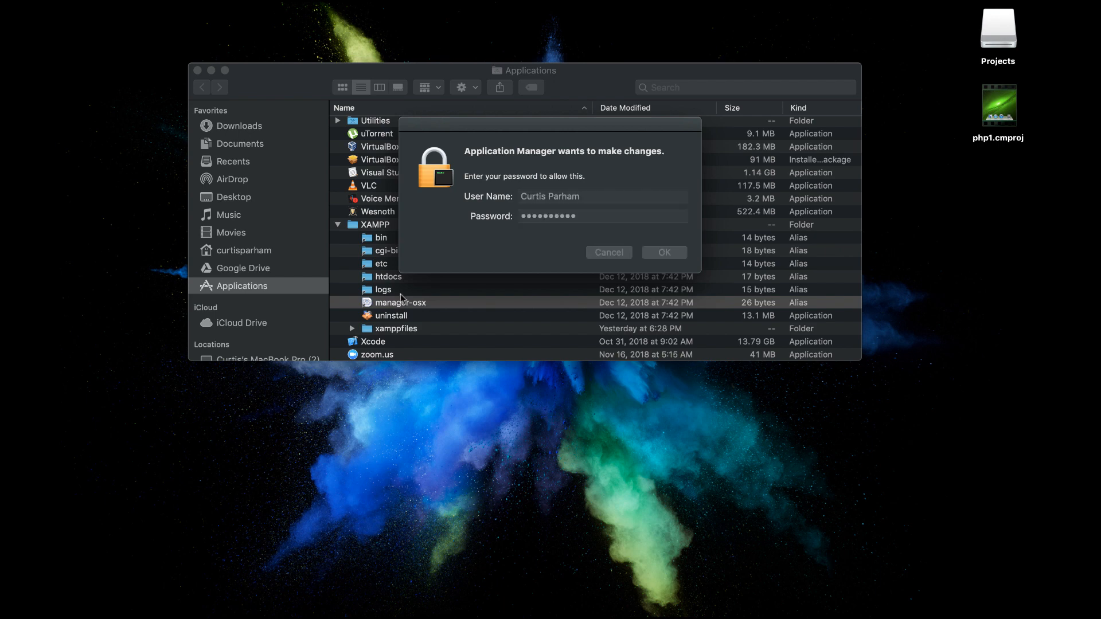
left_click(663, 252)
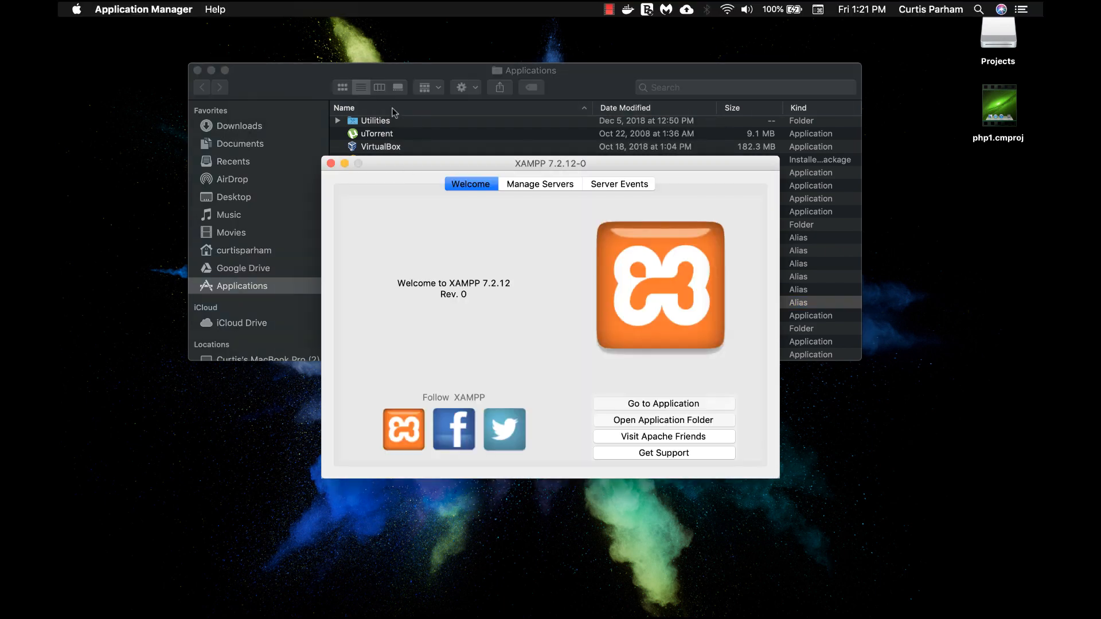
mouse_move(413, 247)
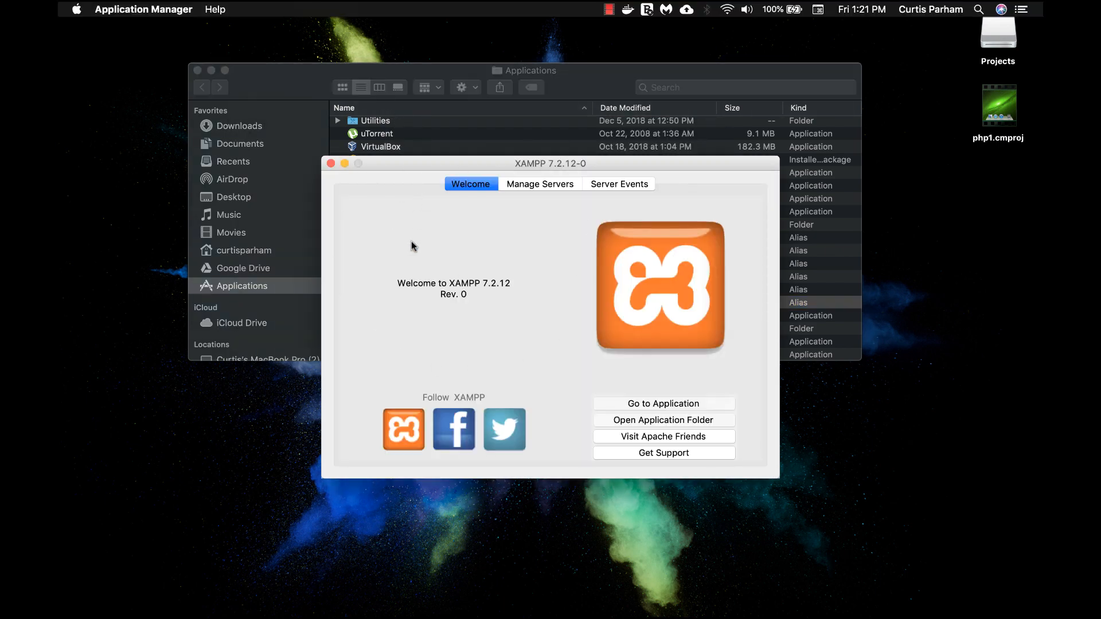
left_click_drag(550, 162, 531, 110)
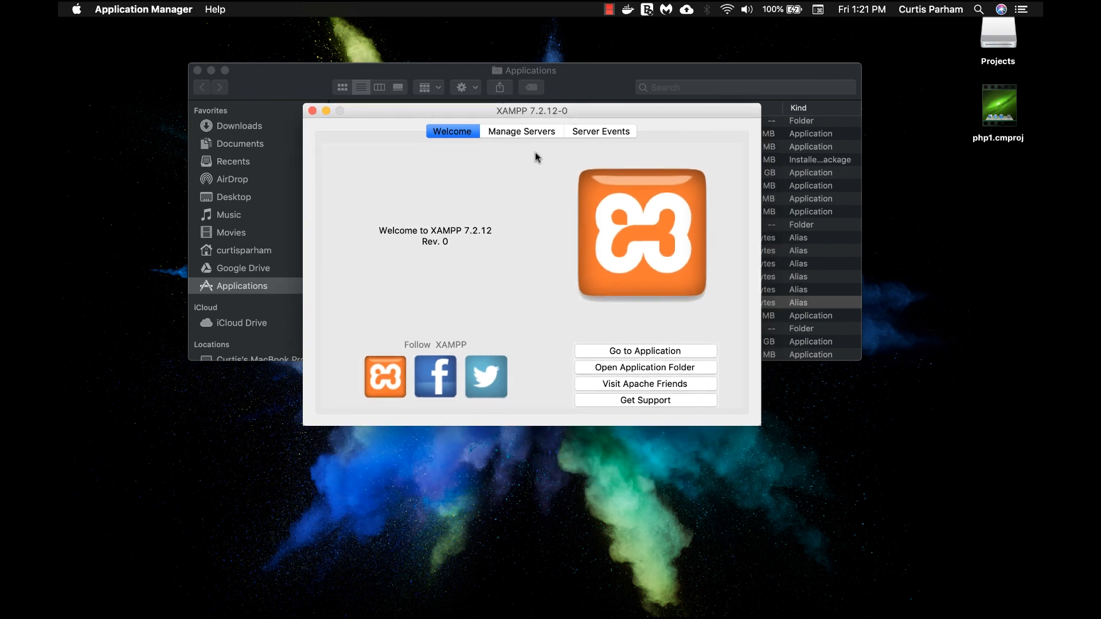
Start MySQL, ProFTPD and Apache together from Manage Servers with Start All
left_click(521, 131)
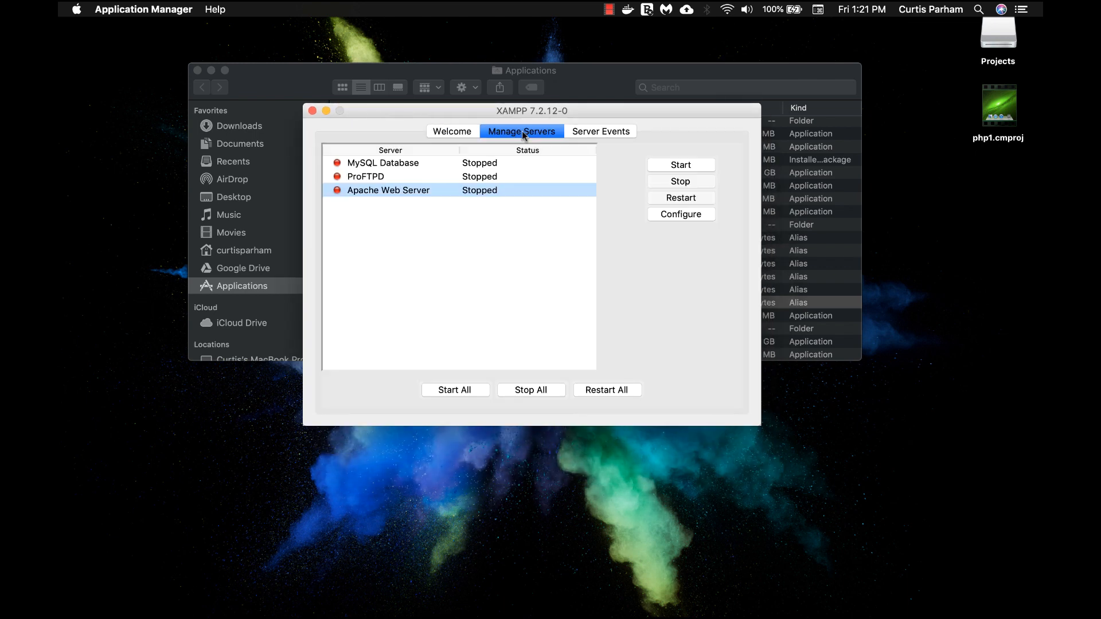
mouse_move(365, 172)
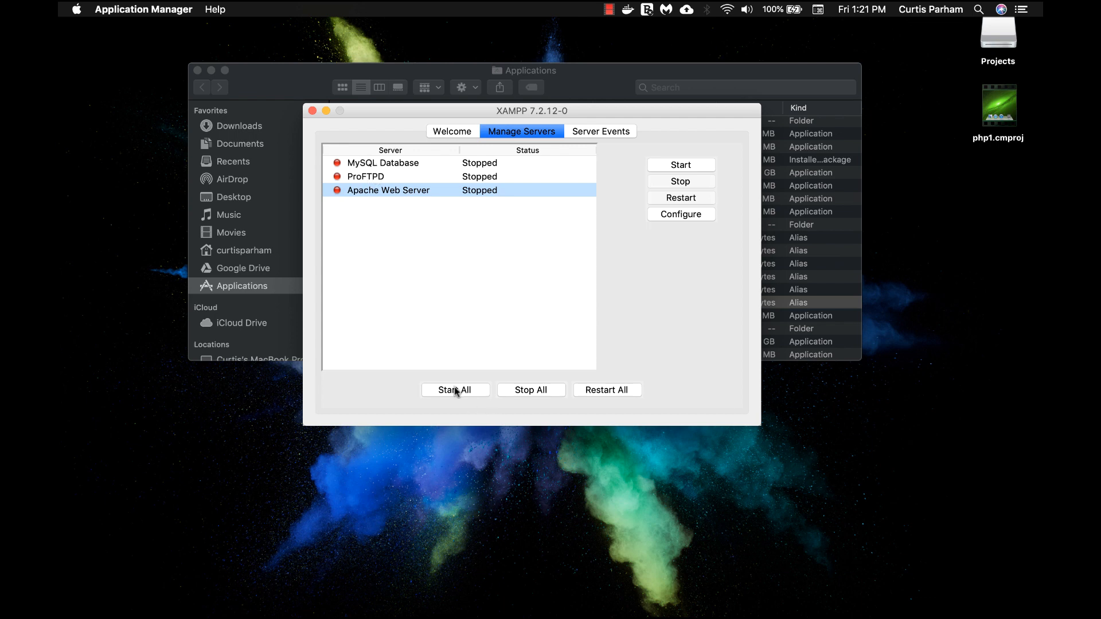
left_click(456, 390)
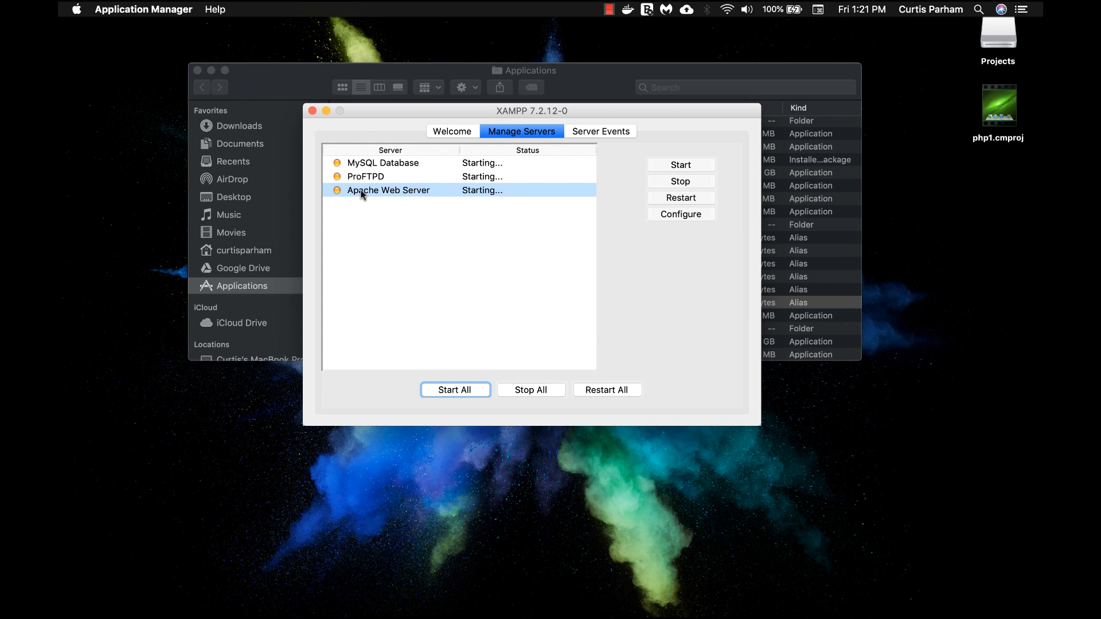
mouse_move(487, 302)
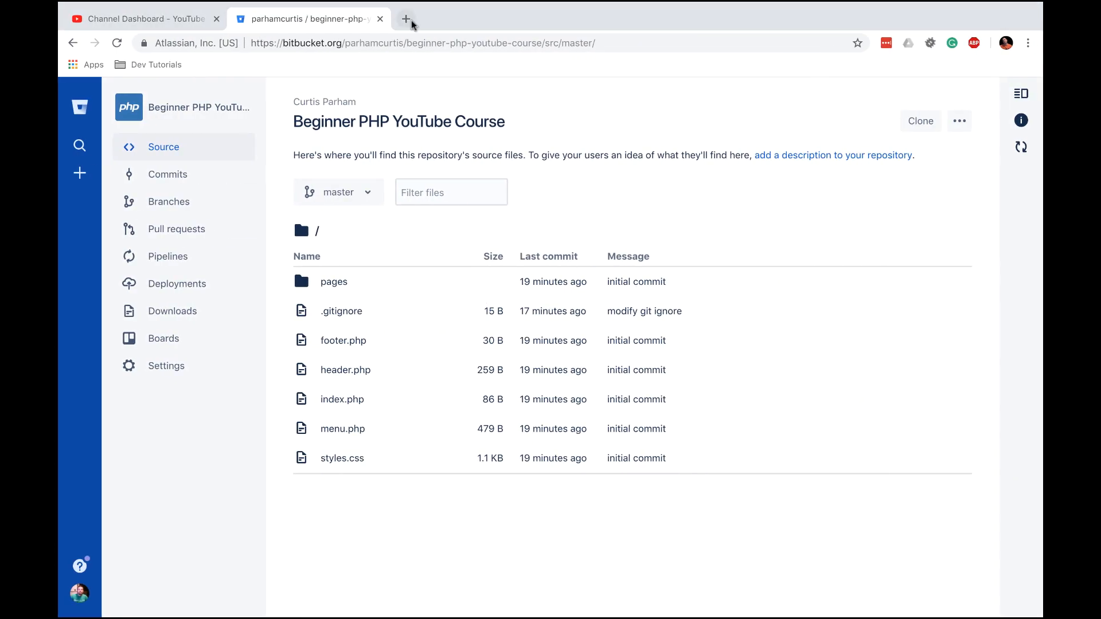
Enter localhost as the address in a new Chrome tab
left_click(405, 19)
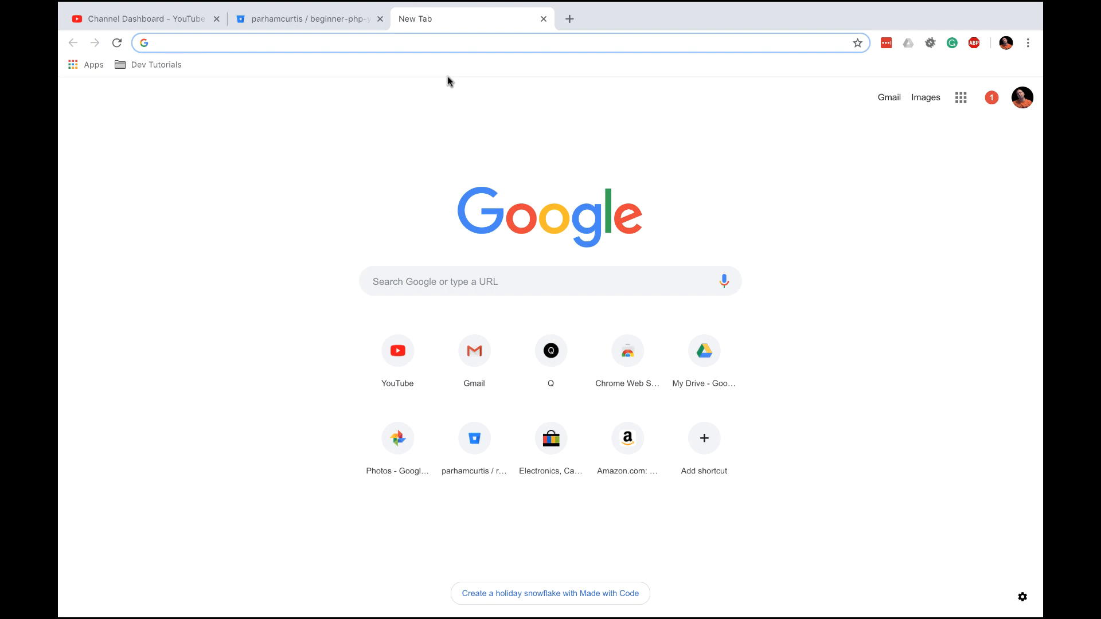
type("localhost")
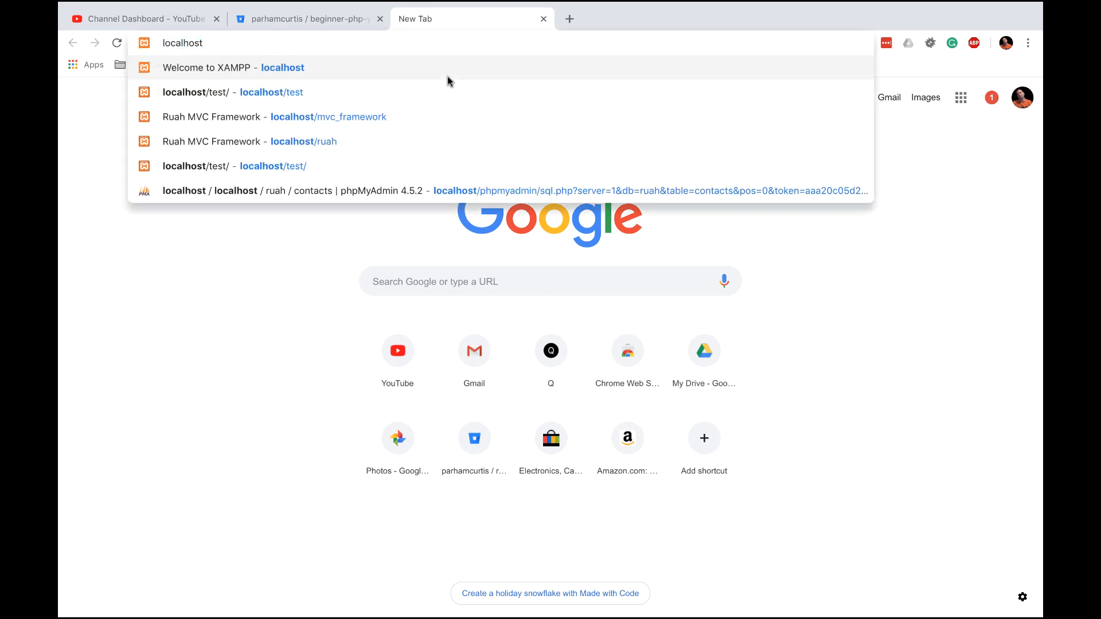
Load the Welcome to XAMPP page at localhost from the suggestion
left_click(206, 68)
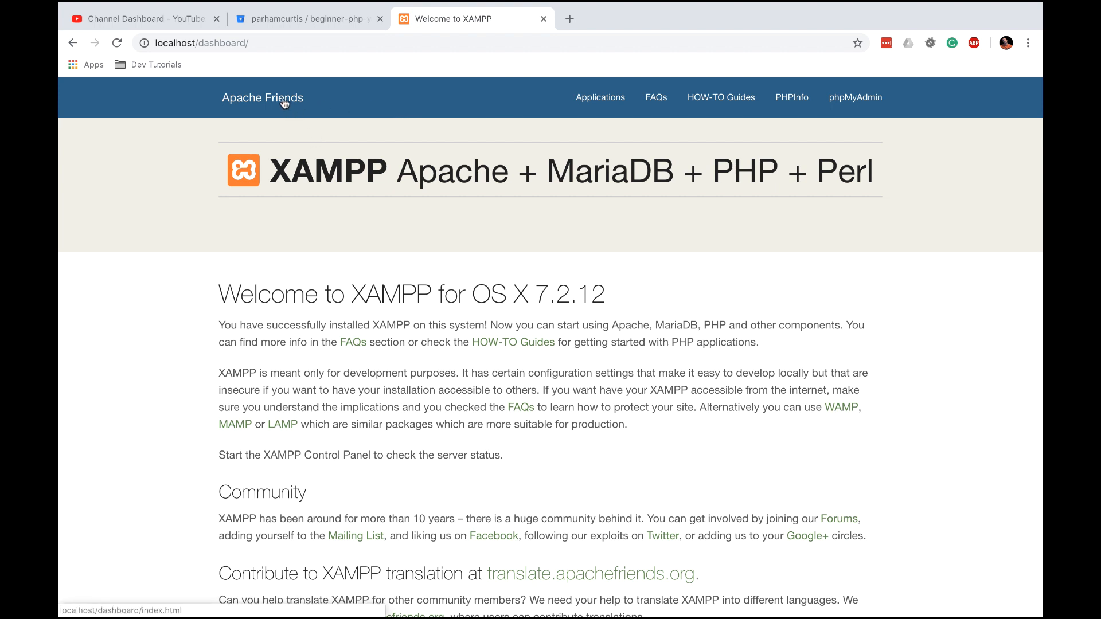
mouse_move(412, 321)
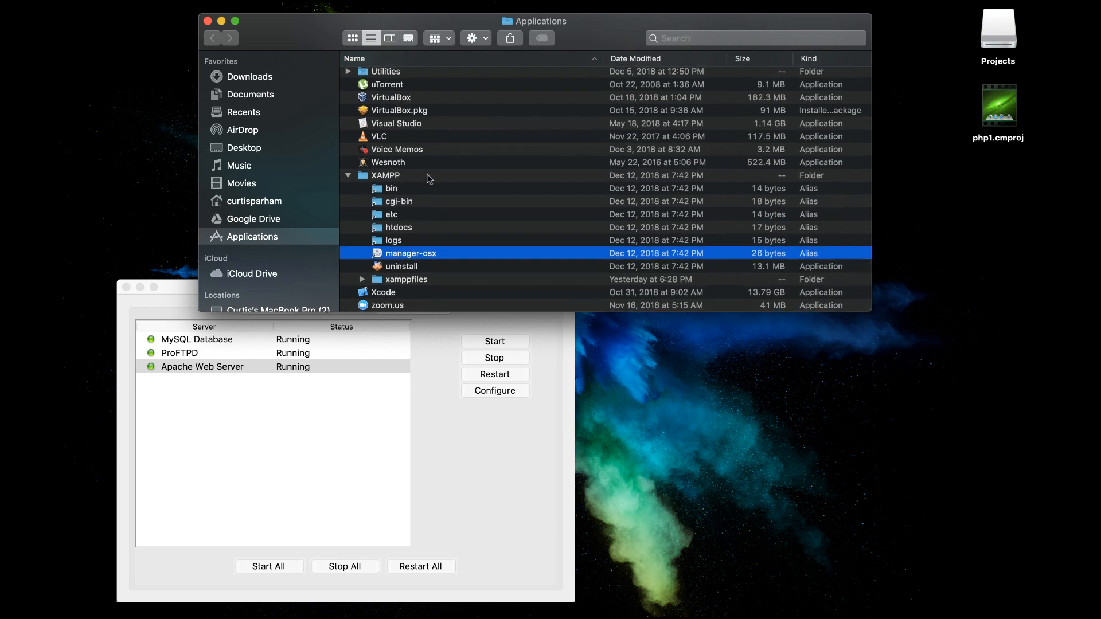
mouse_move(391, 195)
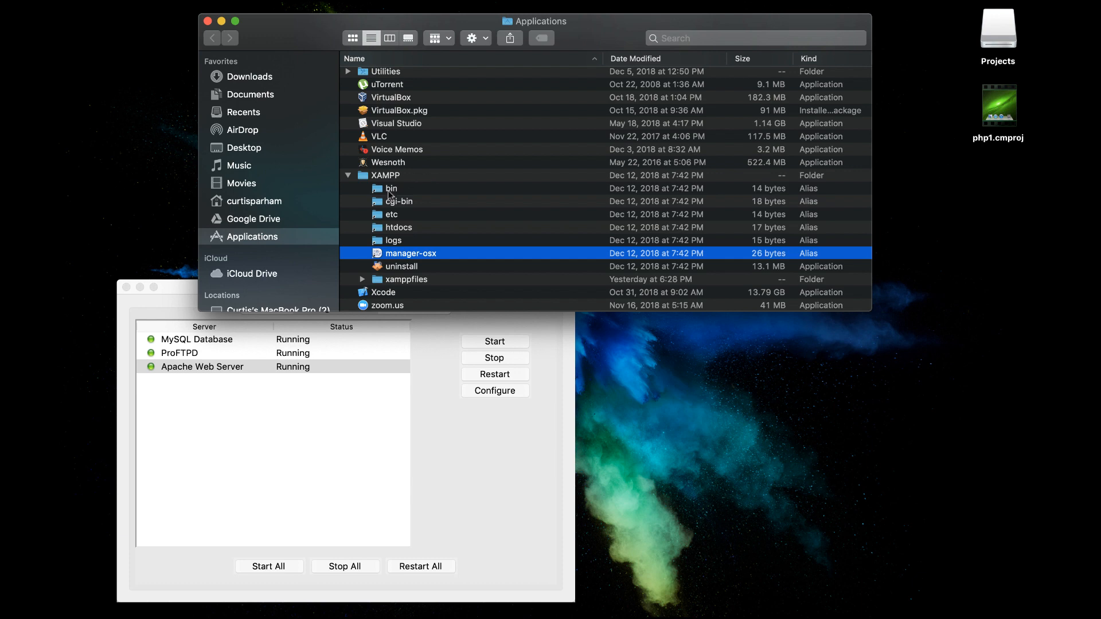
mouse_move(412, 235)
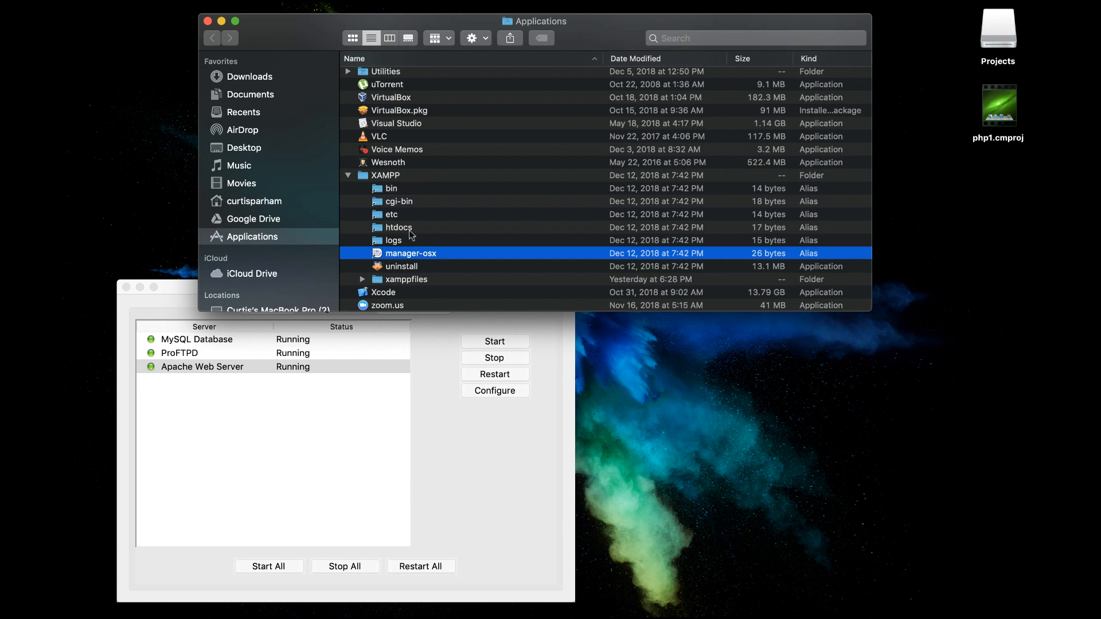
Remove the php and blank_mvc_framework folders from XAMPP's htdocs
left_click(398, 227)
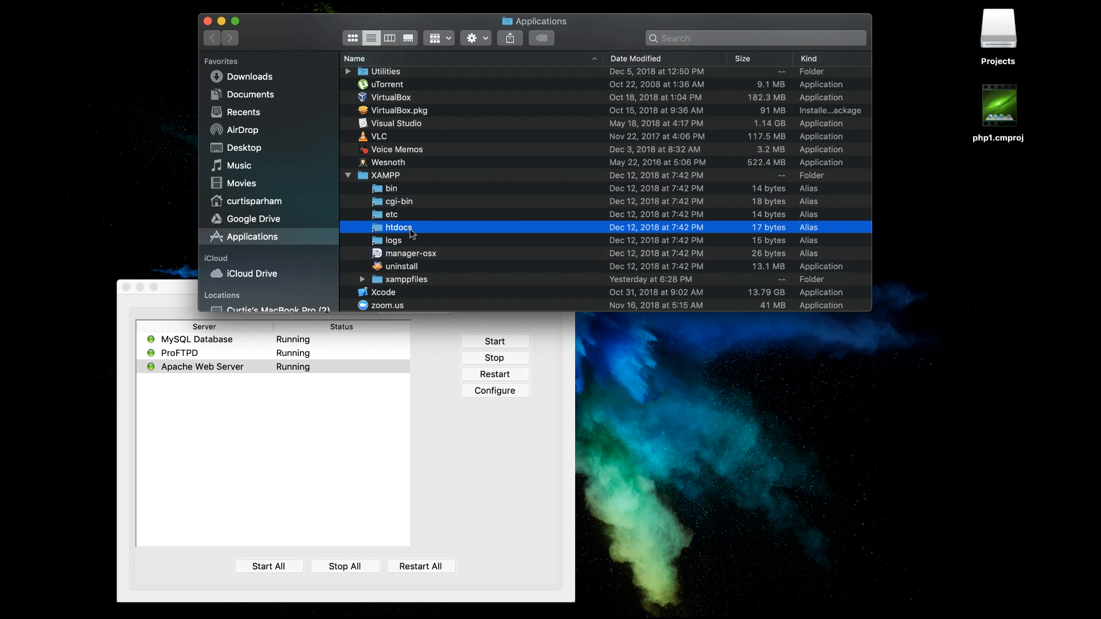
mouse_move(394, 236)
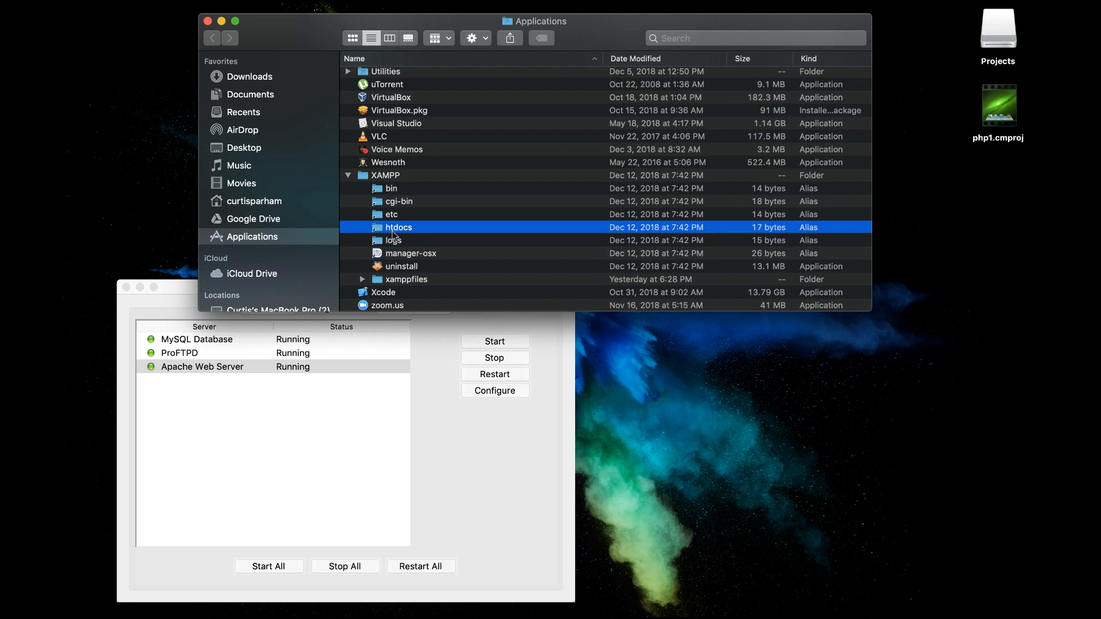
mouse_move(426, 235)
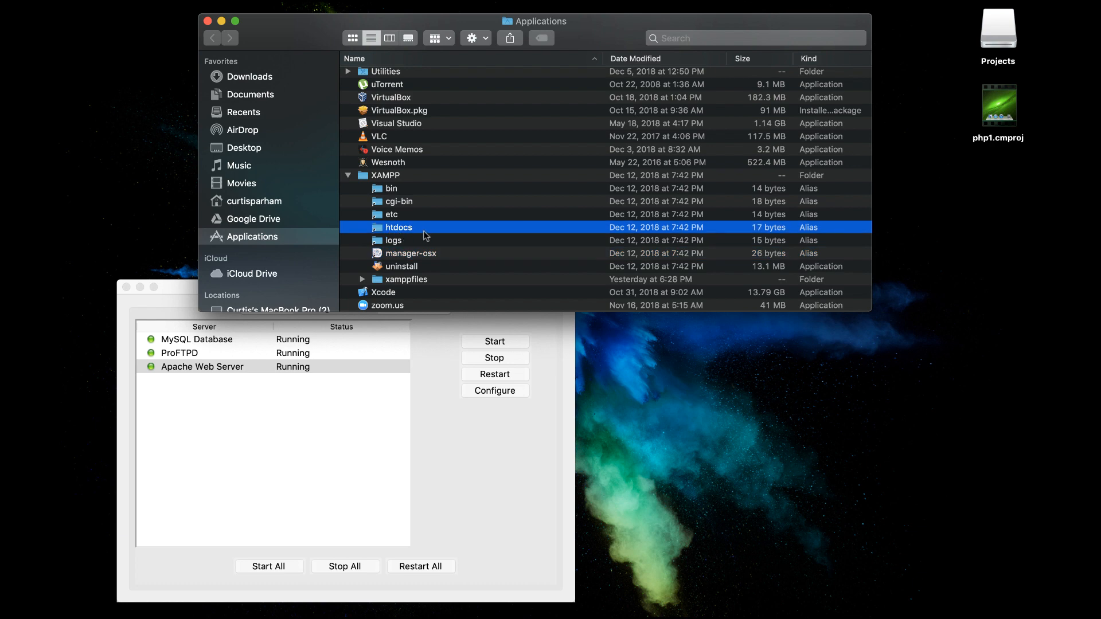
mouse_move(411, 231)
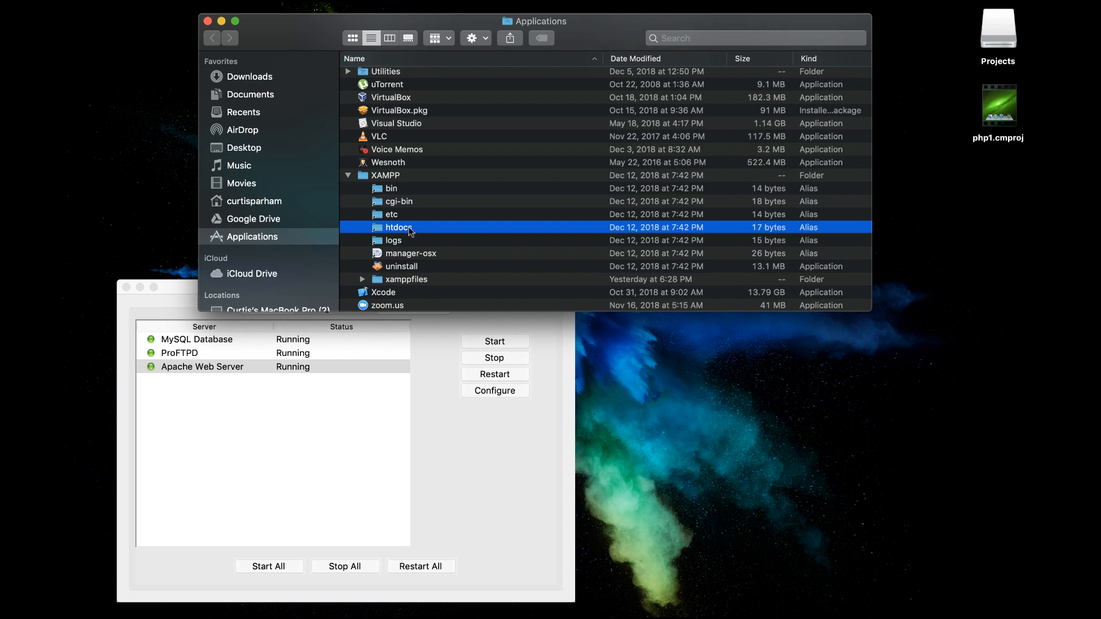
mouse_move(392, 182)
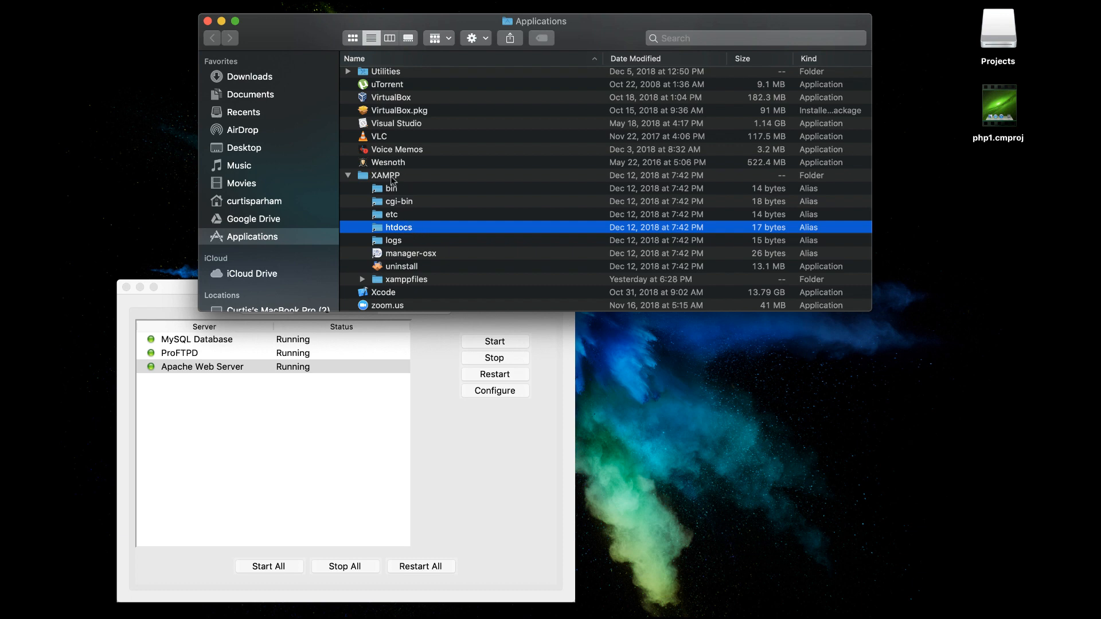
mouse_move(409, 238)
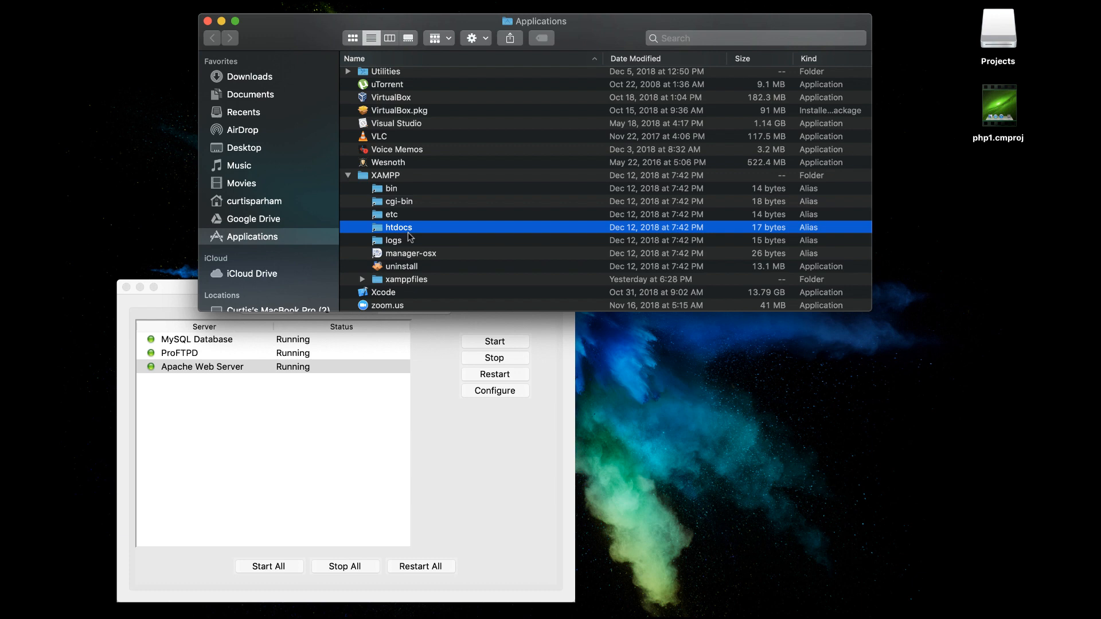
mouse_move(414, 235)
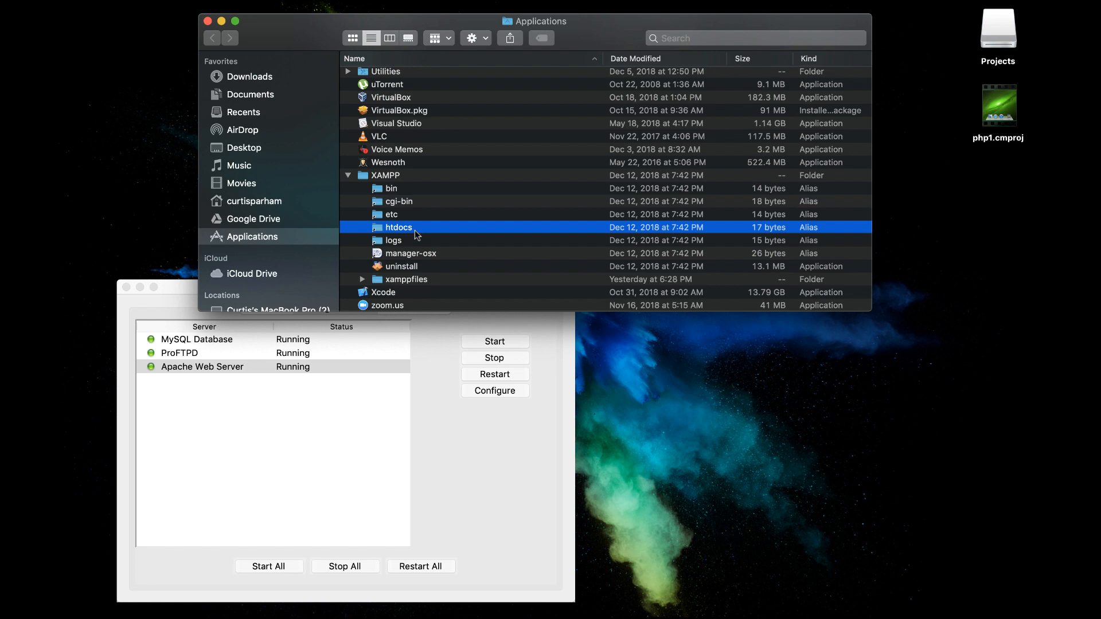
mouse_move(389, 187)
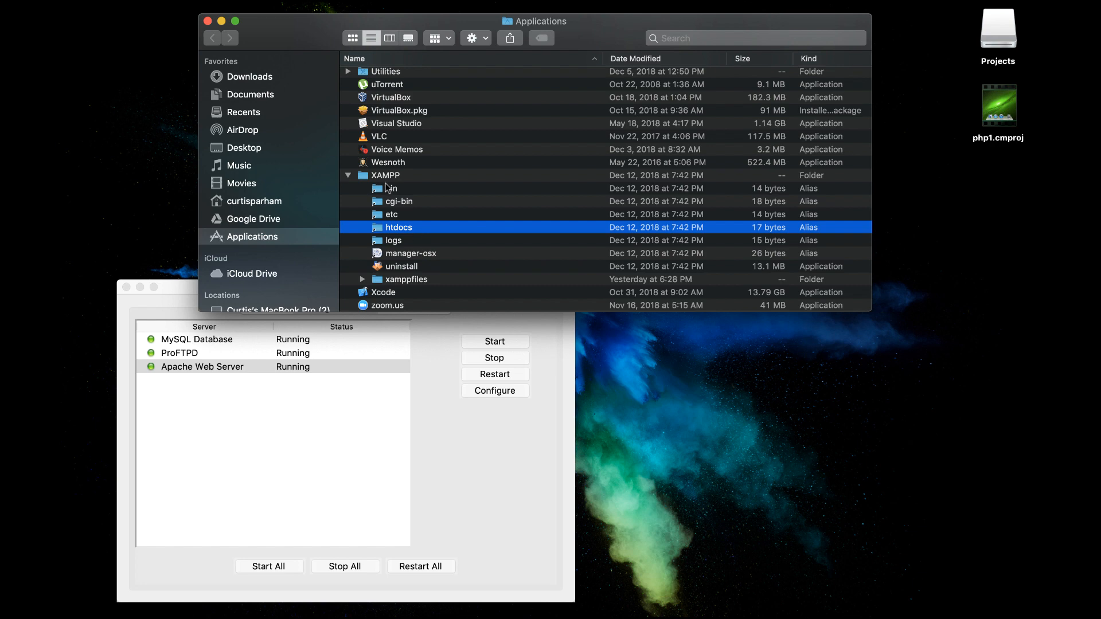
mouse_move(399, 192)
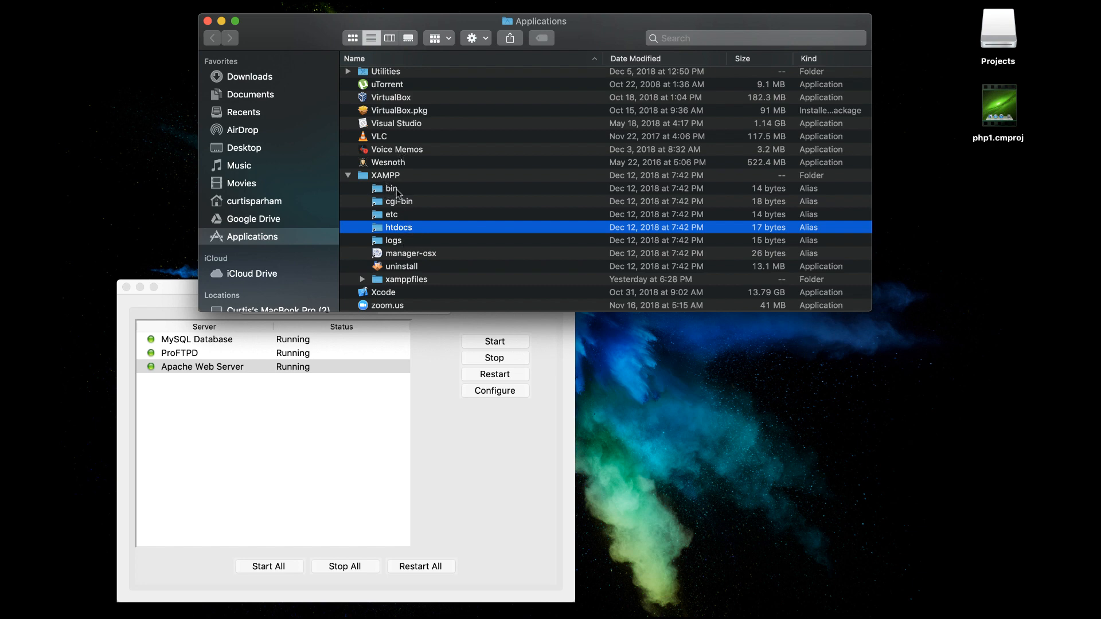
mouse_move(371, 183)
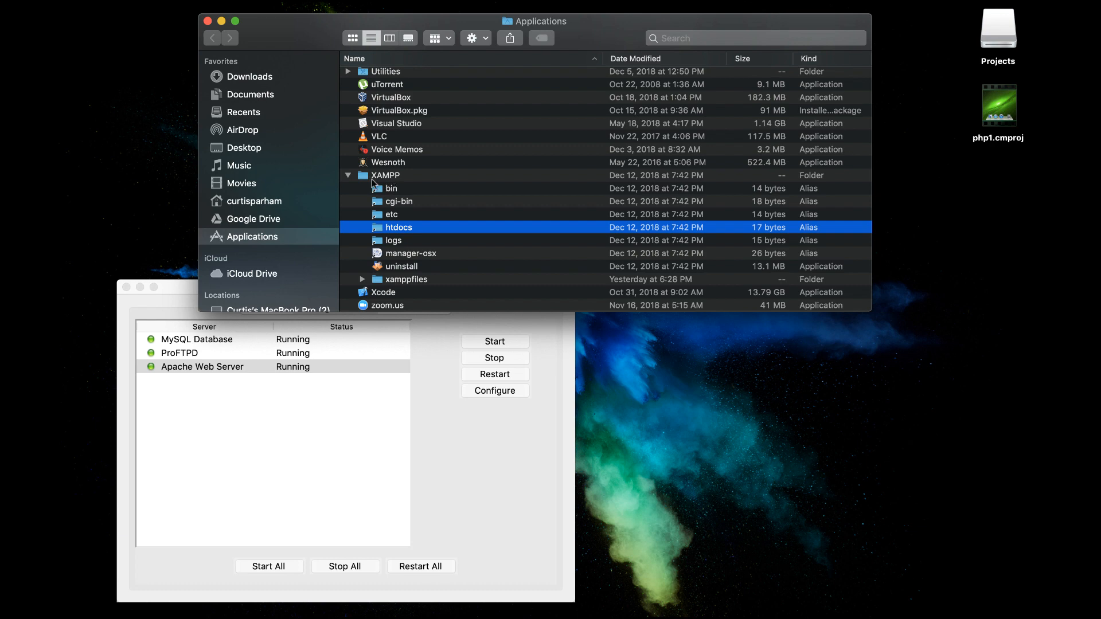
mouse_move(398, 231)
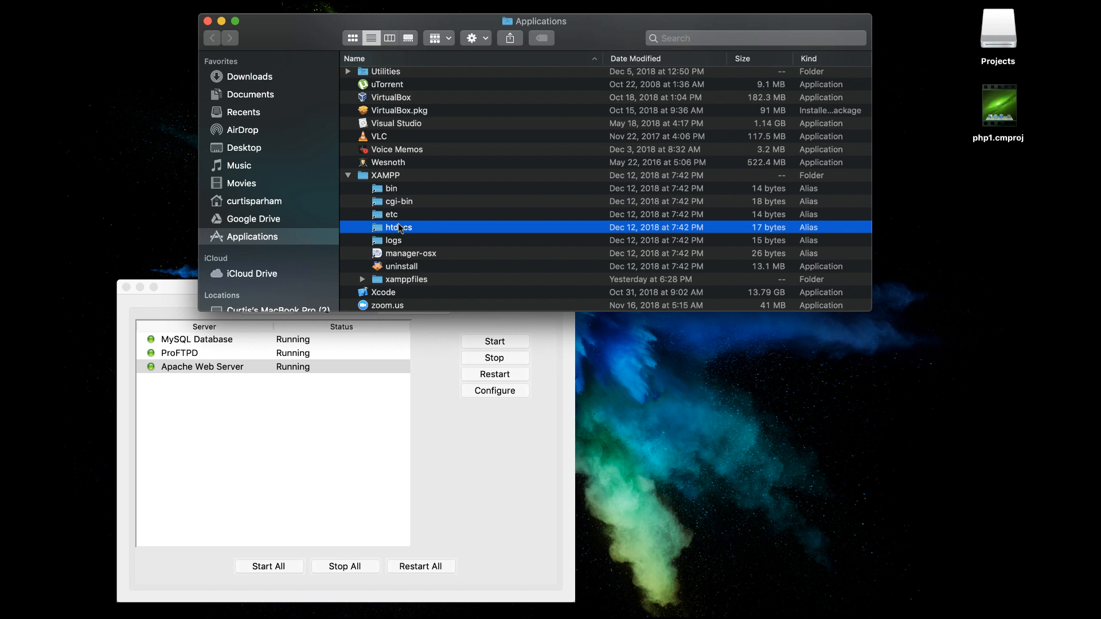
mouse_move(408, 245)
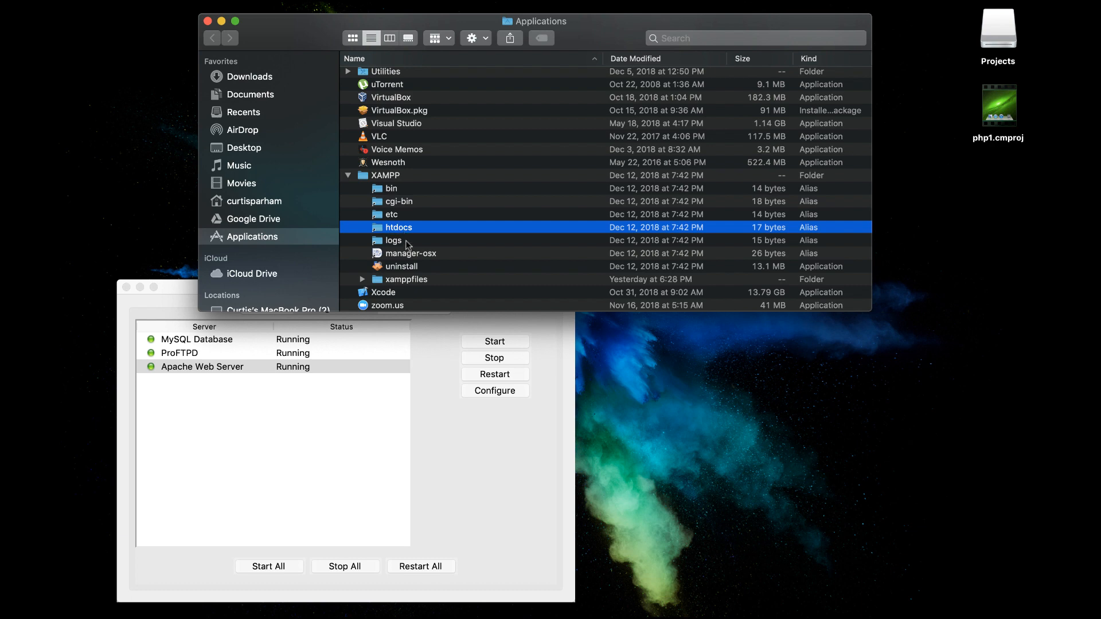
mouse_move(388, 232)
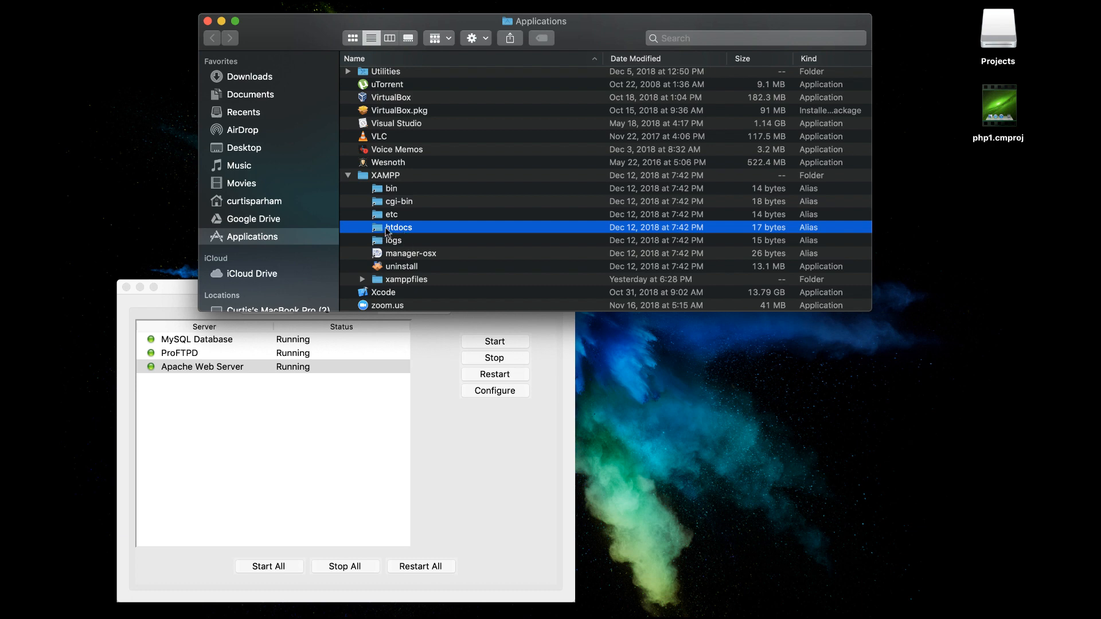
double_click(398, 227)
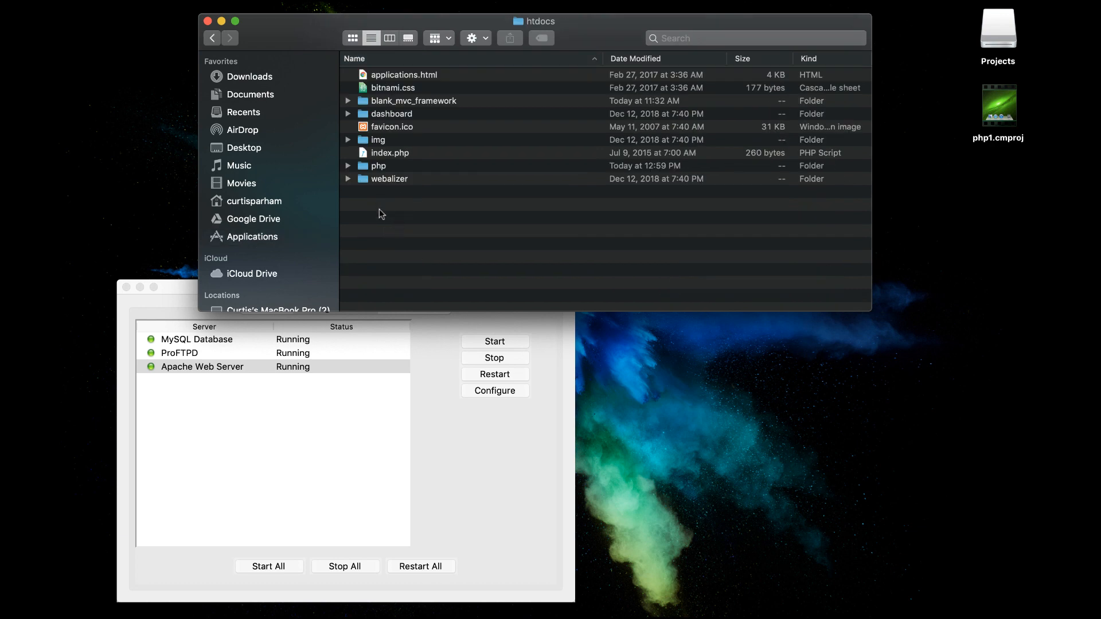
mouse_move(398, 228)
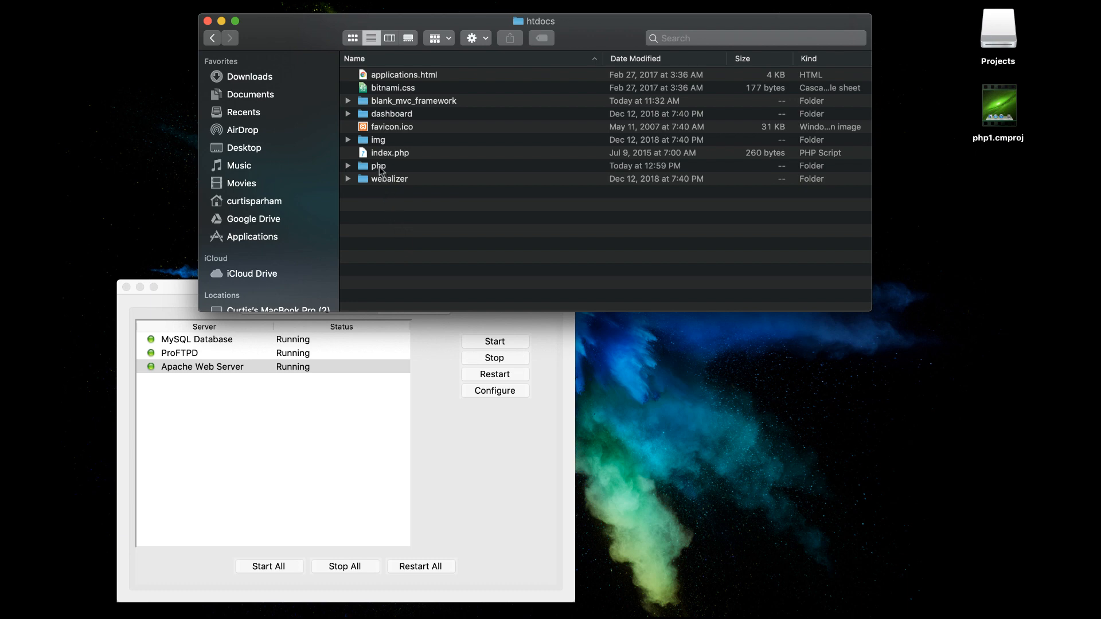
left_click(389, 177)
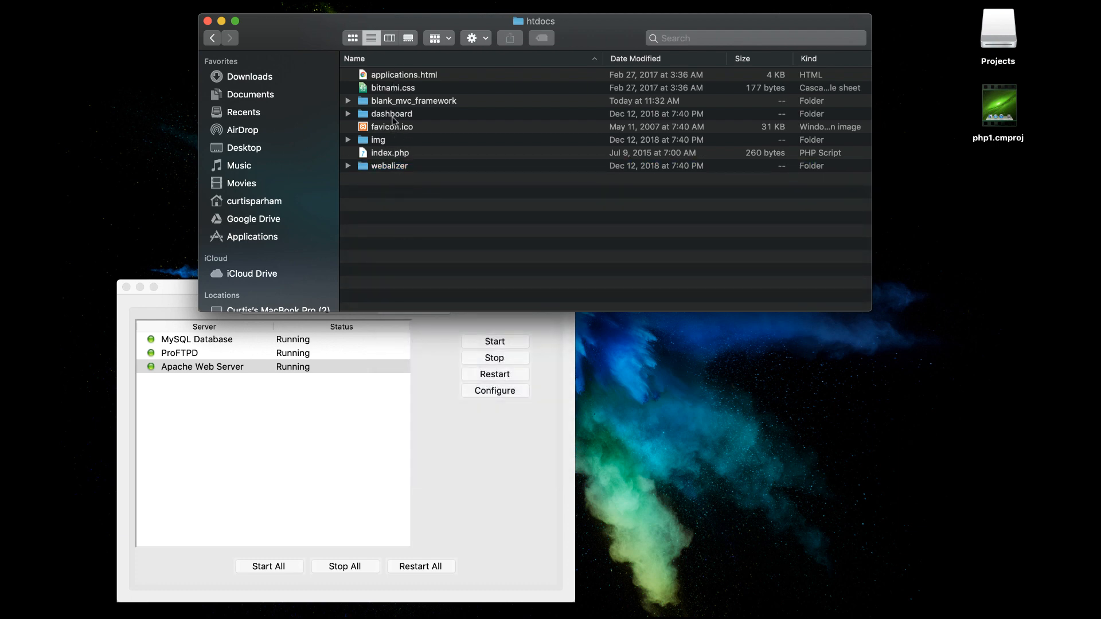
right_click(414, 101)
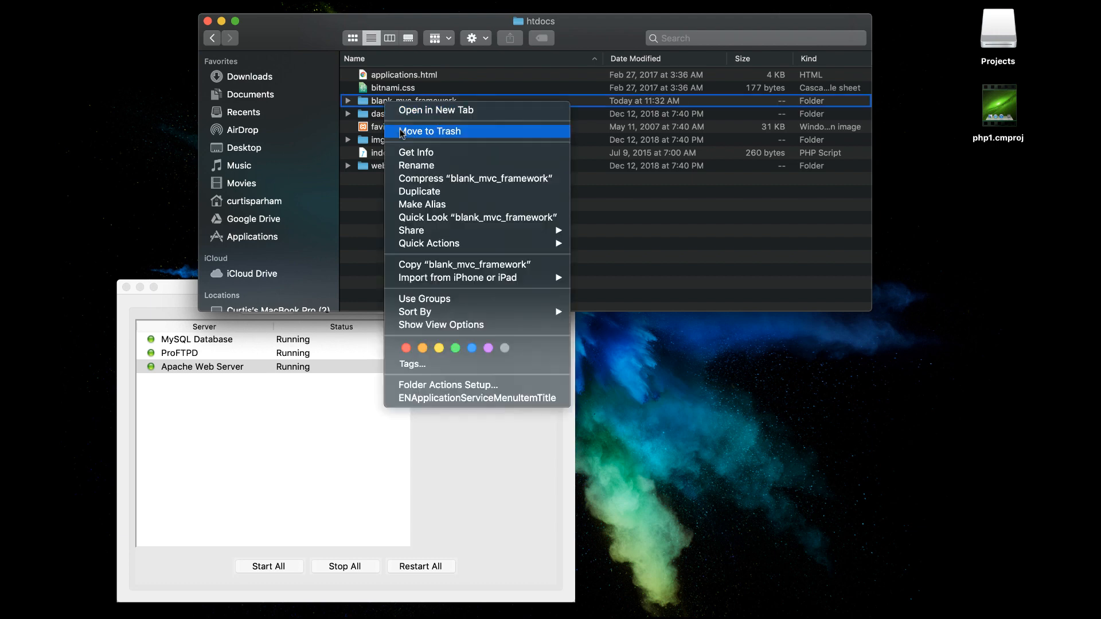
left_click(429, 131)
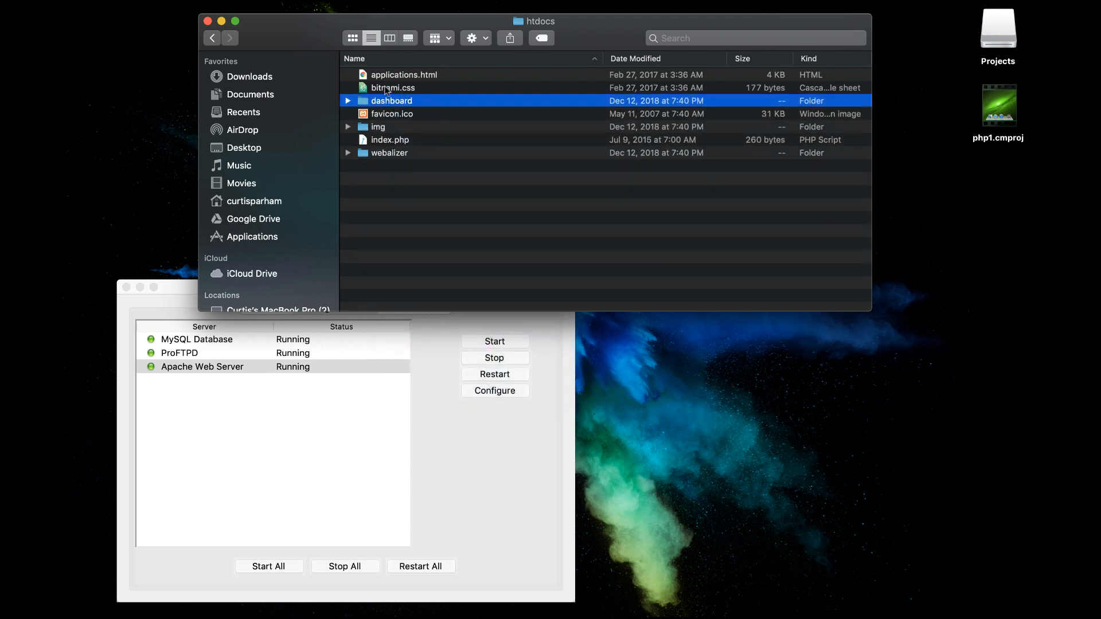
left_click(398, 192)
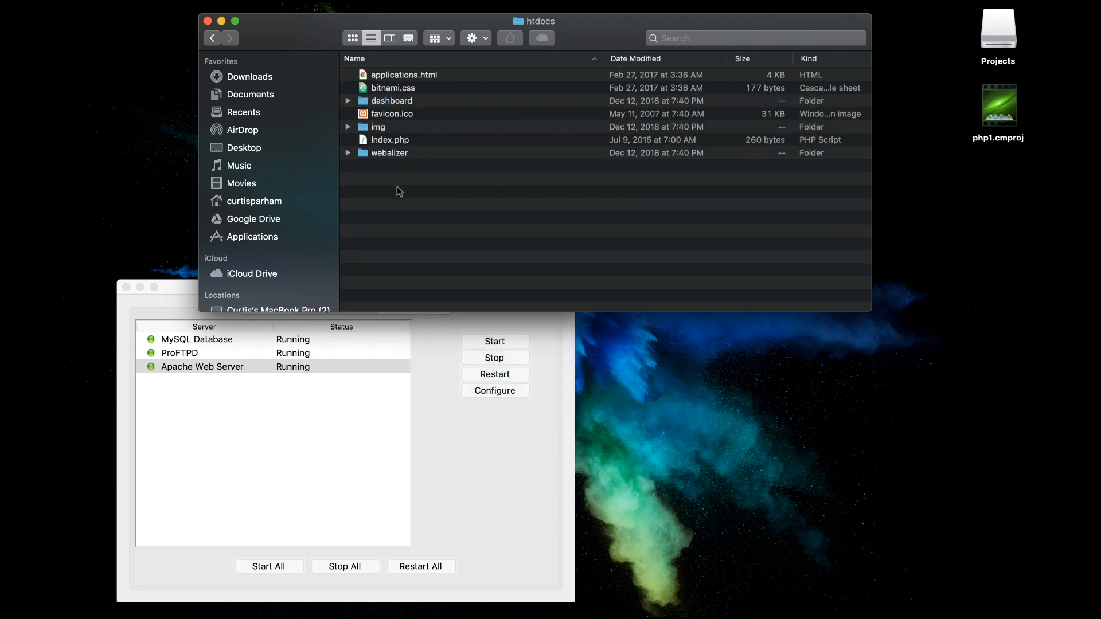
mouse_move(422, 196)
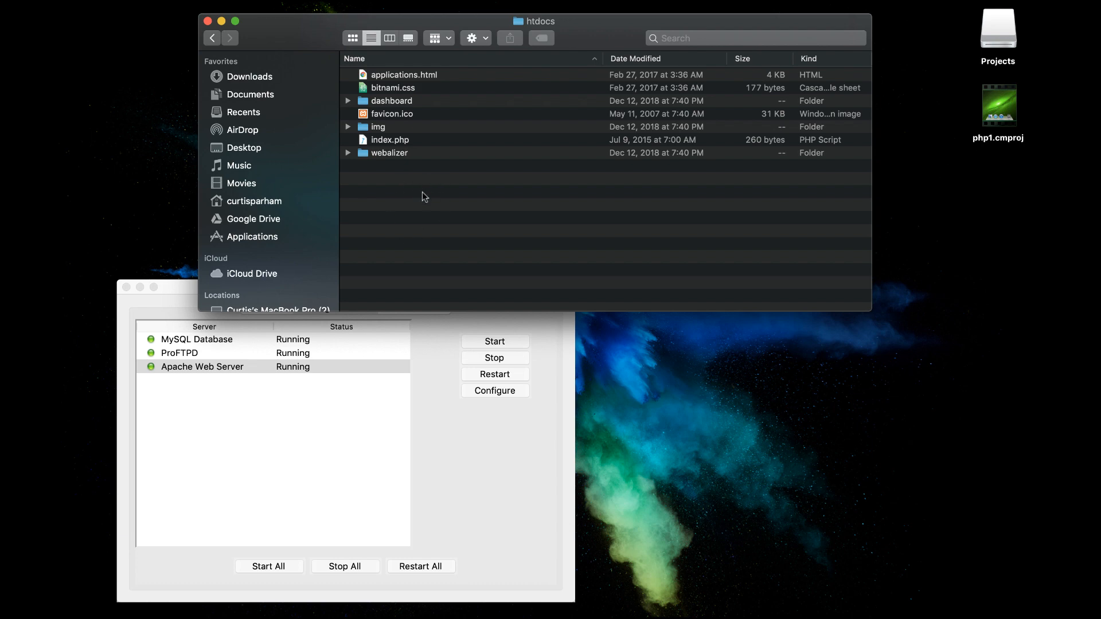
mouse_move(772, 103)
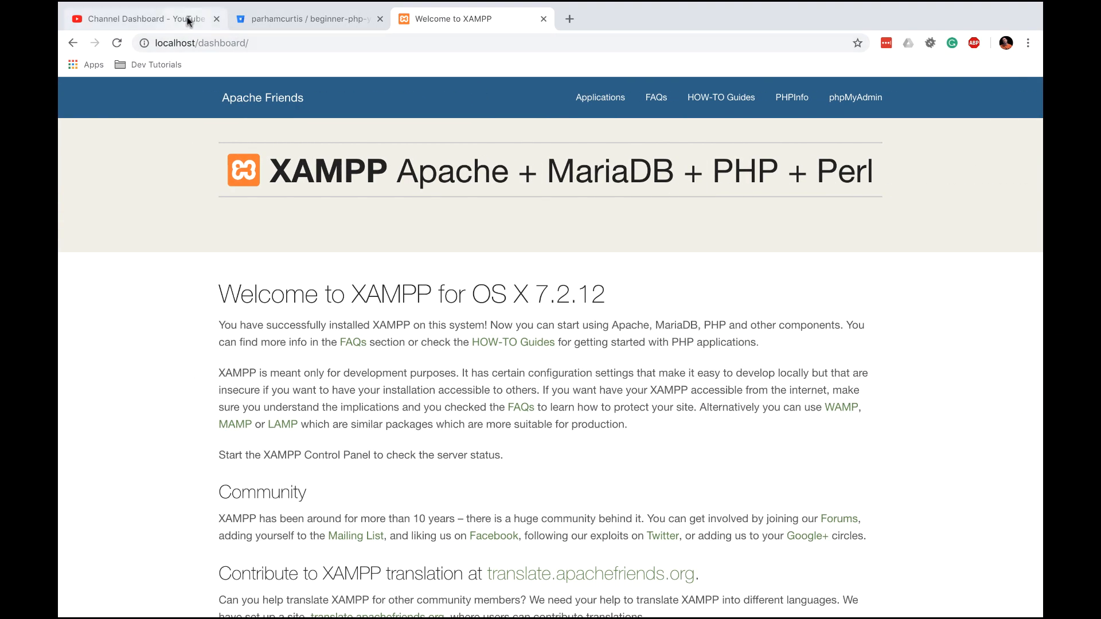
Switch to the Bitbucket Beginner PHP YouTube Course repository tab
left_click(140, 18)
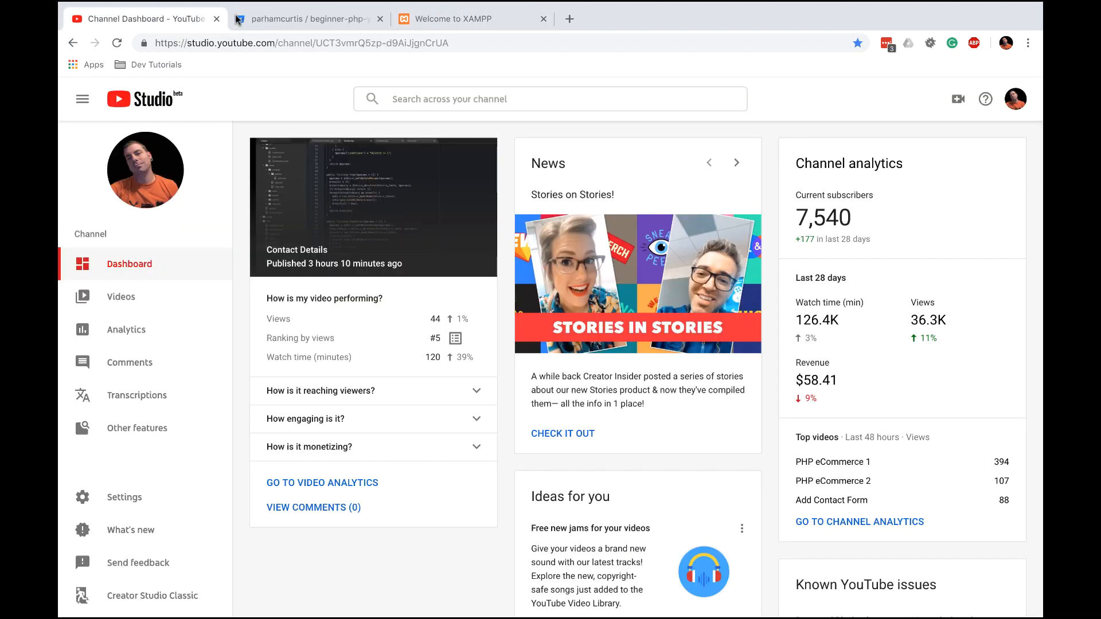
left_click(307, 20)
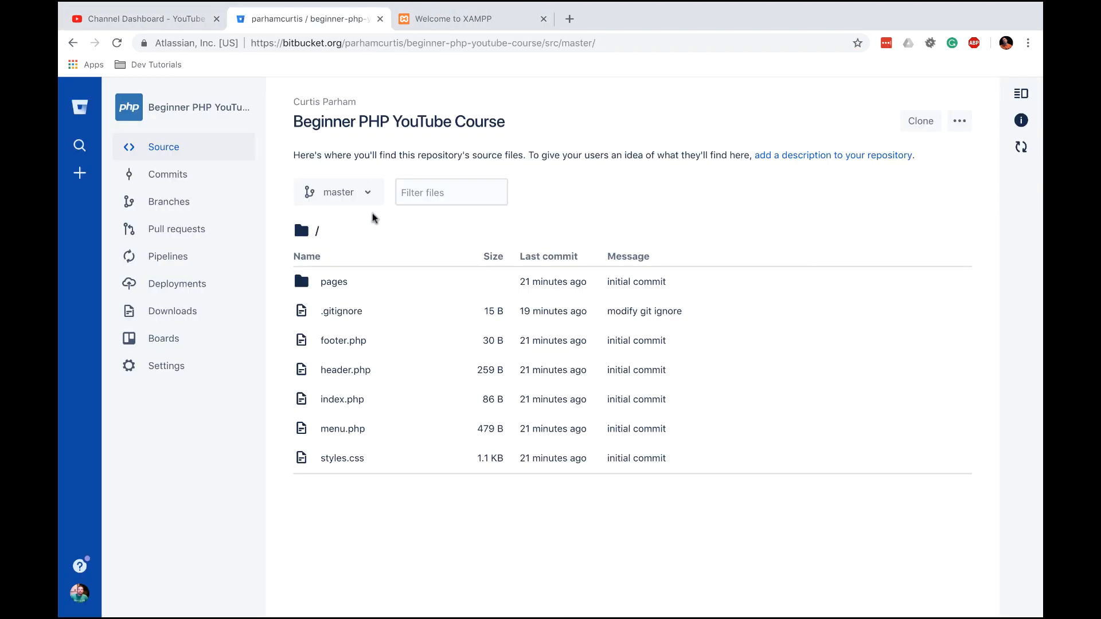
mouse_move(429, 123)
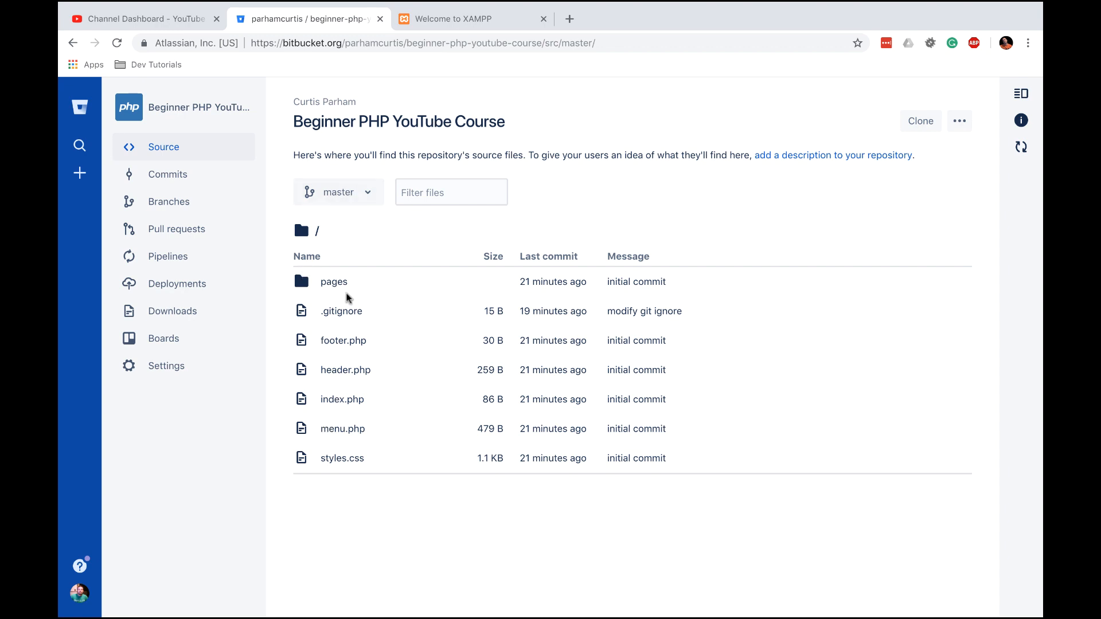
mouse_move(316, 394)
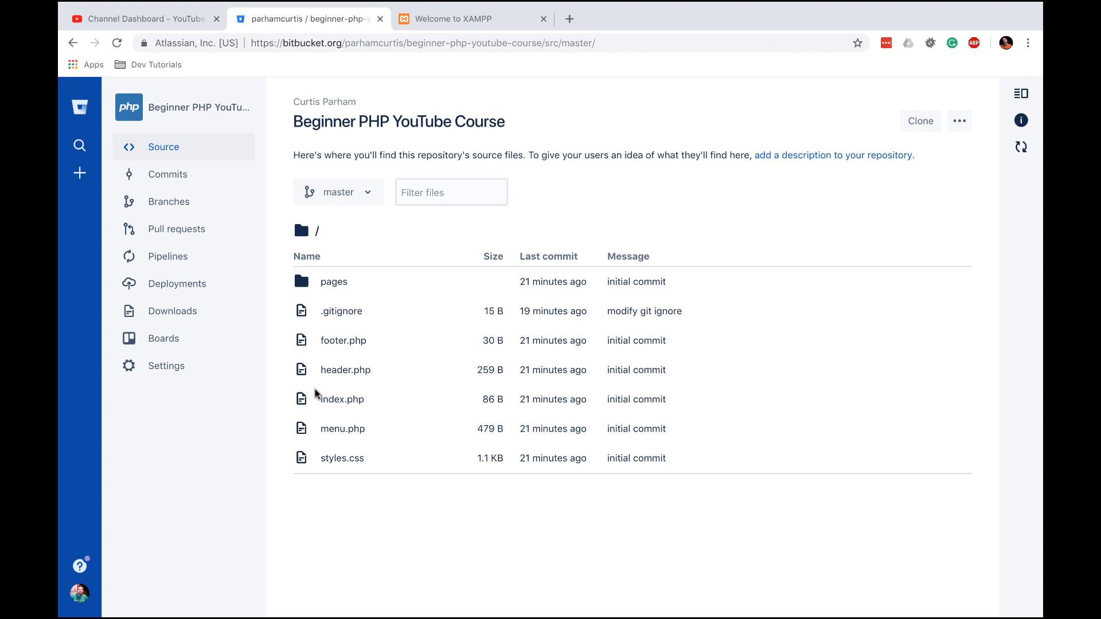
mouse_move(323, 300)
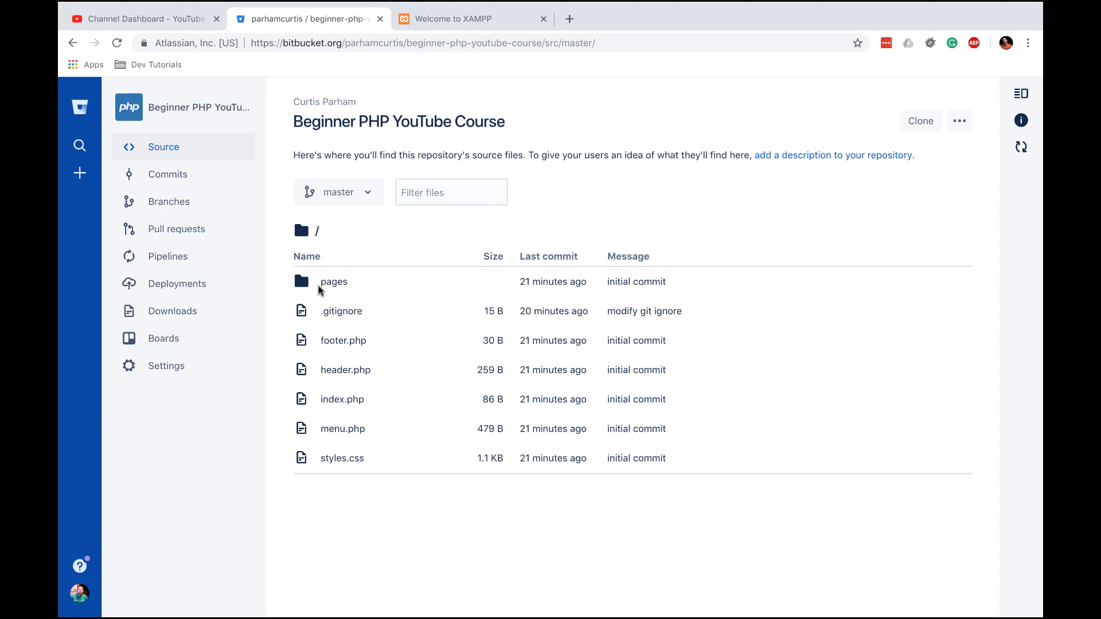
mouse_move(345, 383)
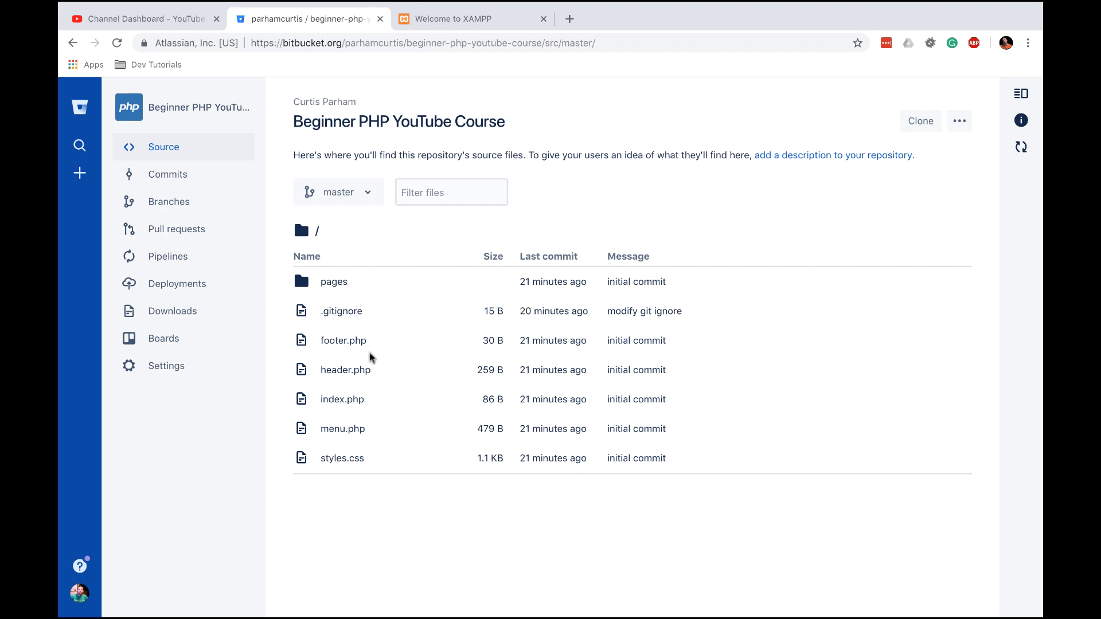
mouse_move(383, 319)
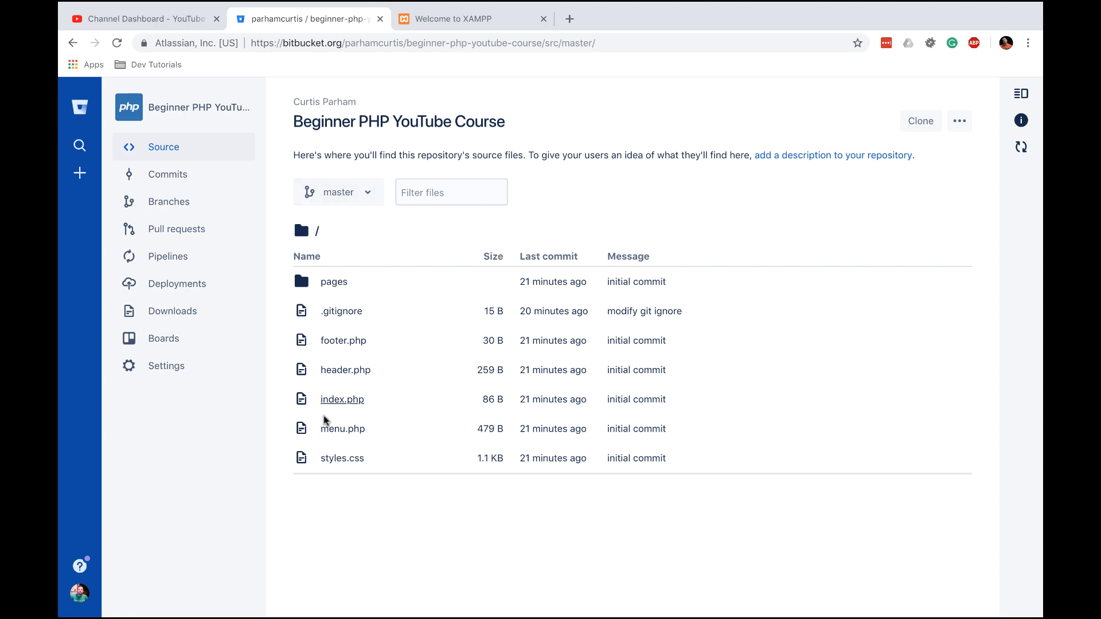
mouse_move(320, 397)
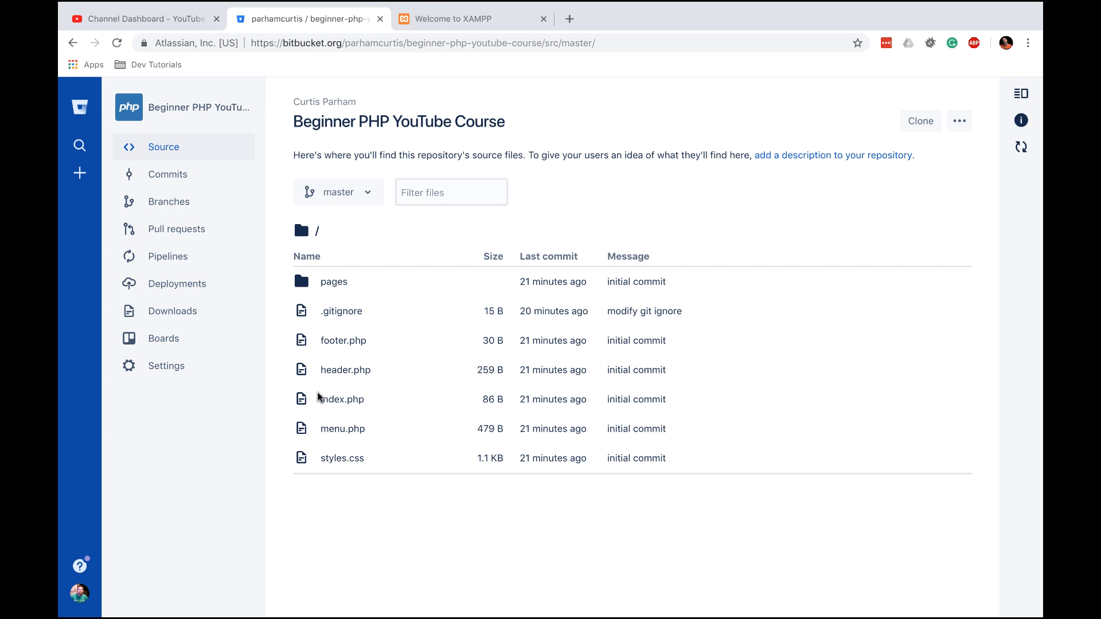
mouse_move(317, 414)
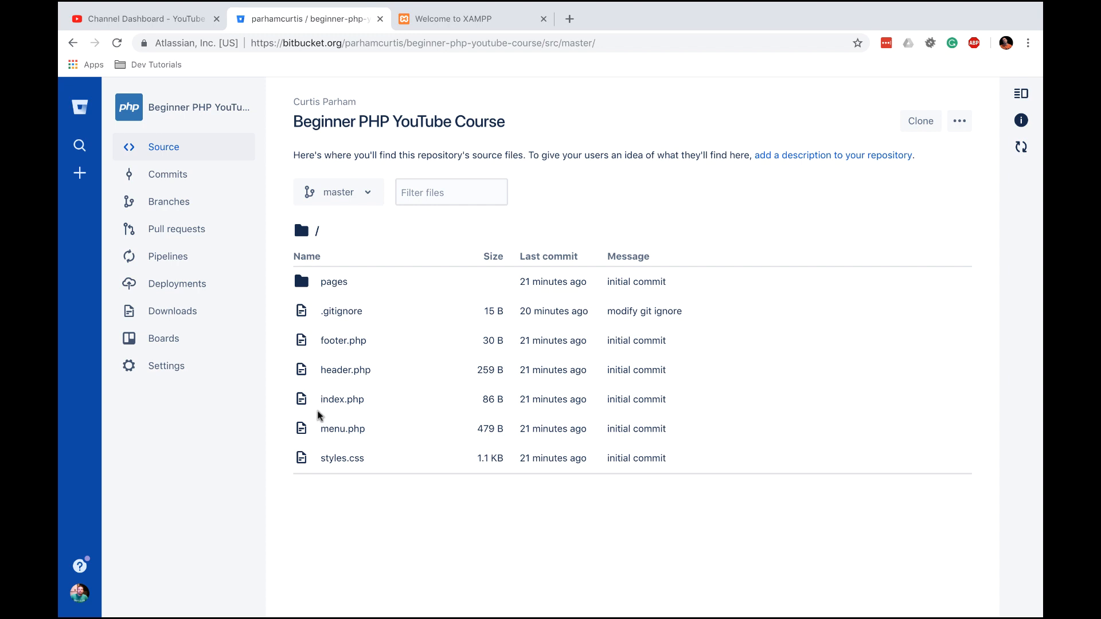
mouse_move(283, 341)
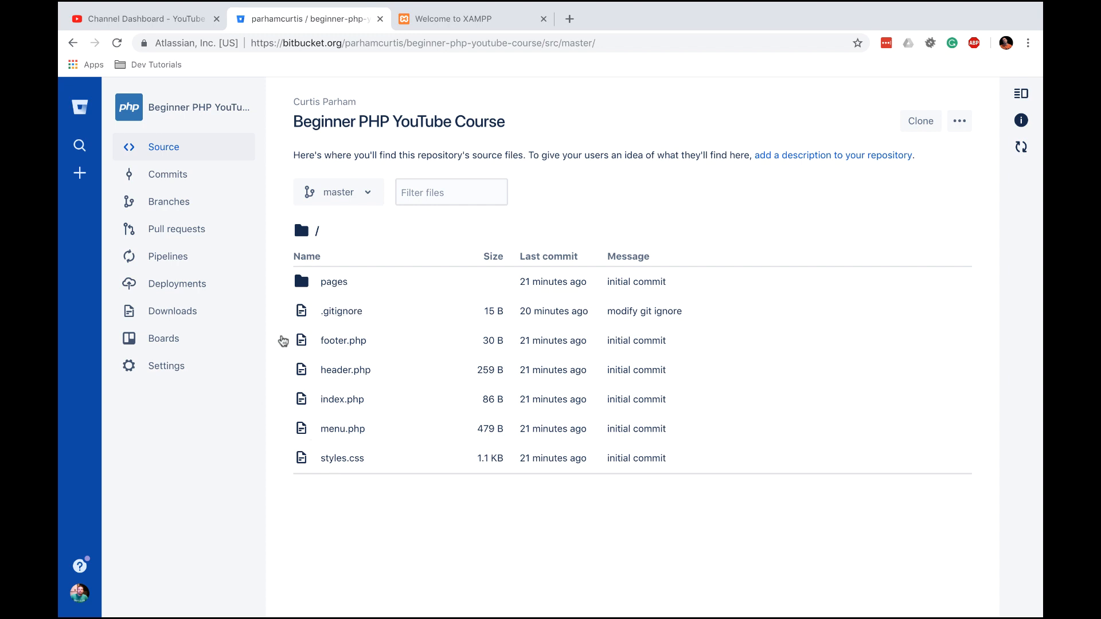
mouse_move(325, 336)
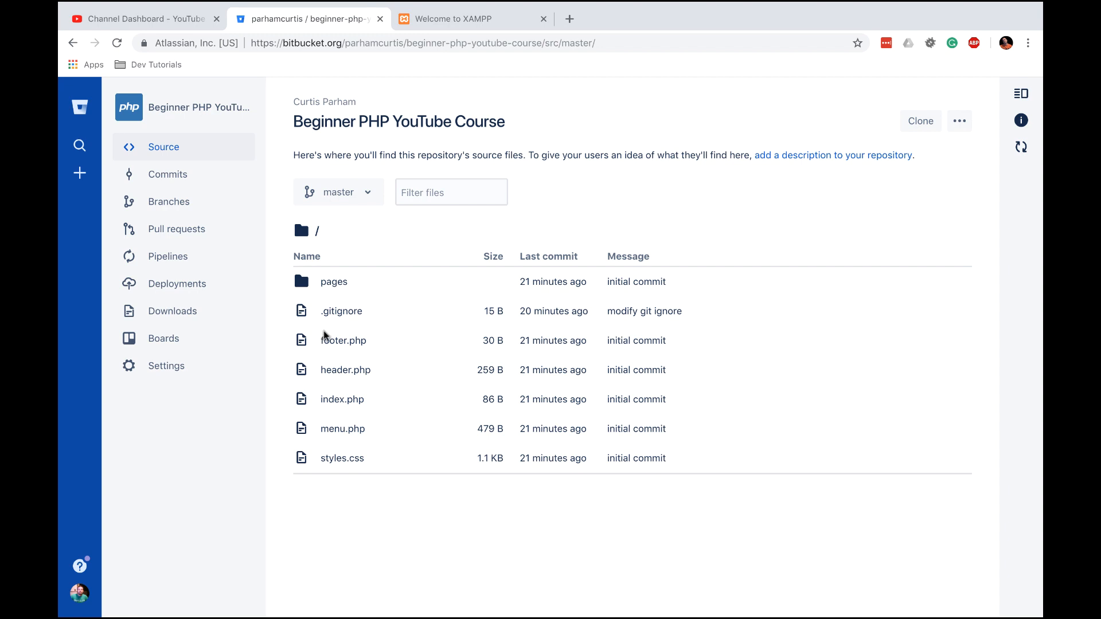
mouse_move(353, 444)
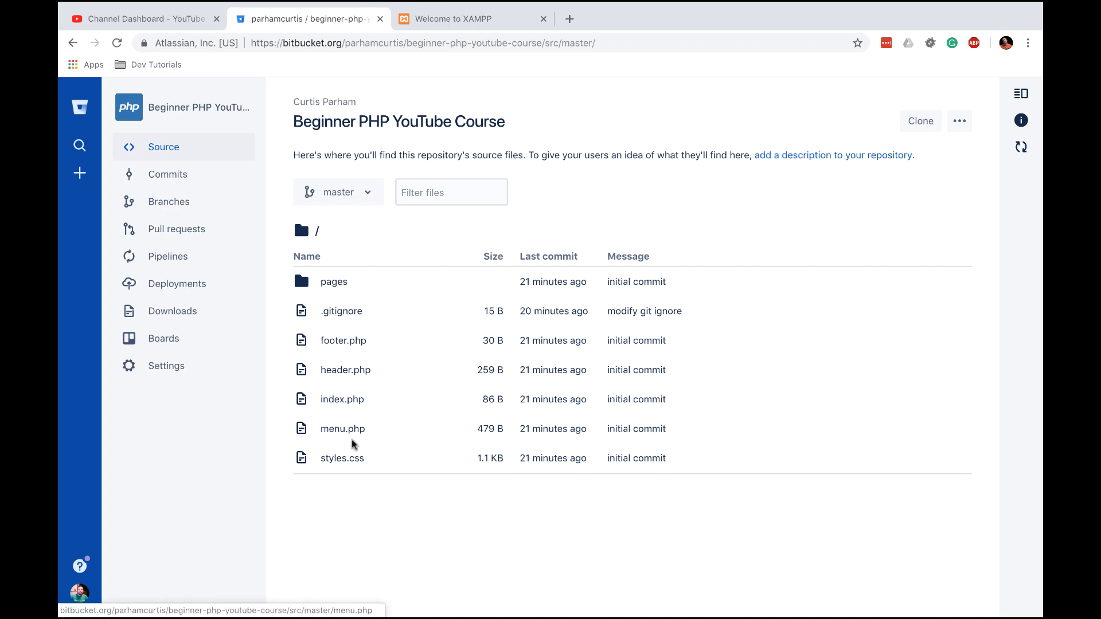
mouse_move(252, 434)
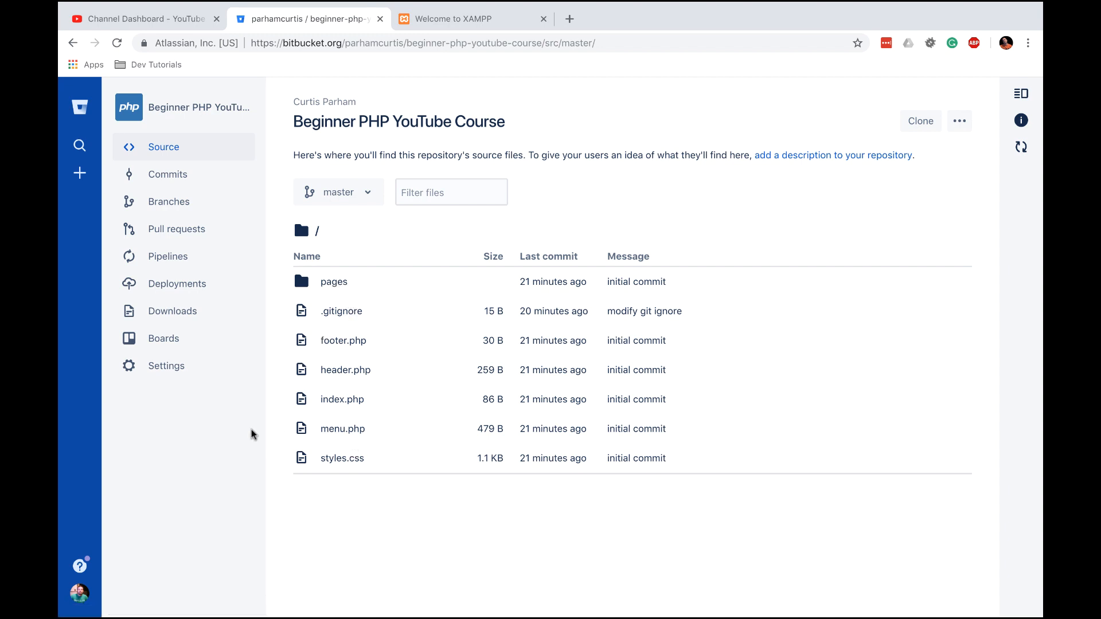
mouse_move(314, 397)
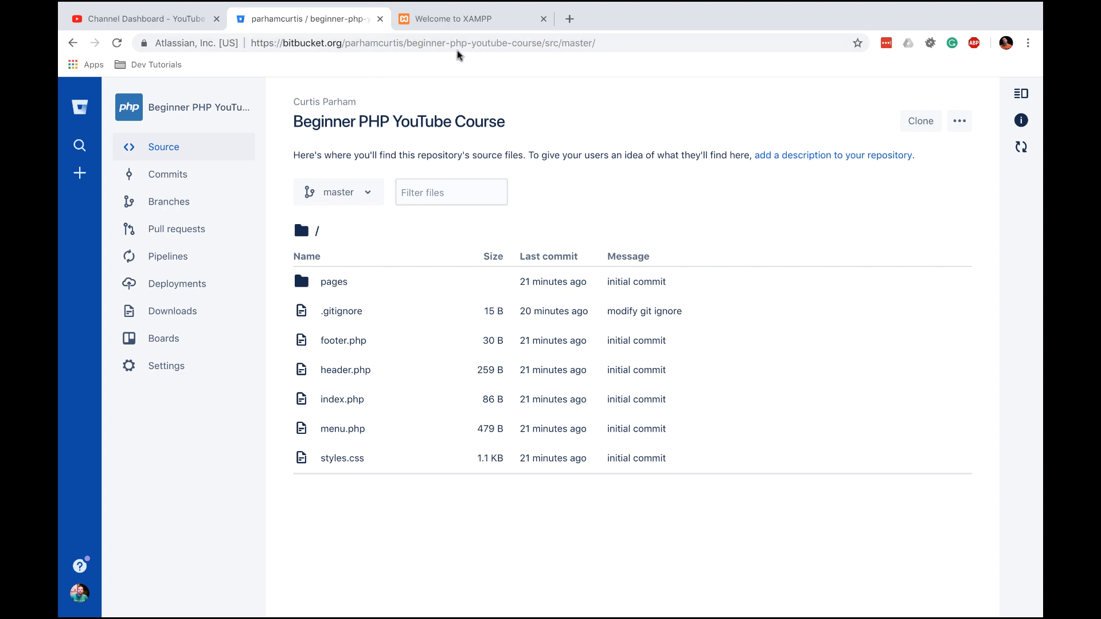
mouse_move(419, 86)
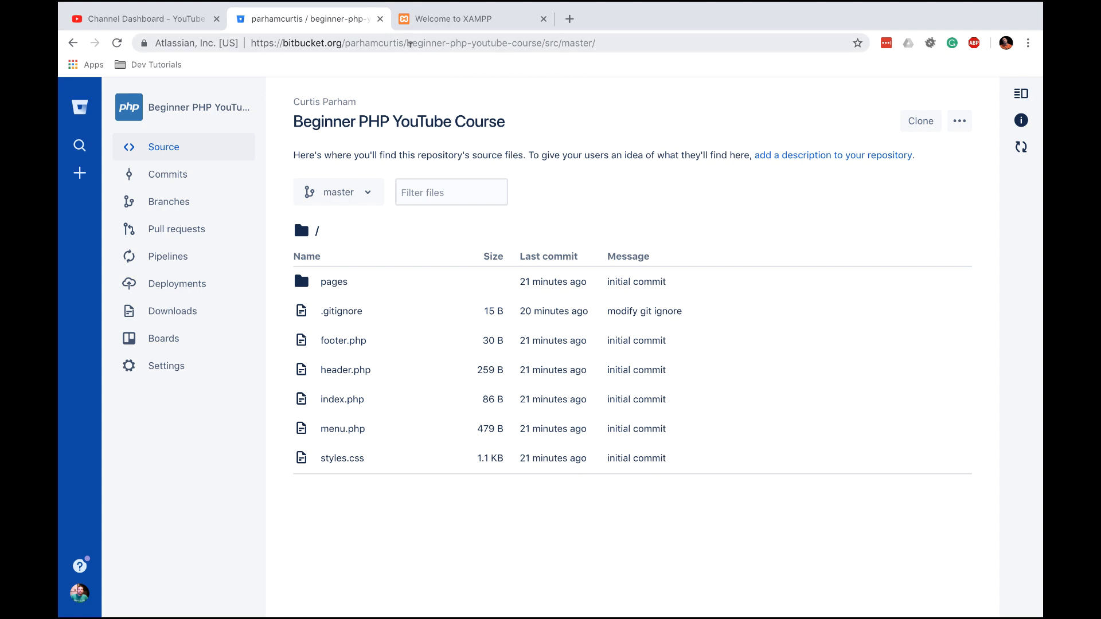
mouse_move(418, 55)
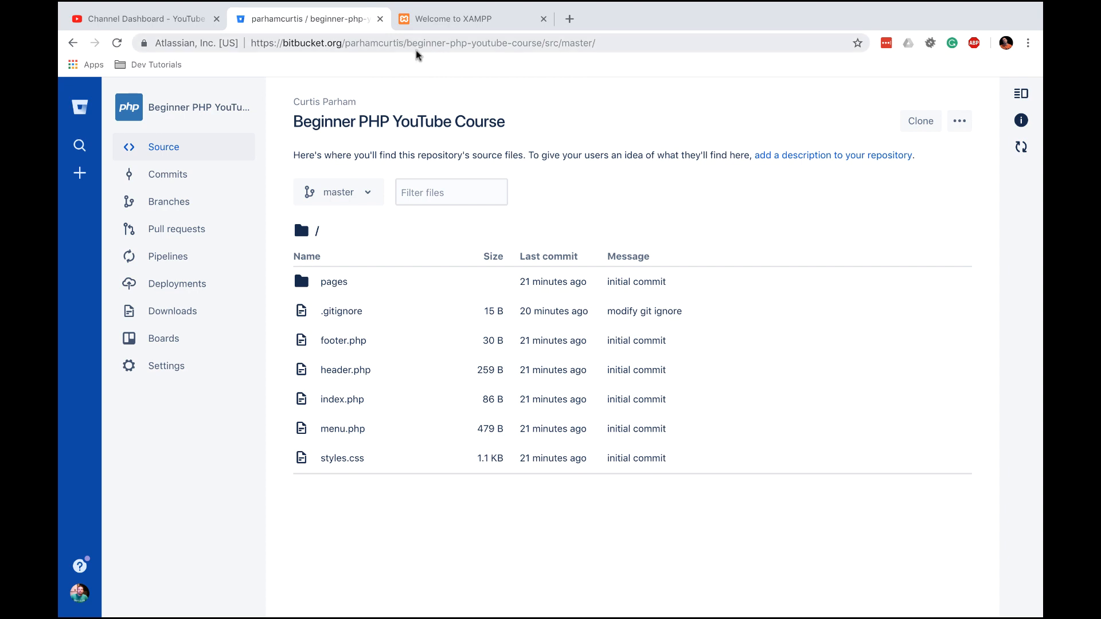
mouse_move(172, 311)
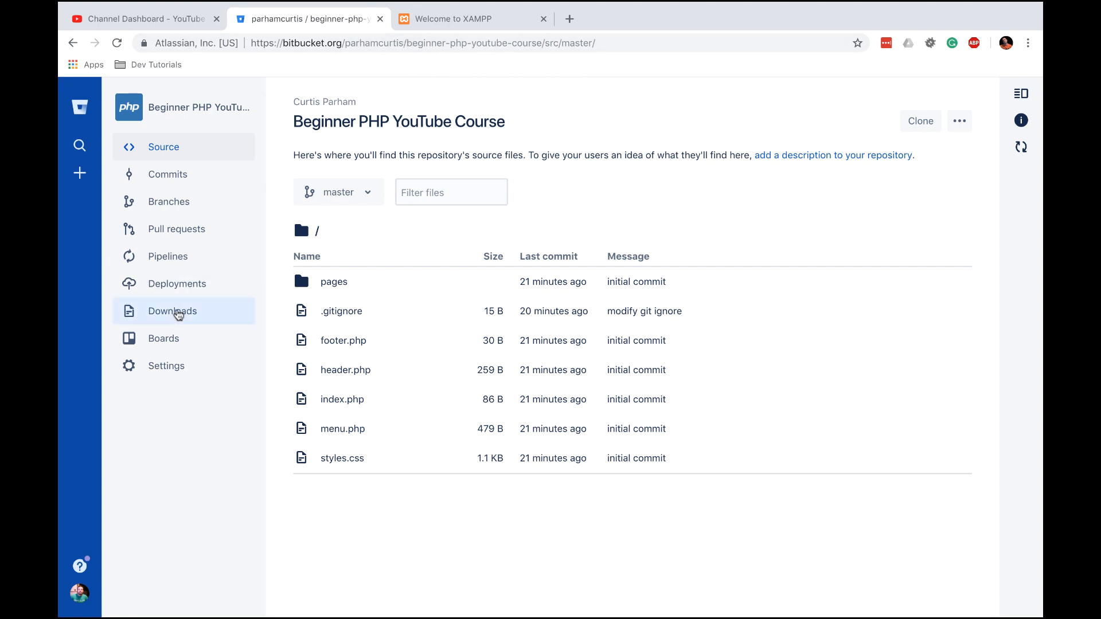
Download the repository zip from the Downloads page and show it in Finder
left_click(172, 310)
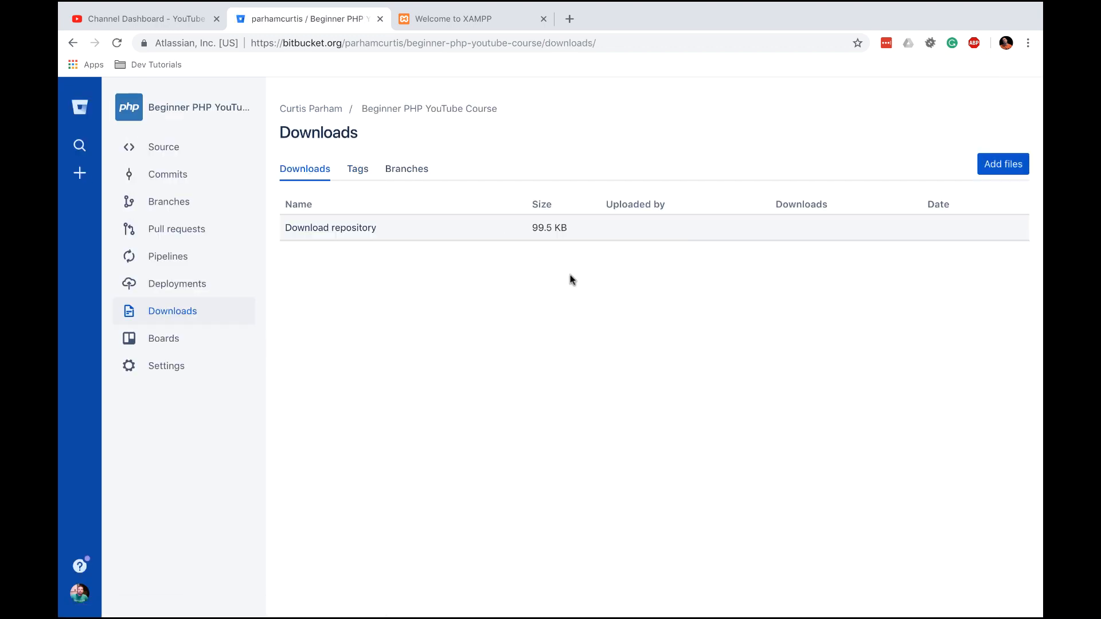
mouse_move(874, 218)
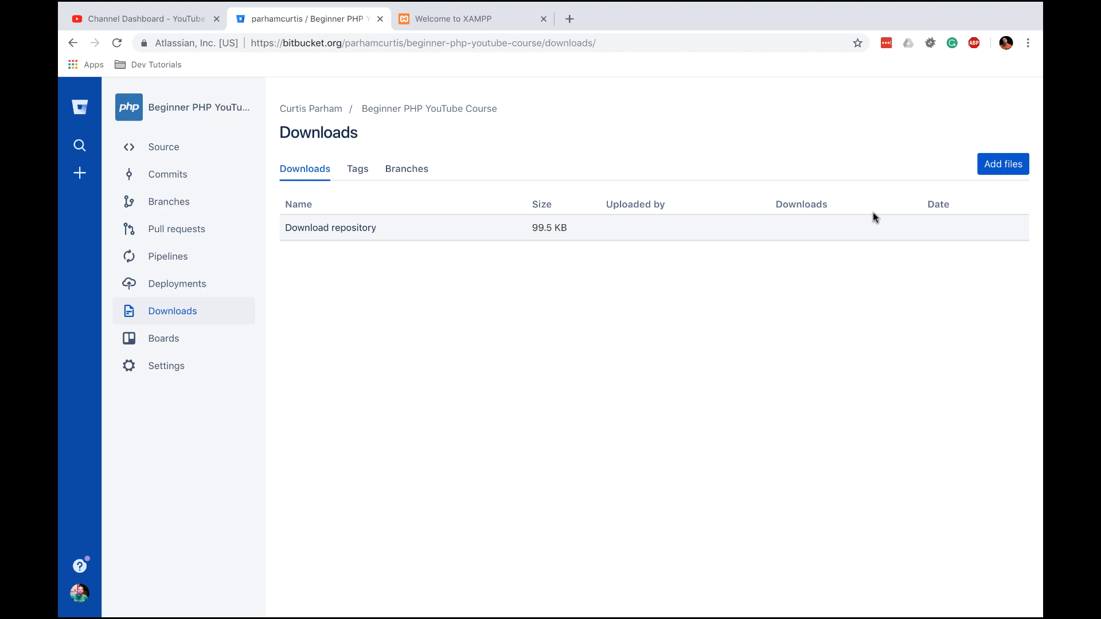
mouse_move(744, 220)
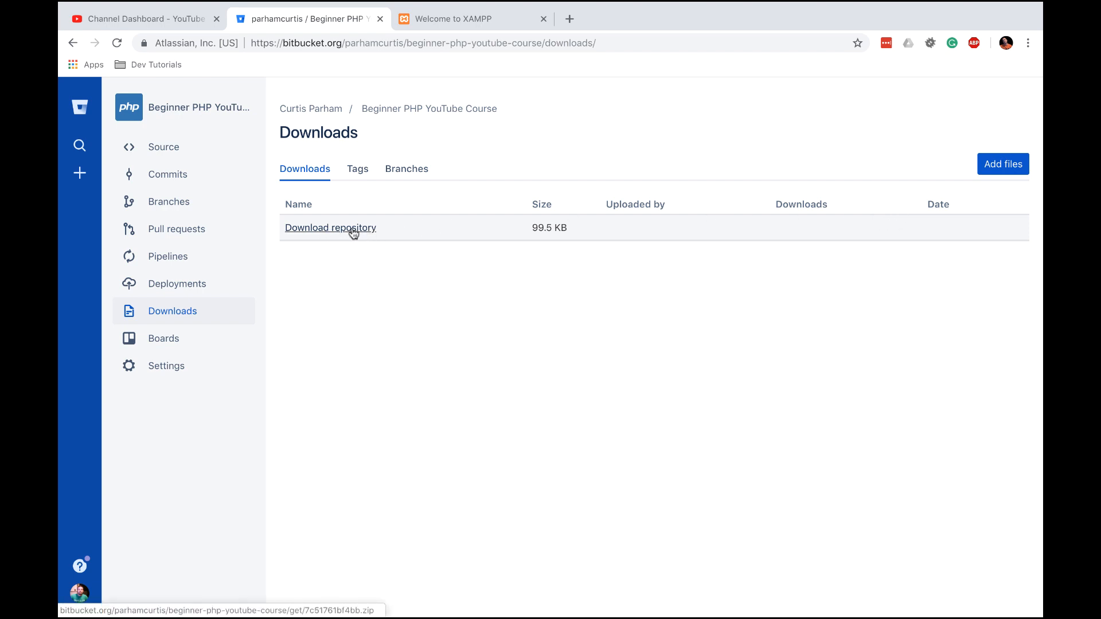
left_click(331, 227)
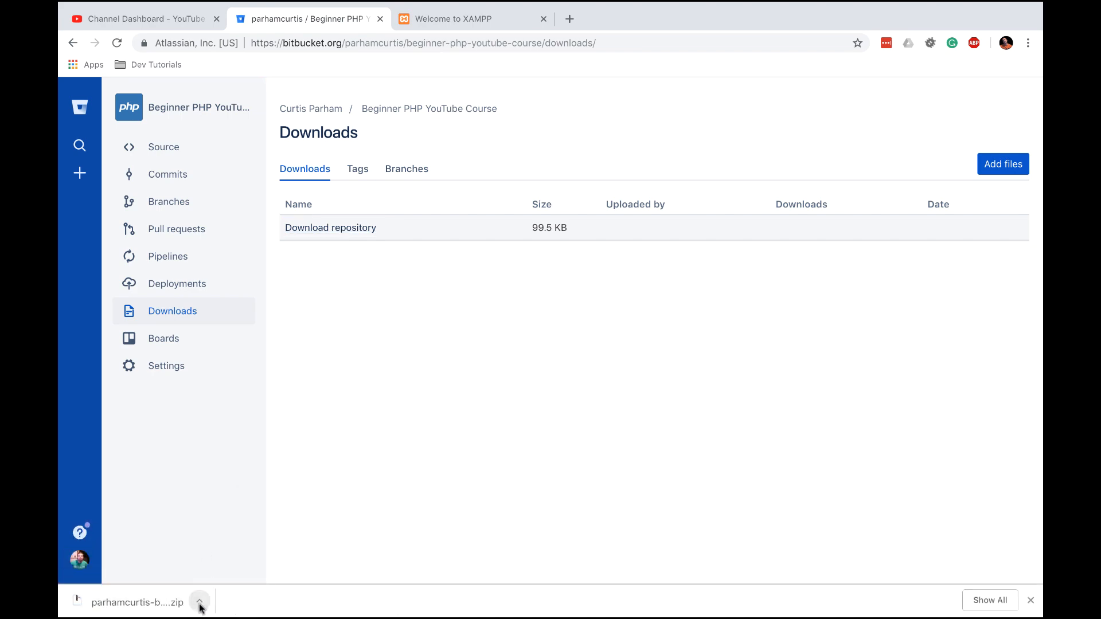
left_click(199, 603)
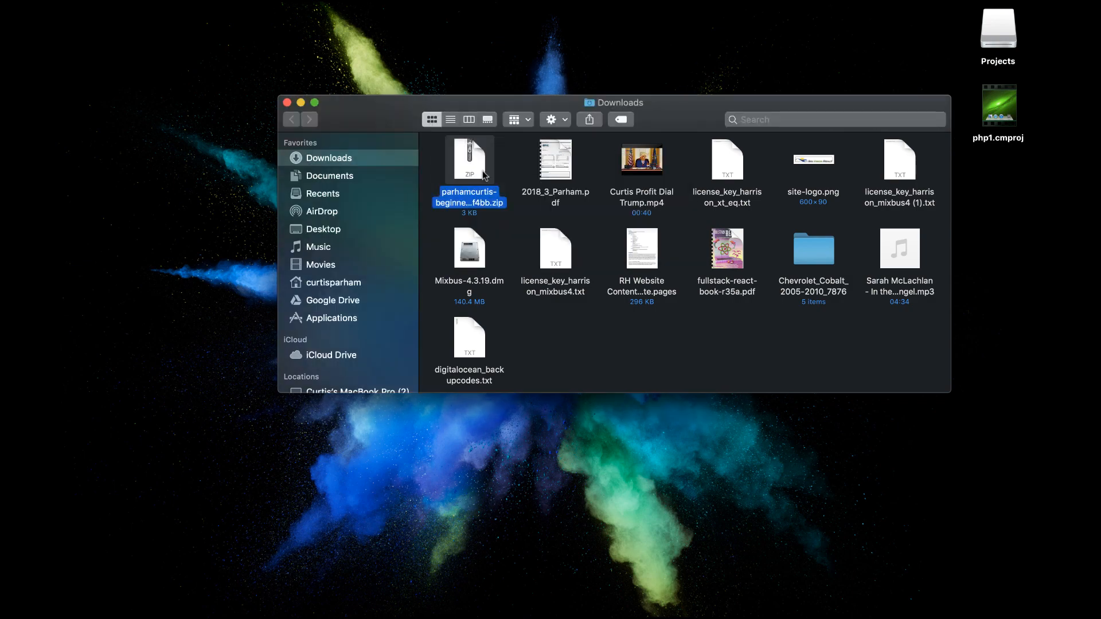
Extract the zip into a folder named php and delete the zip
right_click(468, 161)
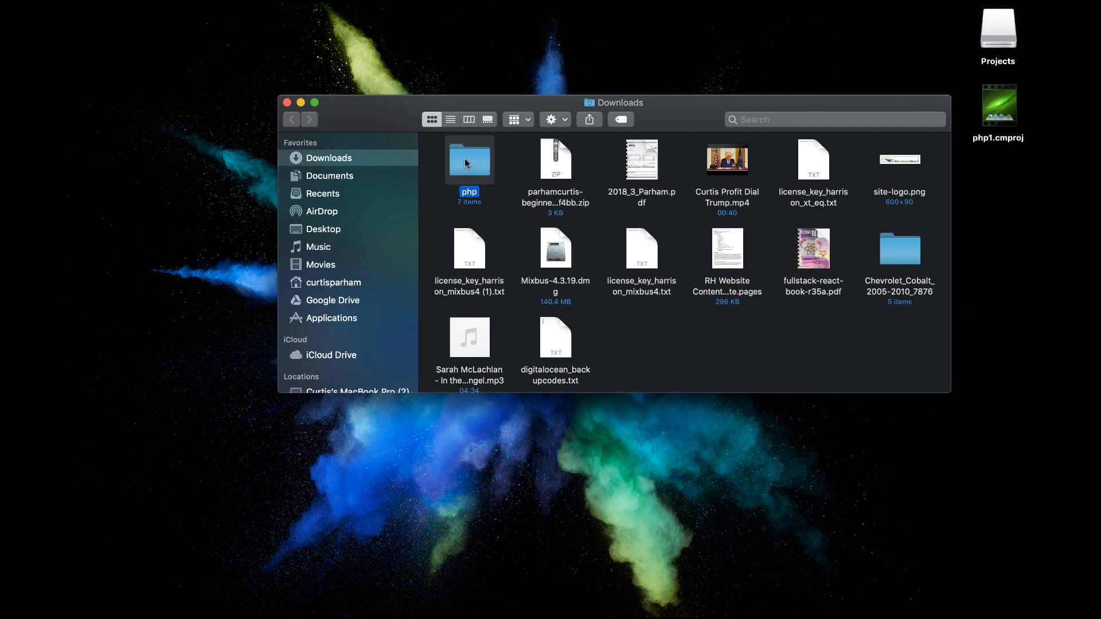
right_click(555, 161)
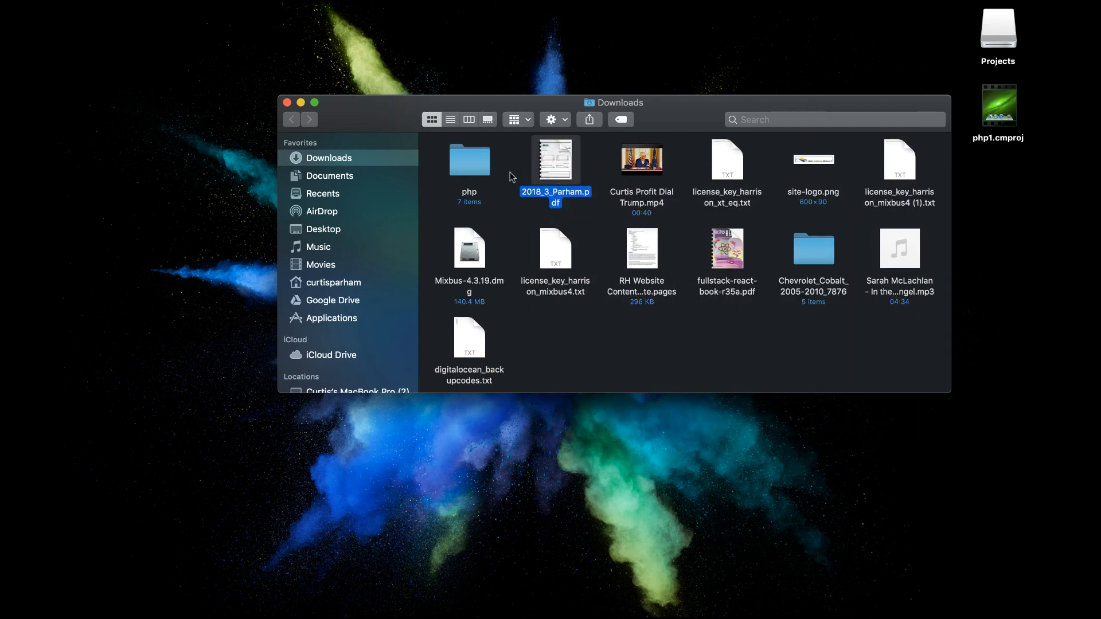
mouse_move(342, 301)
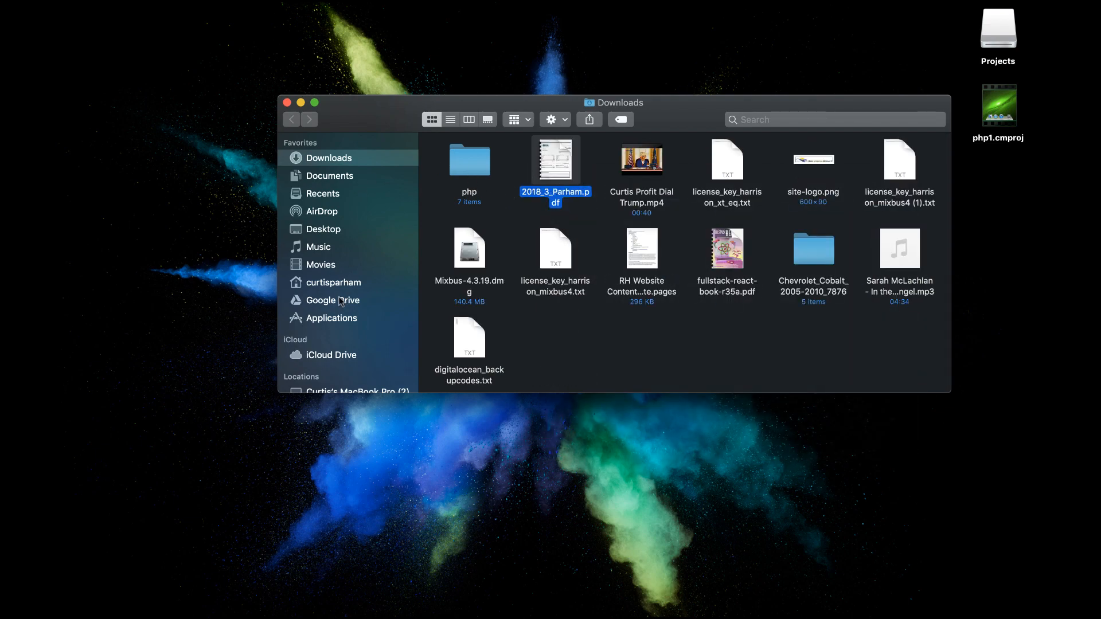
Open Applications in a new tab and go into XAMPP's htdocs folder
right_click(332, 318)
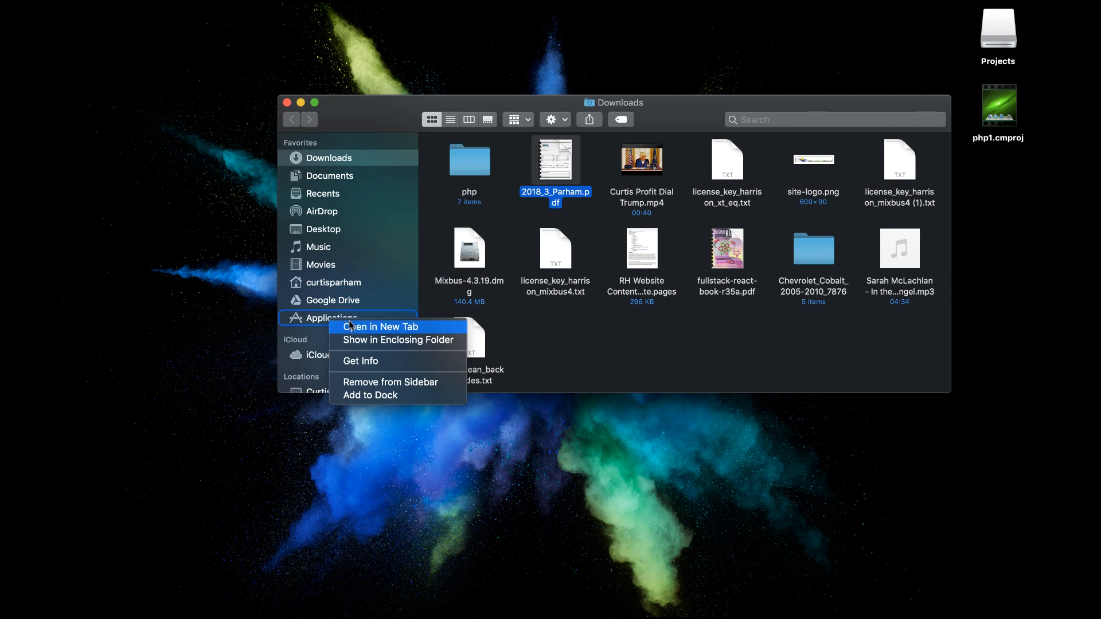
left_click(380, 327)
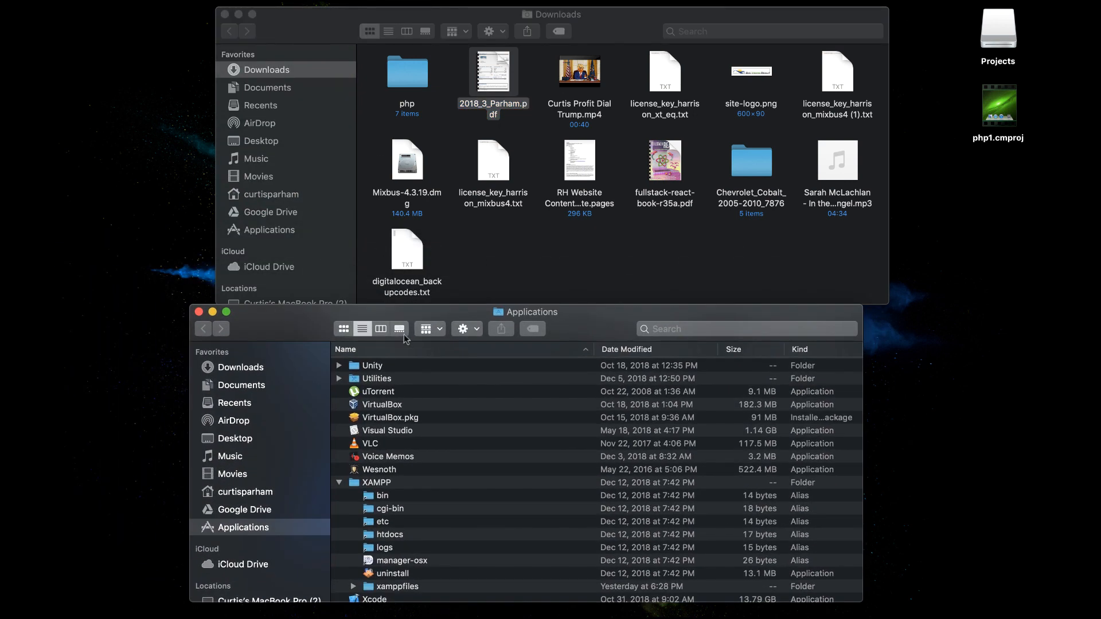
scroll("down", 3)
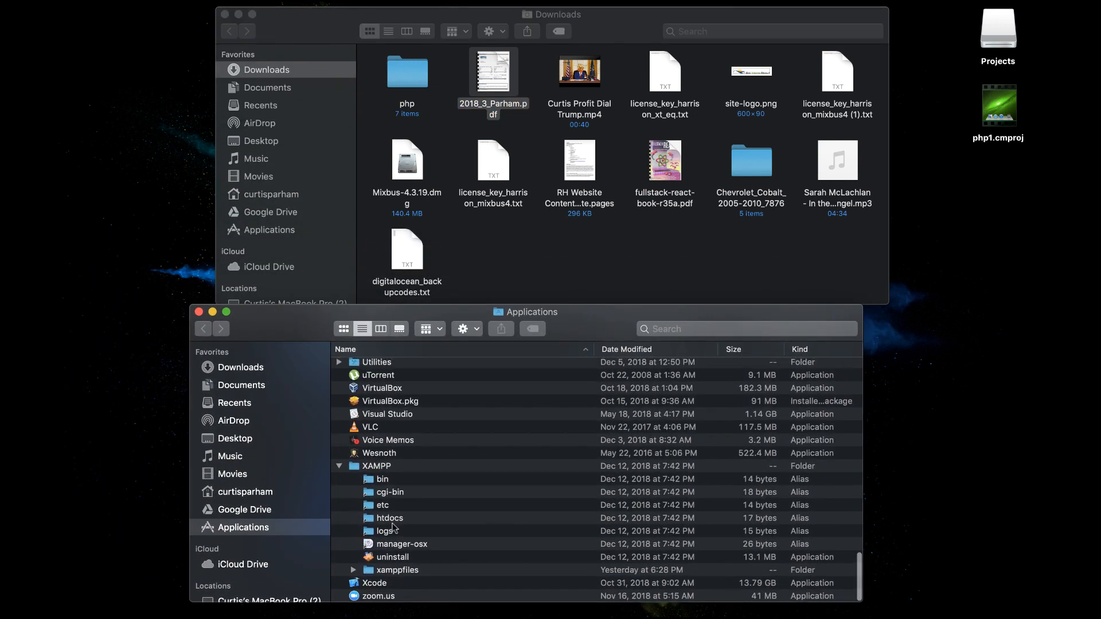
double_click(389, 519)
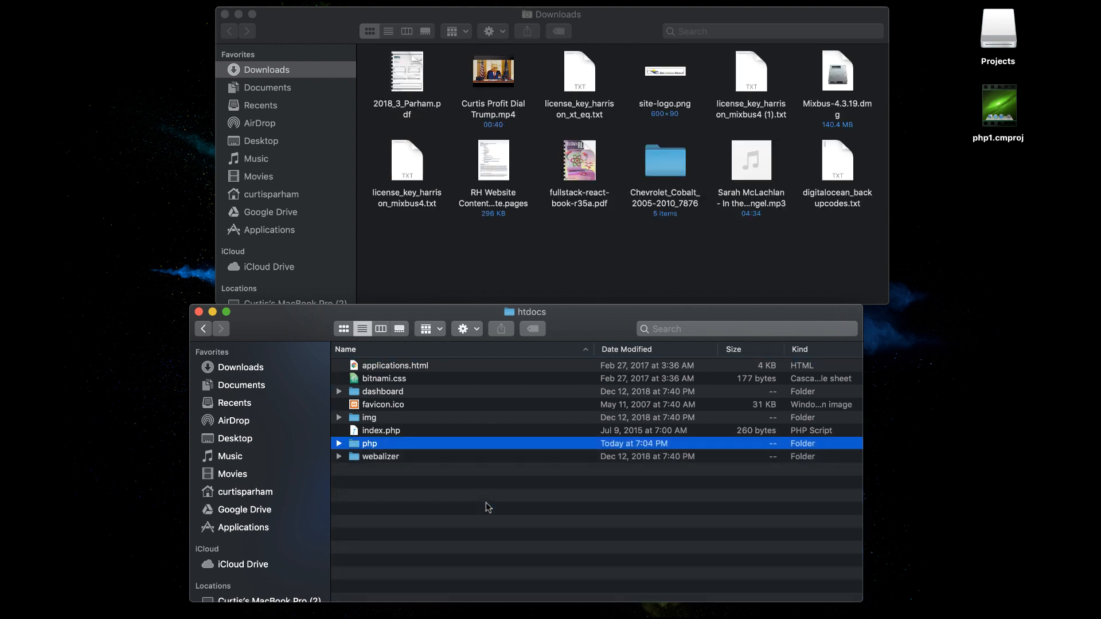
mouse_move(430, 170)
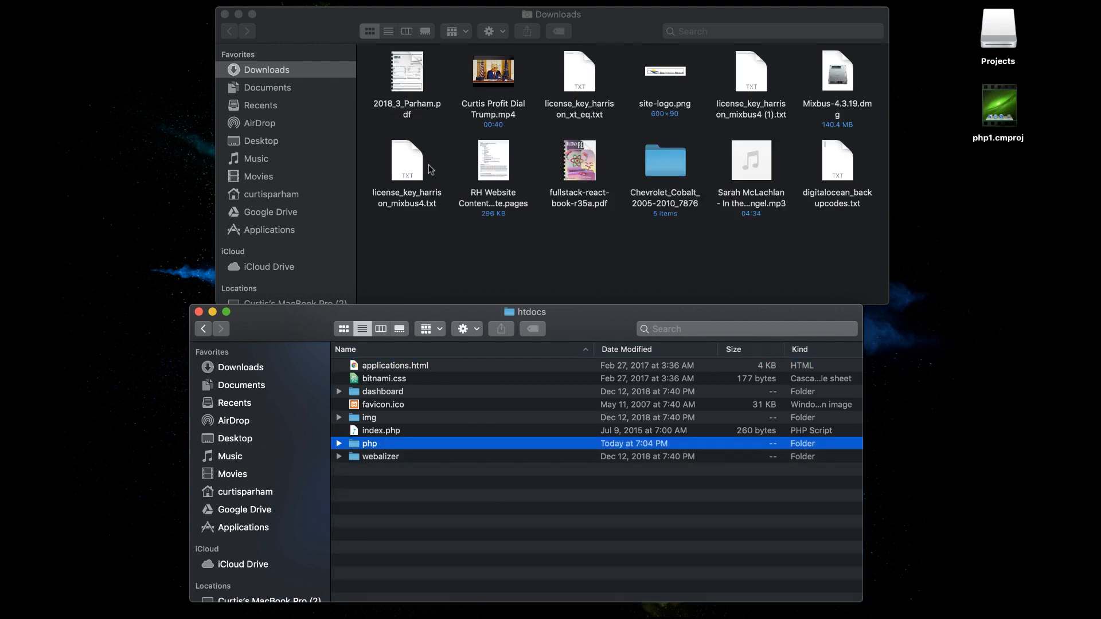
mouse_move(405, 531)
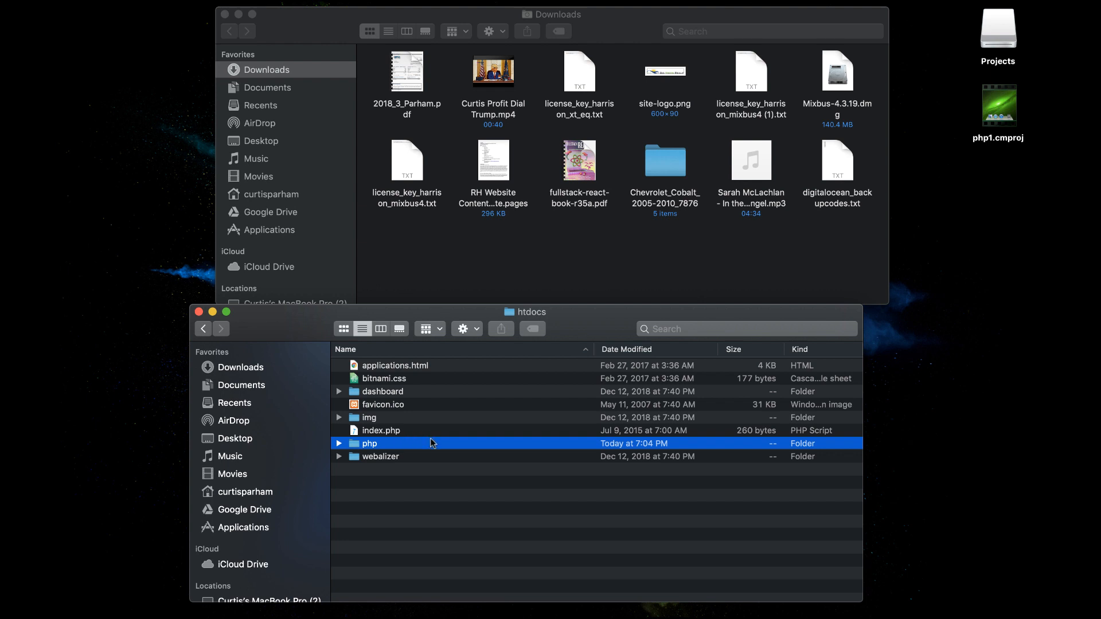
mouse_move(427, 412)
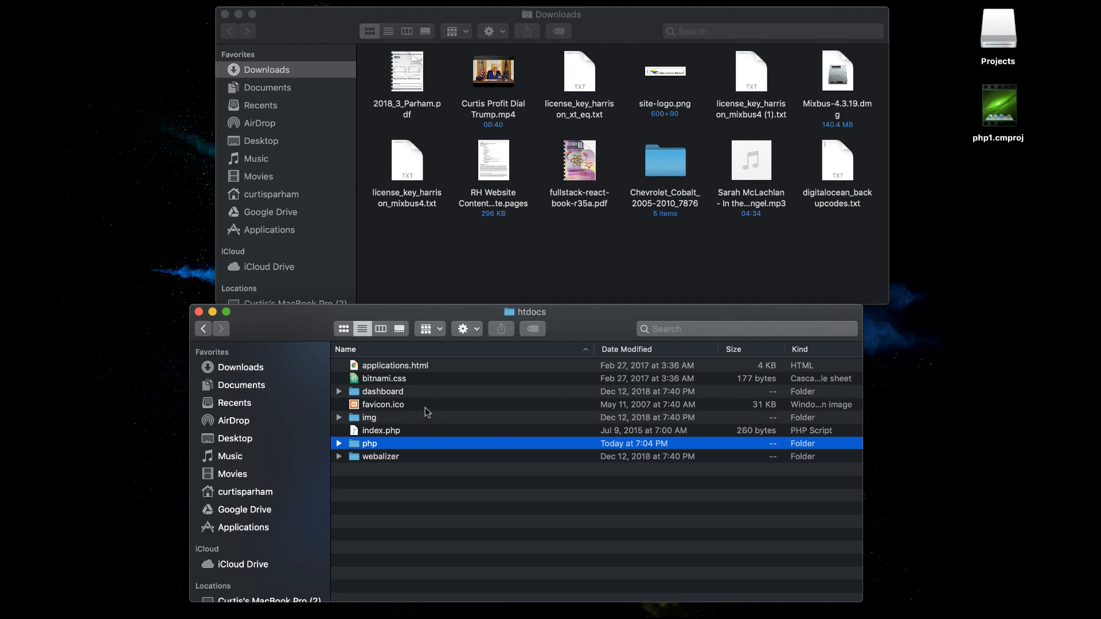
mouse_move(366, 302)
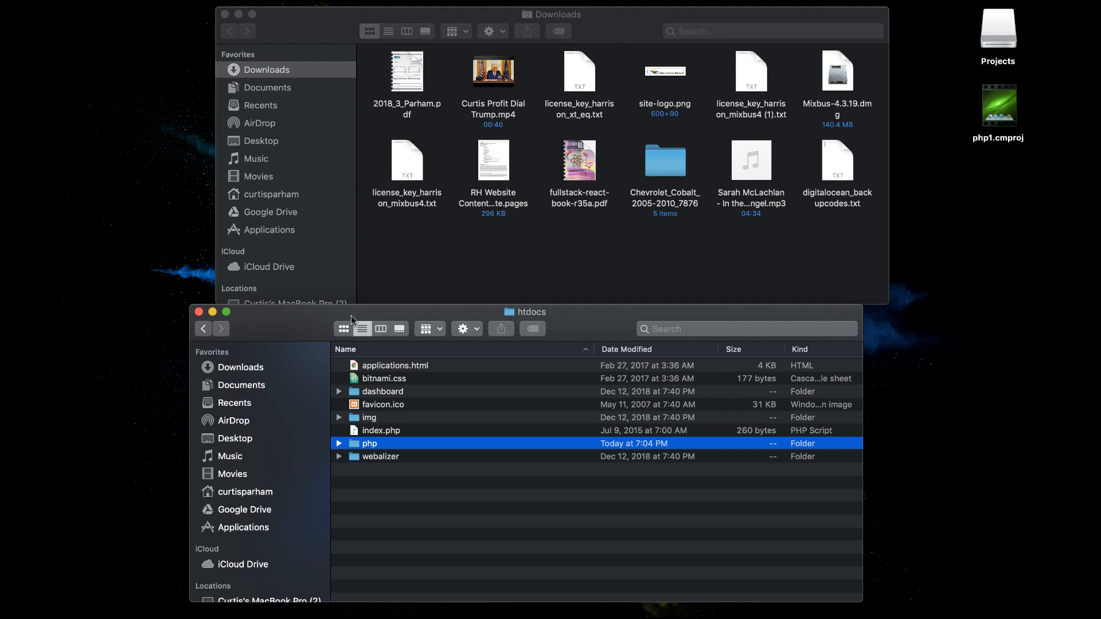
mouse_move(390, 439)
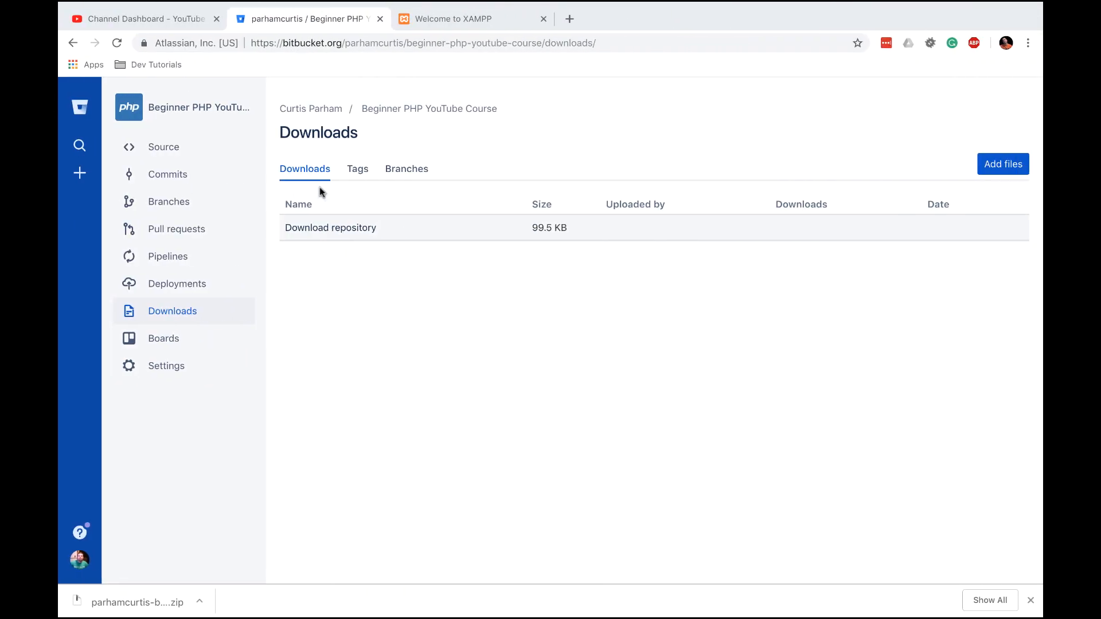
View the PHP Basics course page served by XAMPP at localhost/php in Chrome
left_click(474, 19)
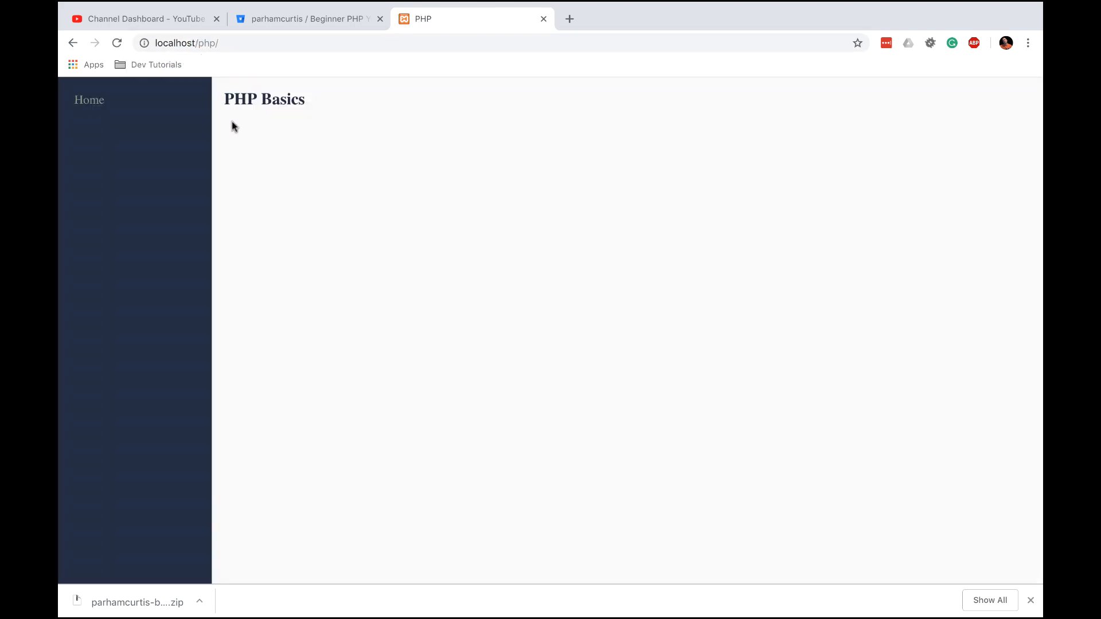
mouse_move(260, 326)
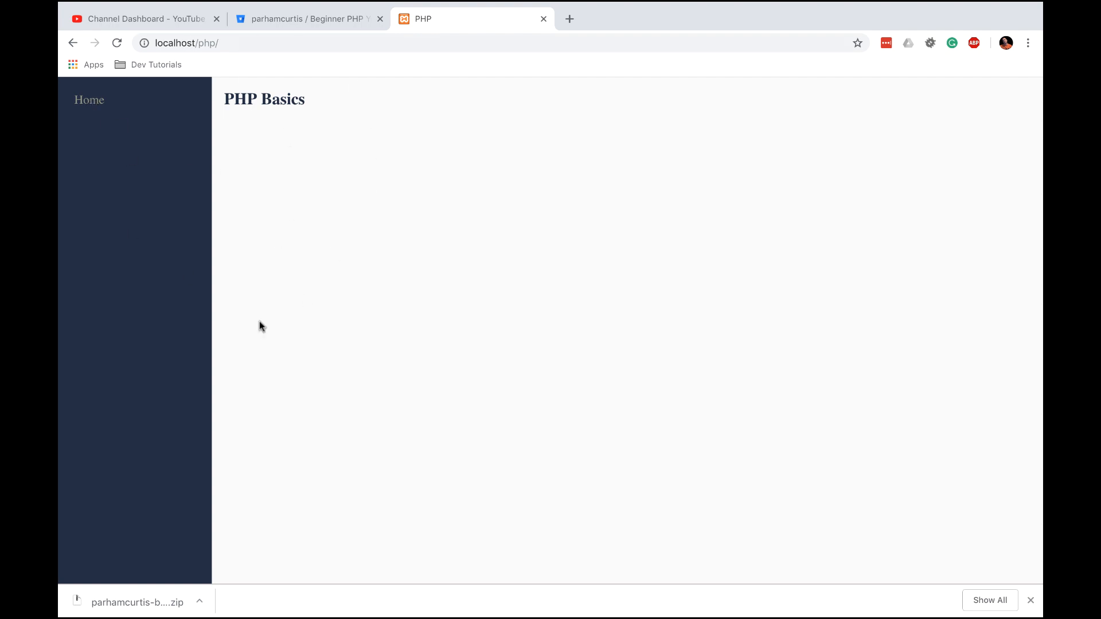
mouse_move(325, 464)
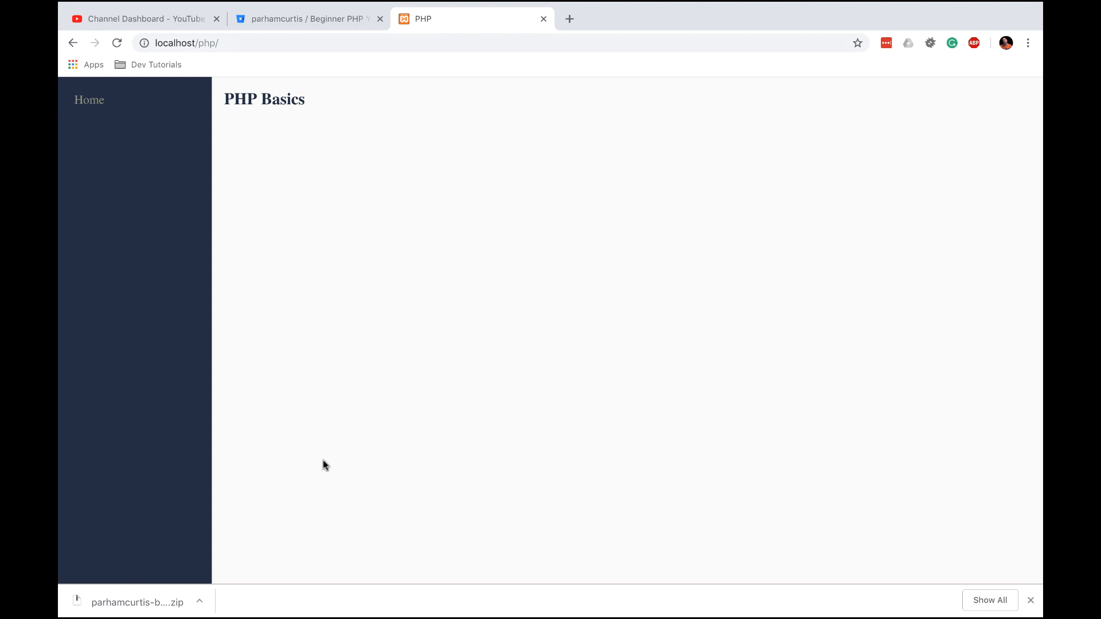
left_click(1030, 600)
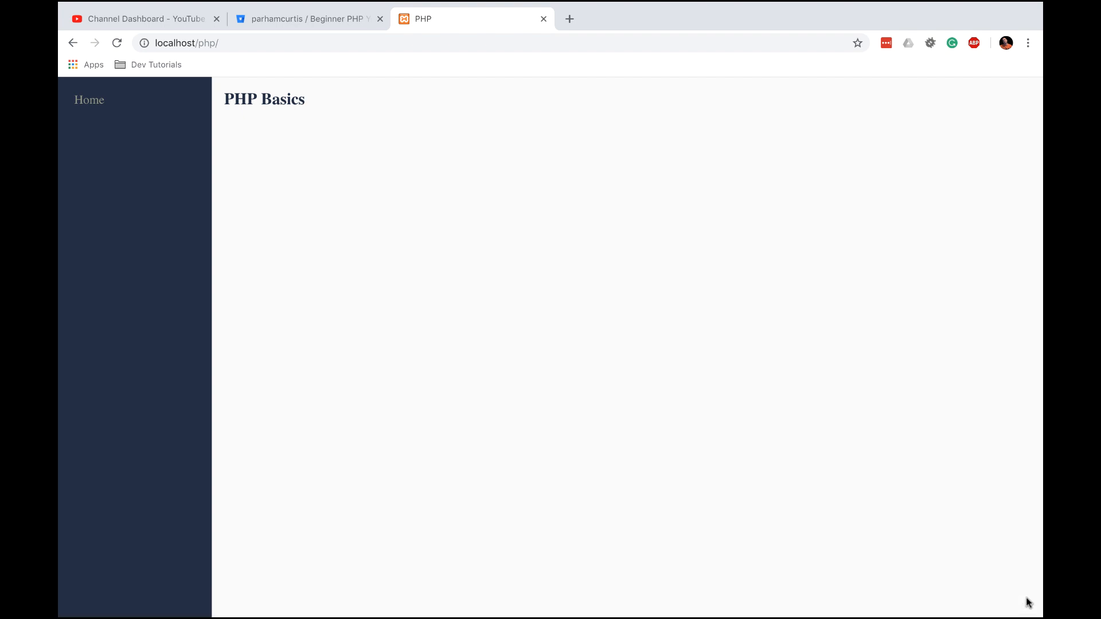
mouse_move(270, 305)
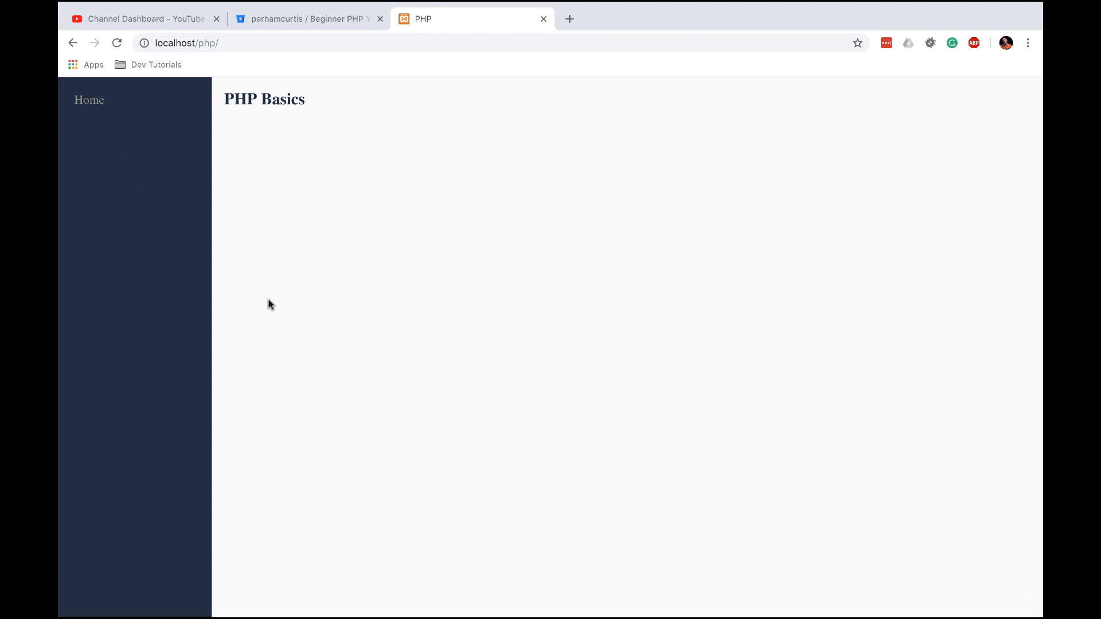
mouse_move(239, 118)
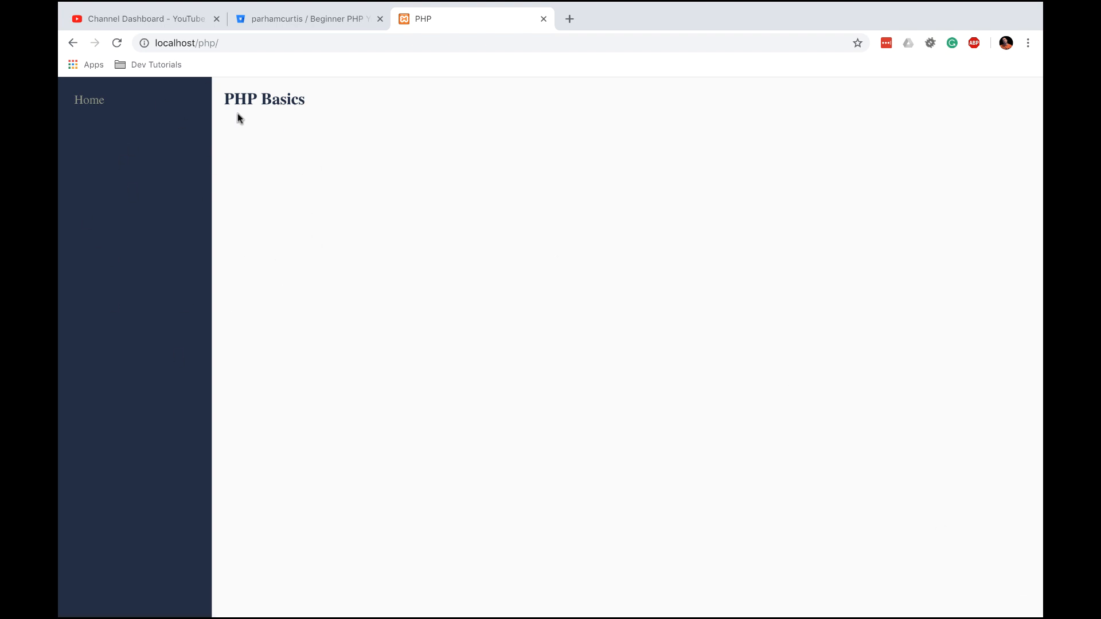
mouse_move(213, 200)
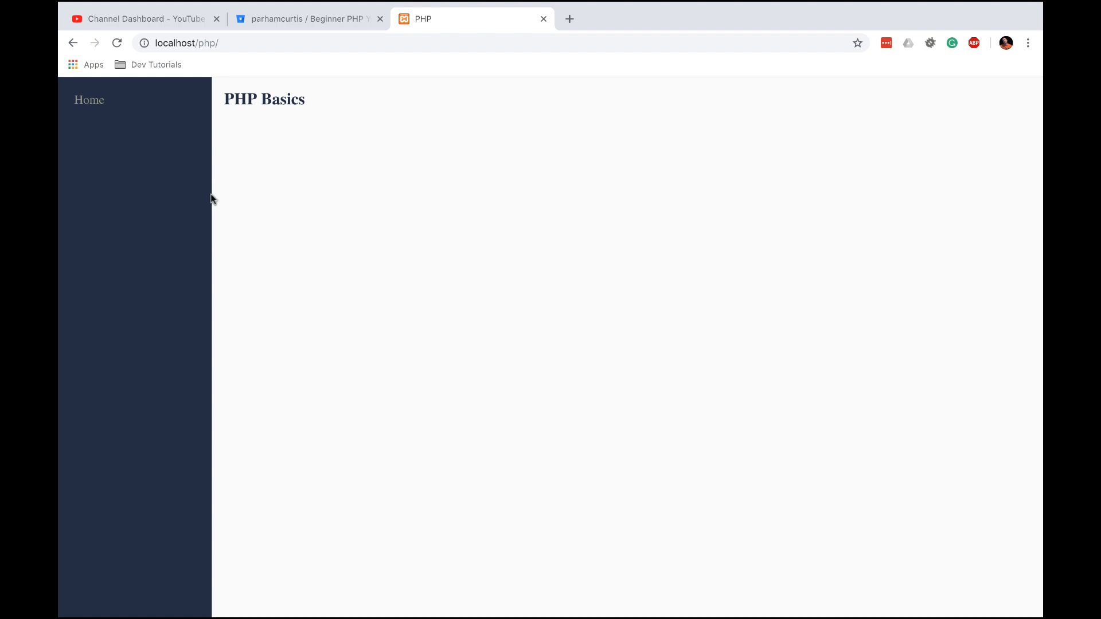
mouse_move(245, 180)
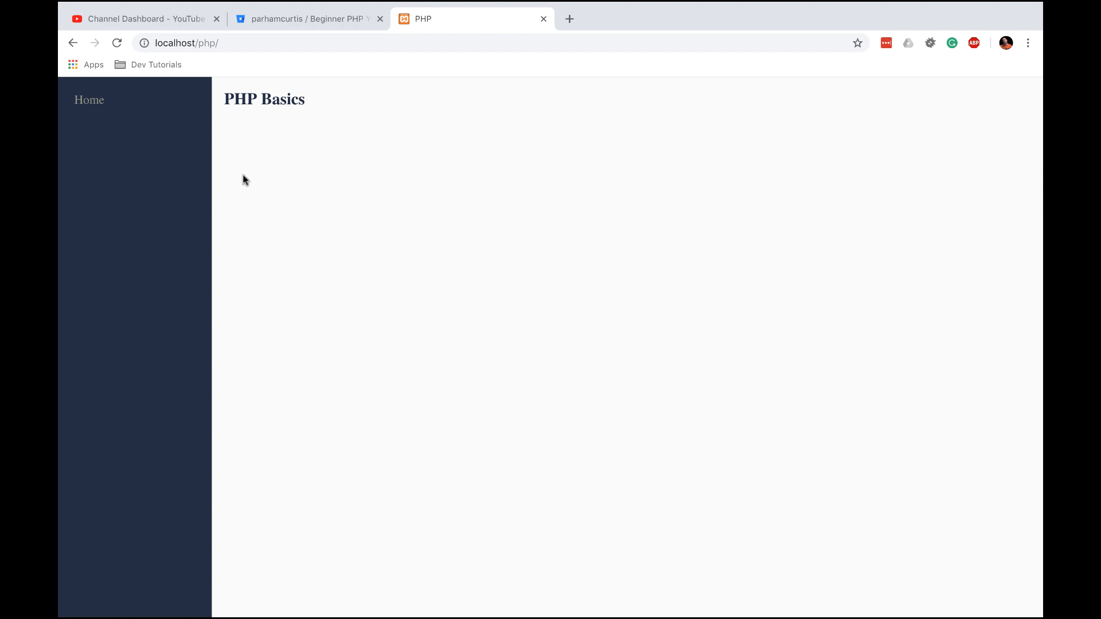
mouse_move(318, 138)
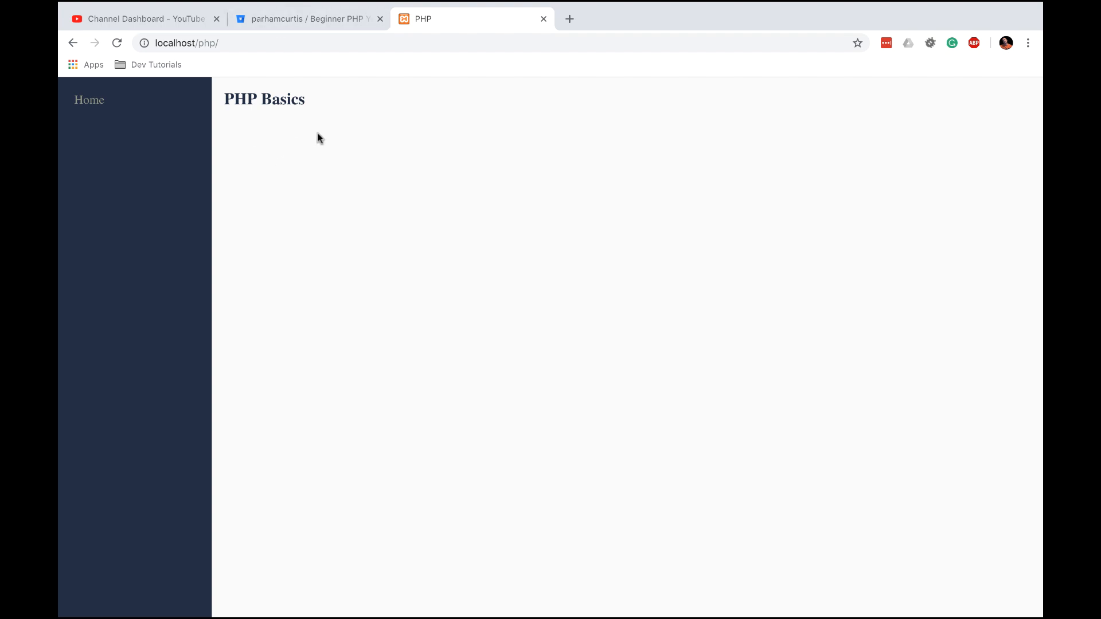
mouse_move(246, 245)
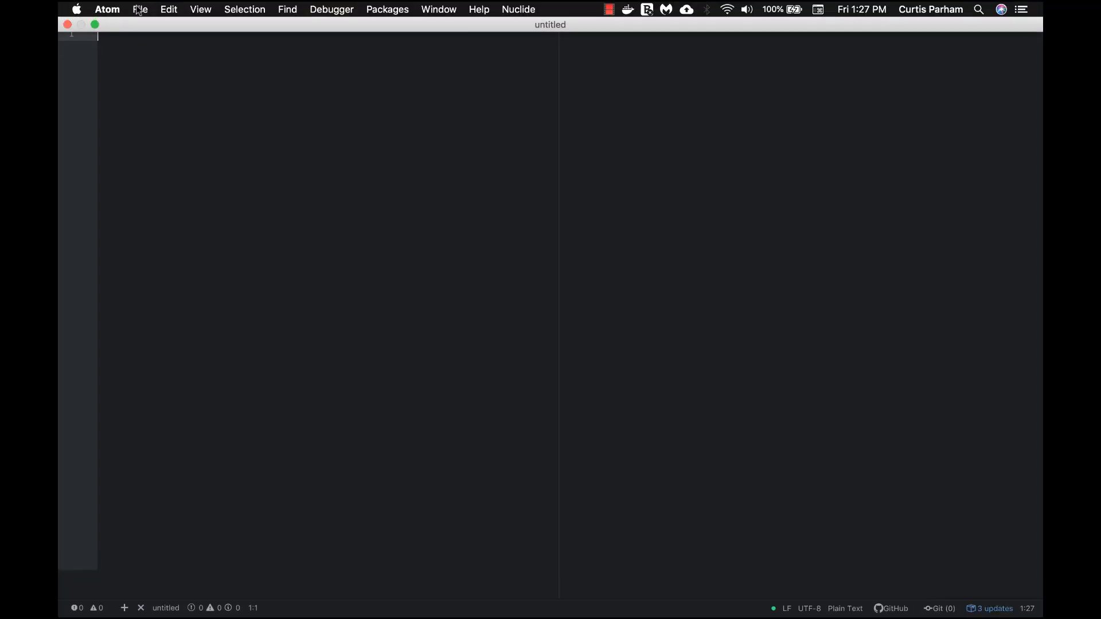
Add Applications > XAMPP > htdocs > php as the Atom project folder and close footer.php
left_click(139, 9)
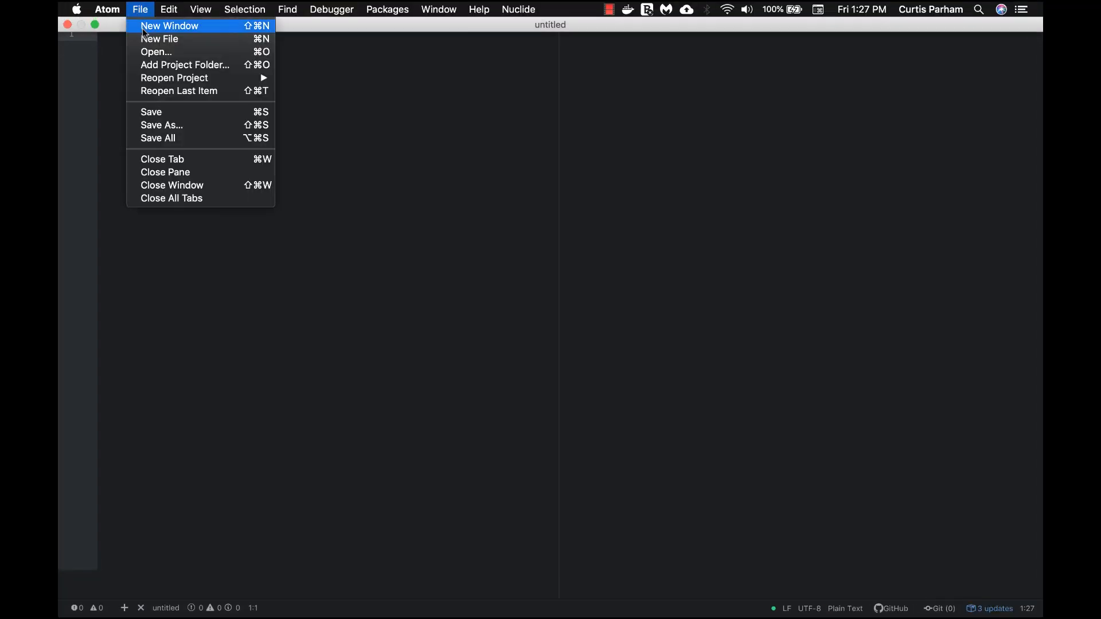
left_click(170, 26)
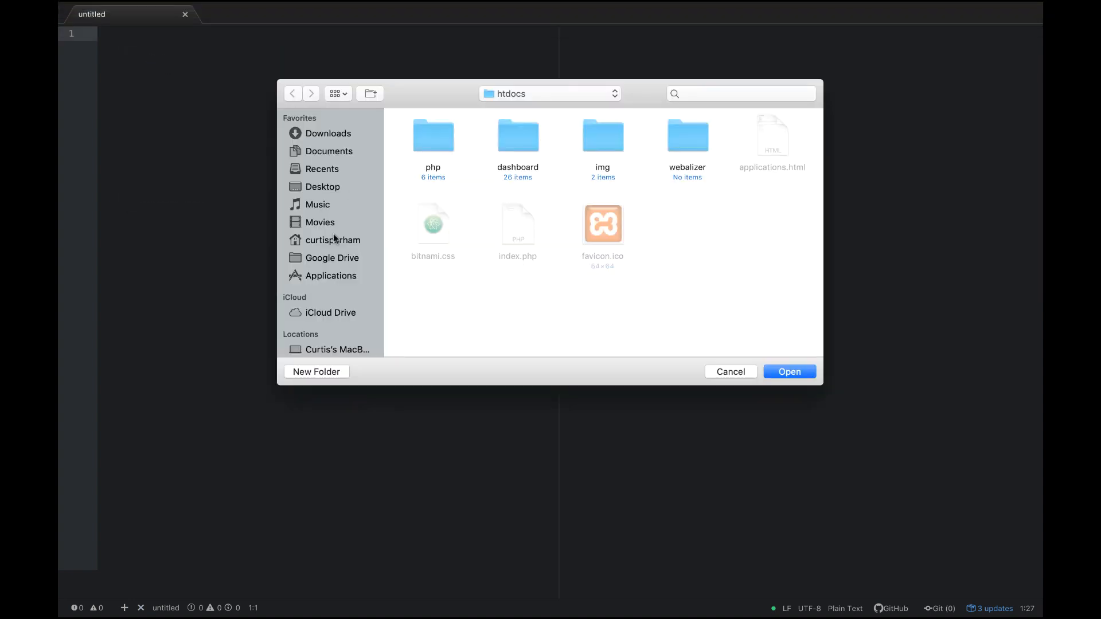
left_click(330, 275)
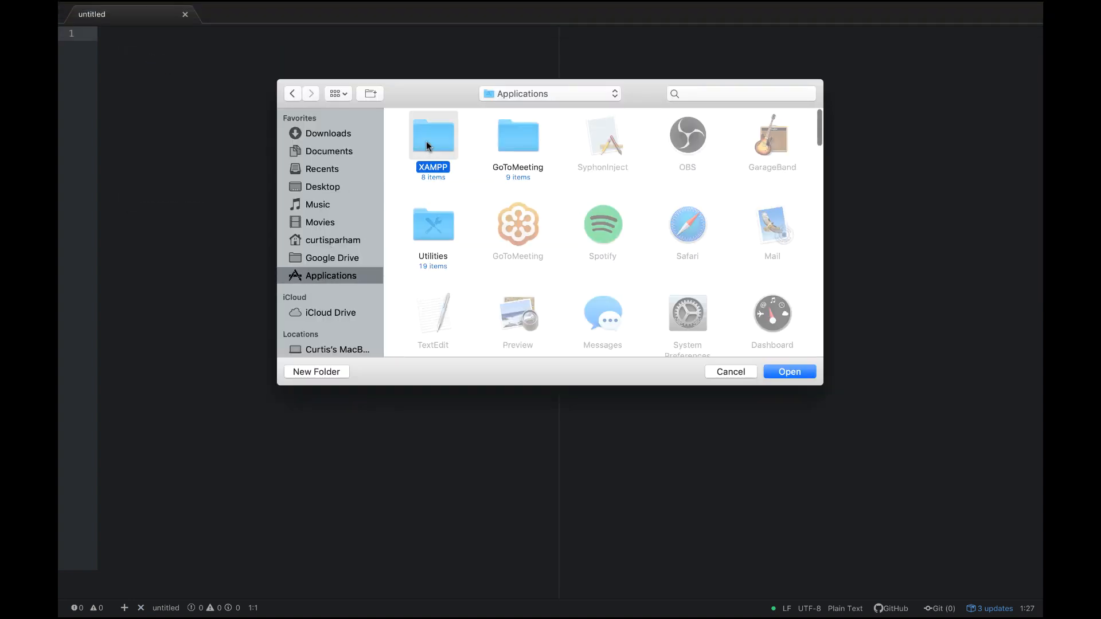
double_click(432, 135)
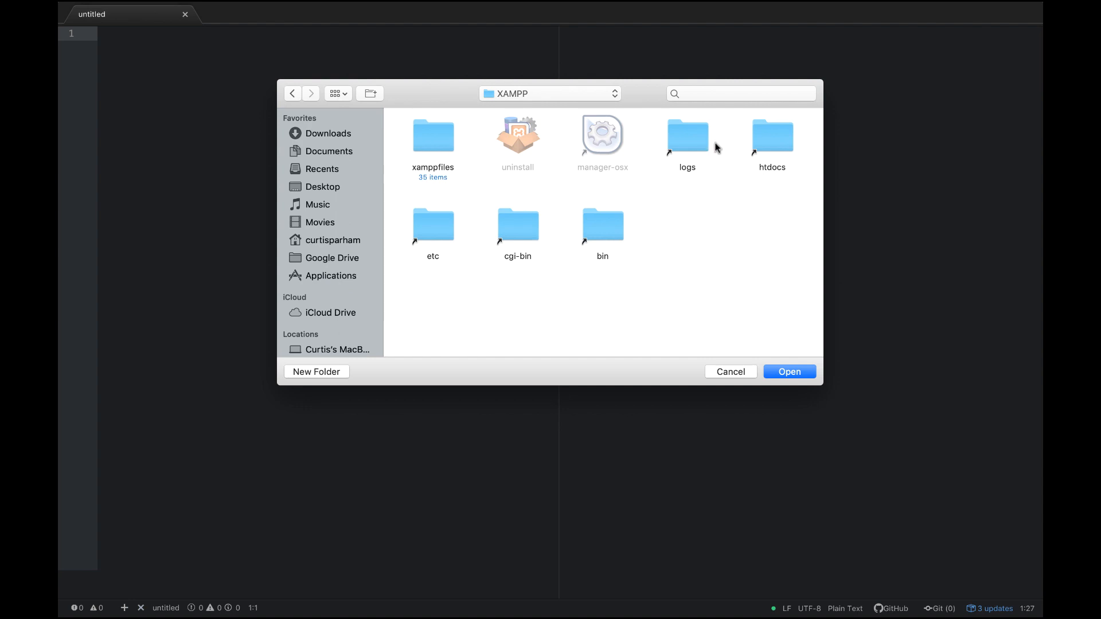
double_click(771, 135)
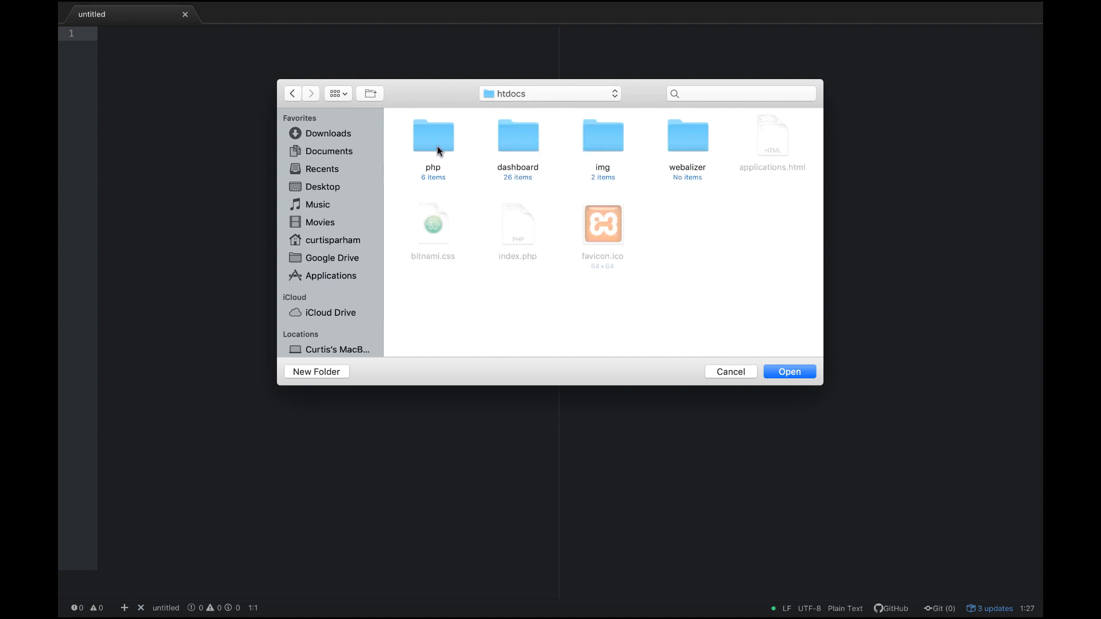
left_click(789, 372)
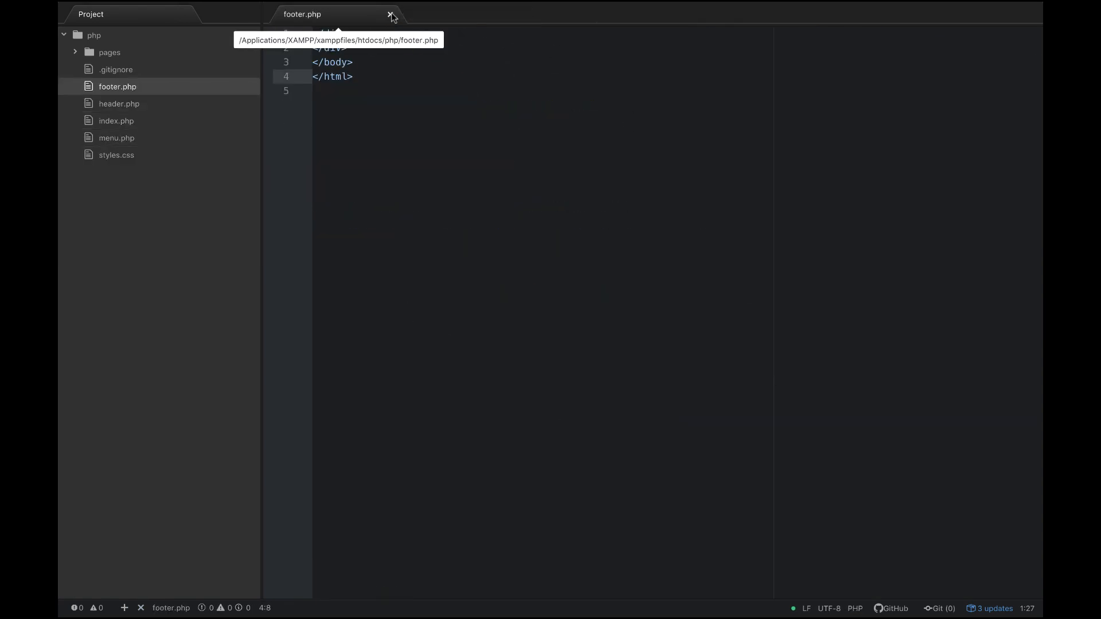
left_click(391, 14)
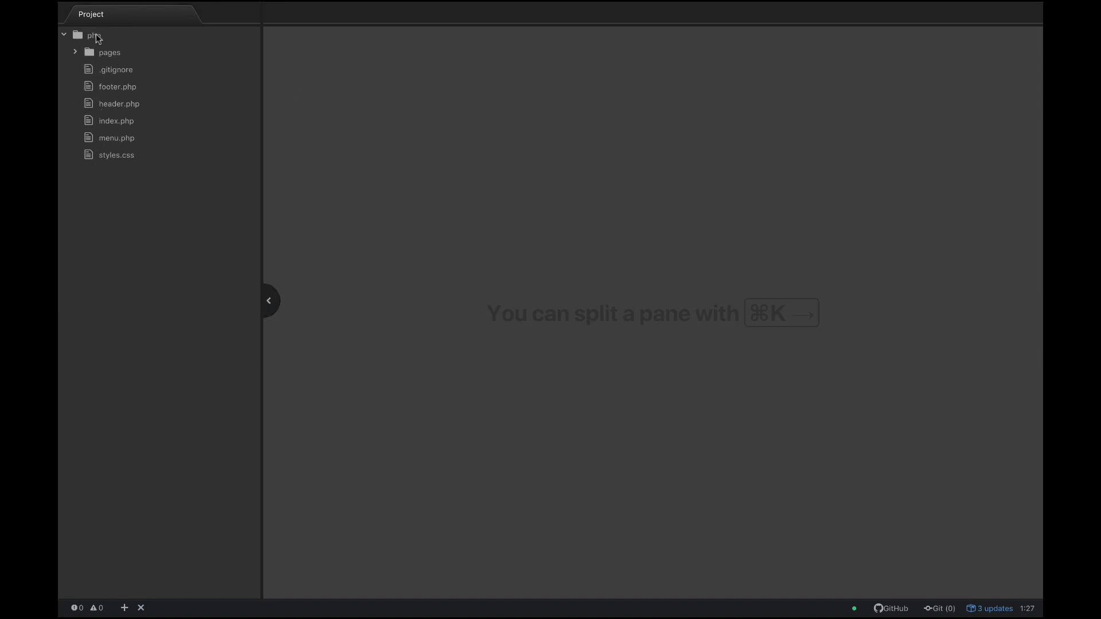
mouse_move(130, 148)
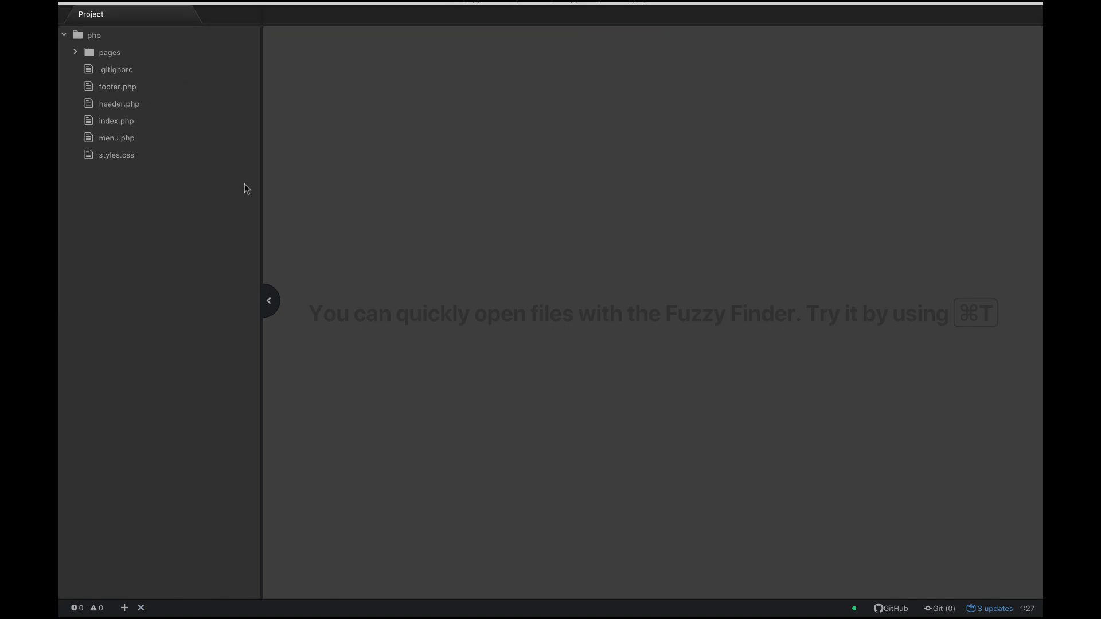
mouse_move(226, 8)
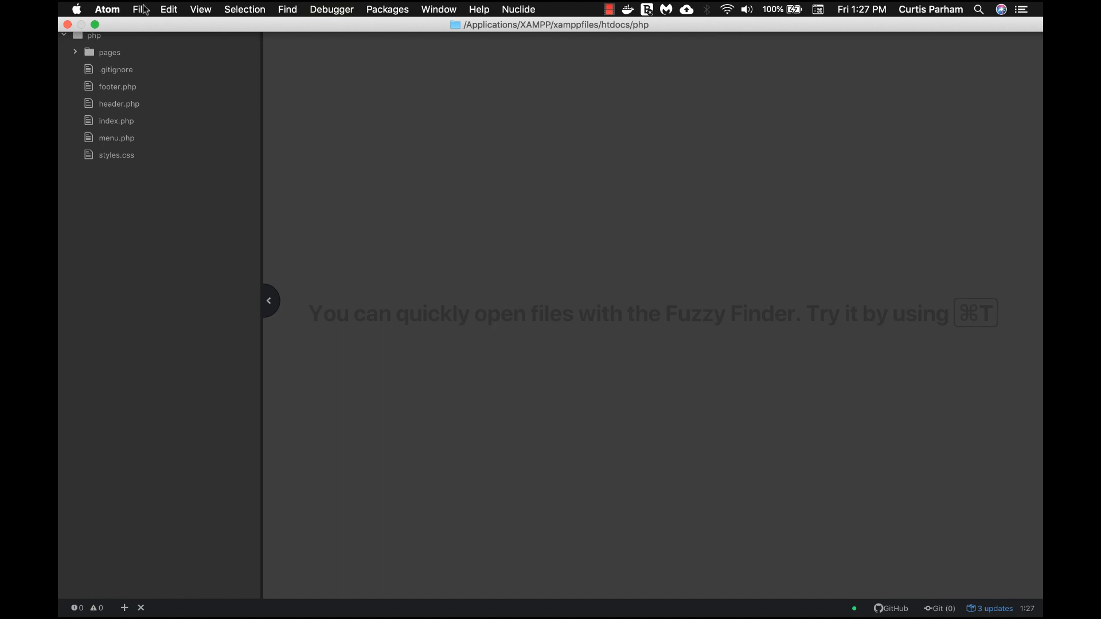
left_click(107, 9)
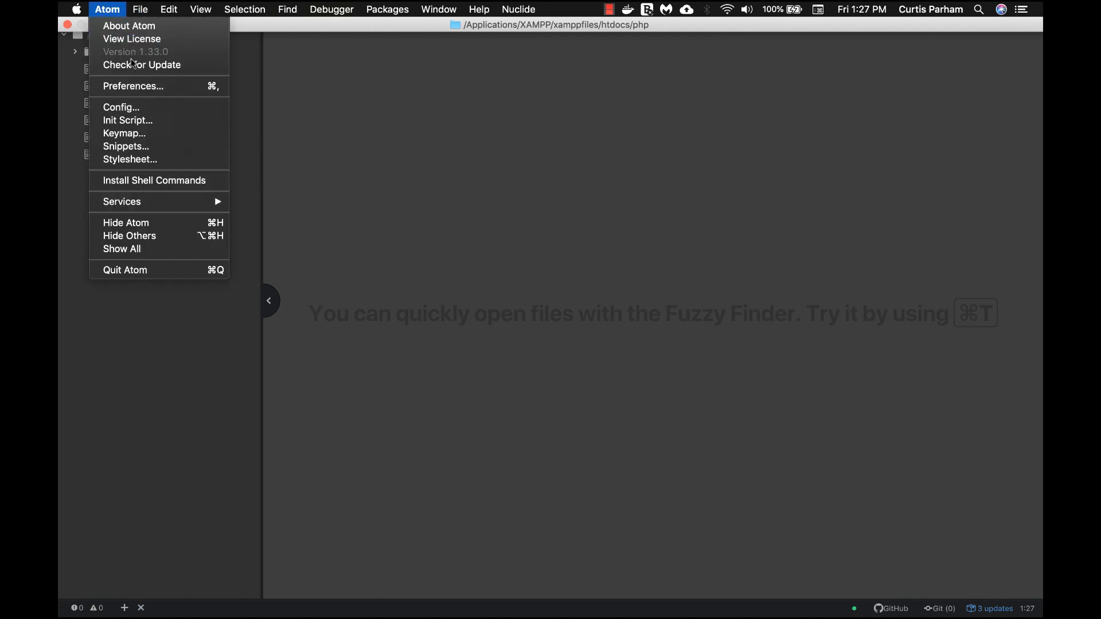
left_click(133, 86)
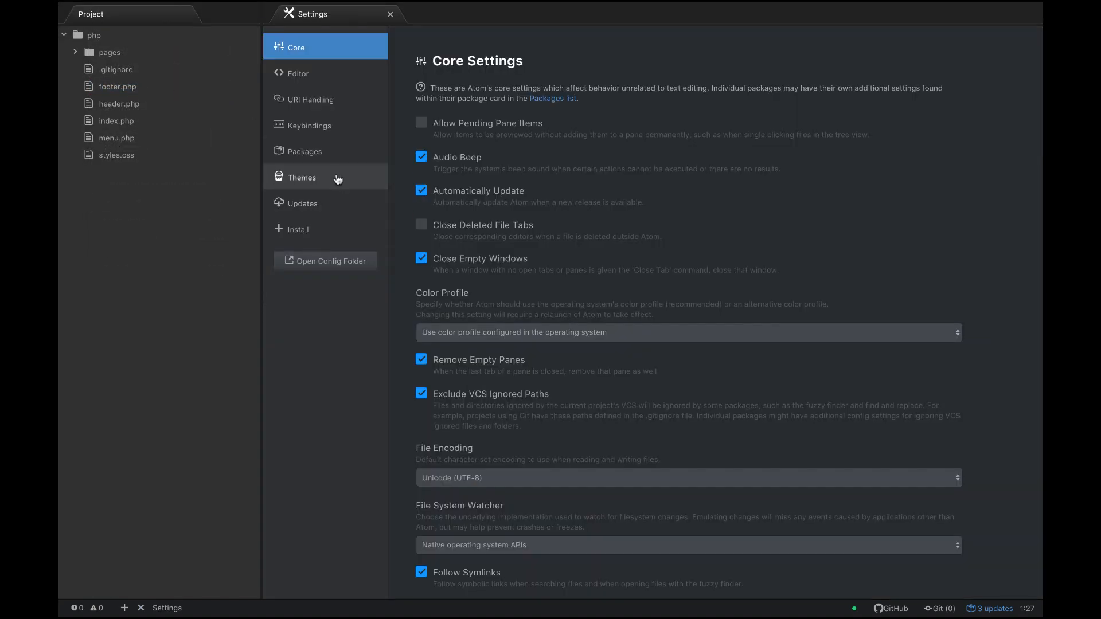
left_click(301, 177)
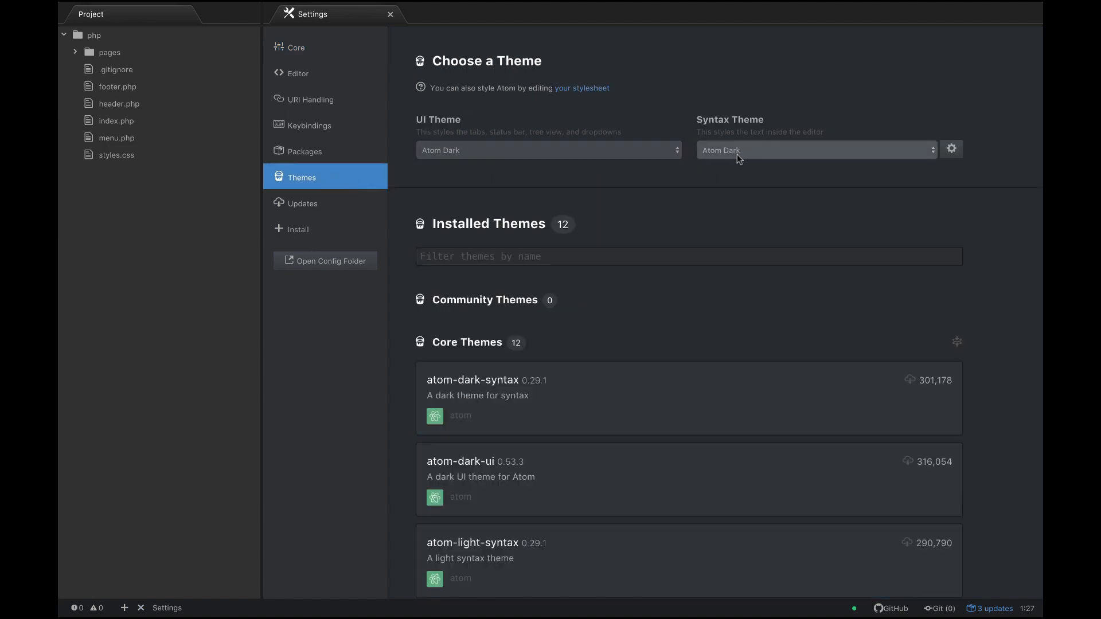
left_click(548, 149)
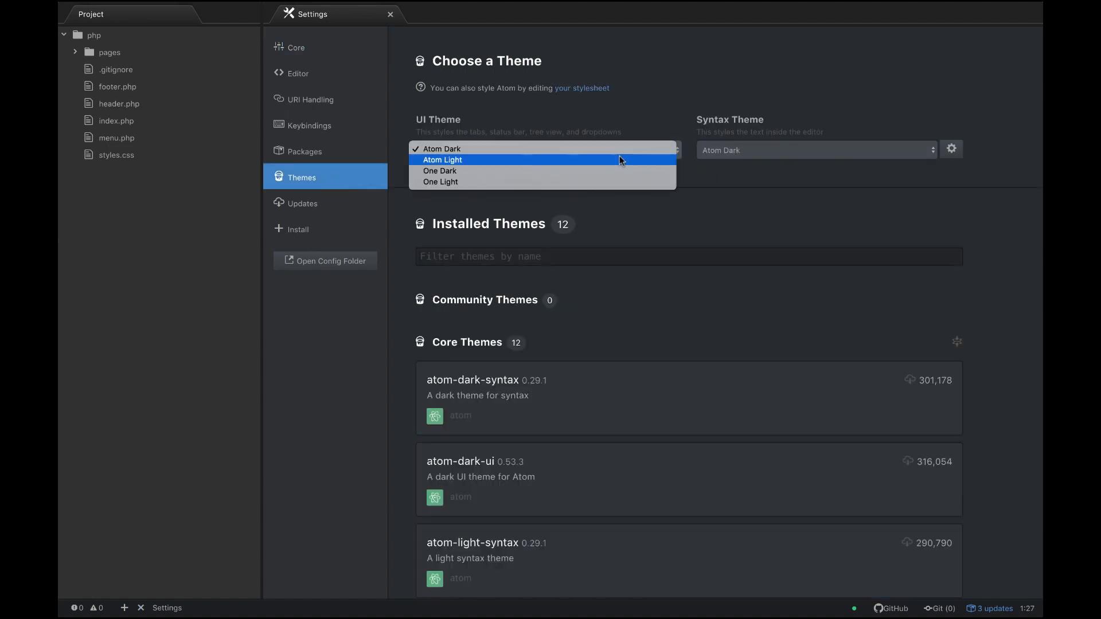
left_click(441, 159)
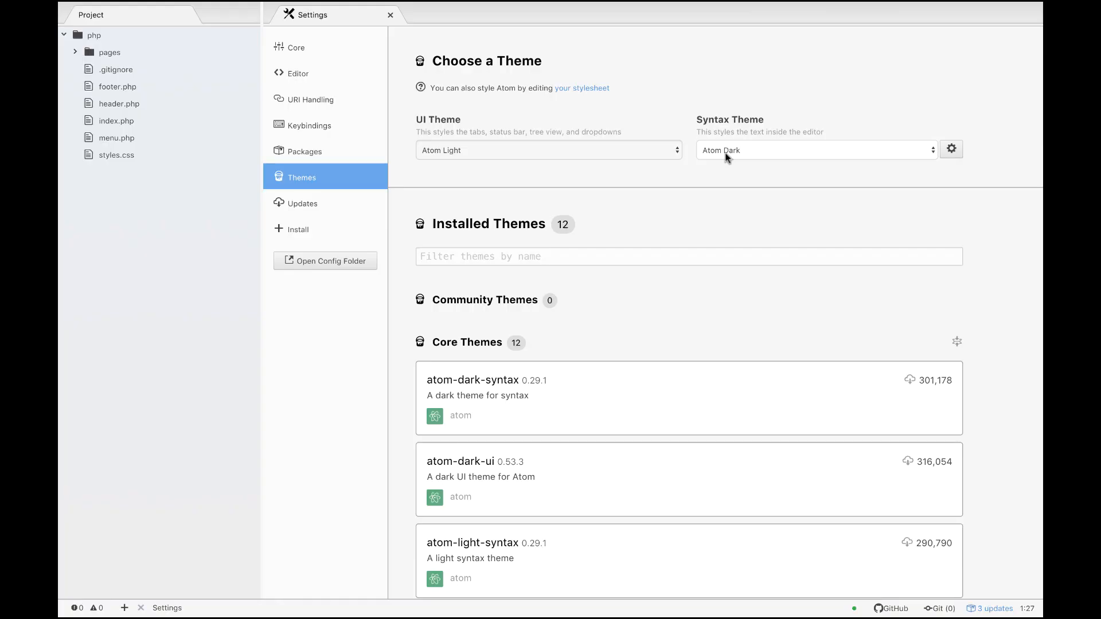
left_click(814, 149)
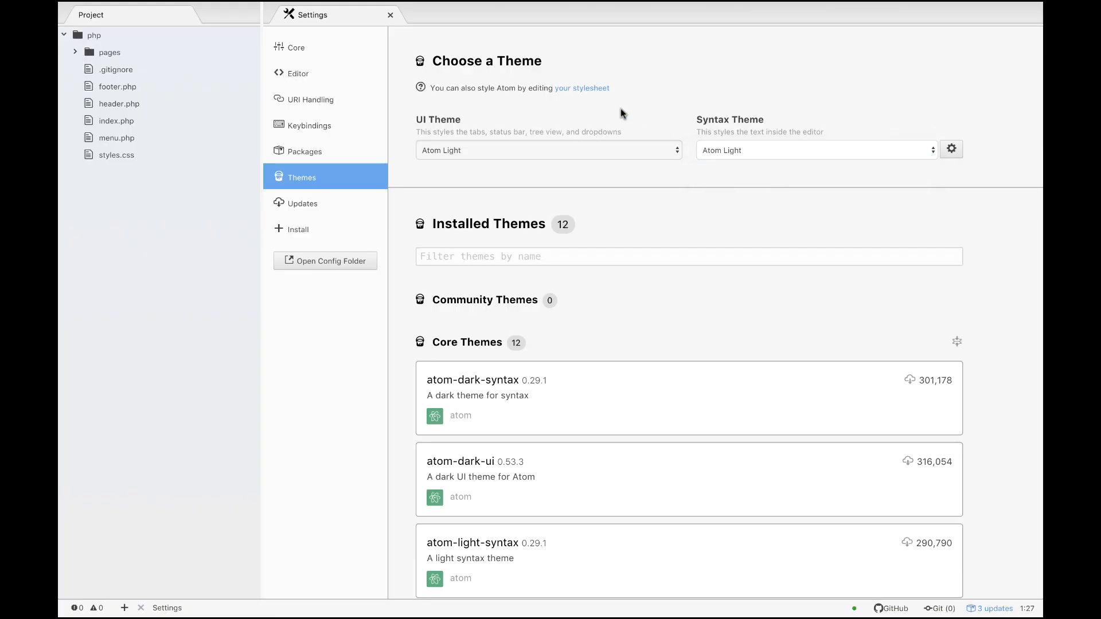
mouse_move(452, 187)
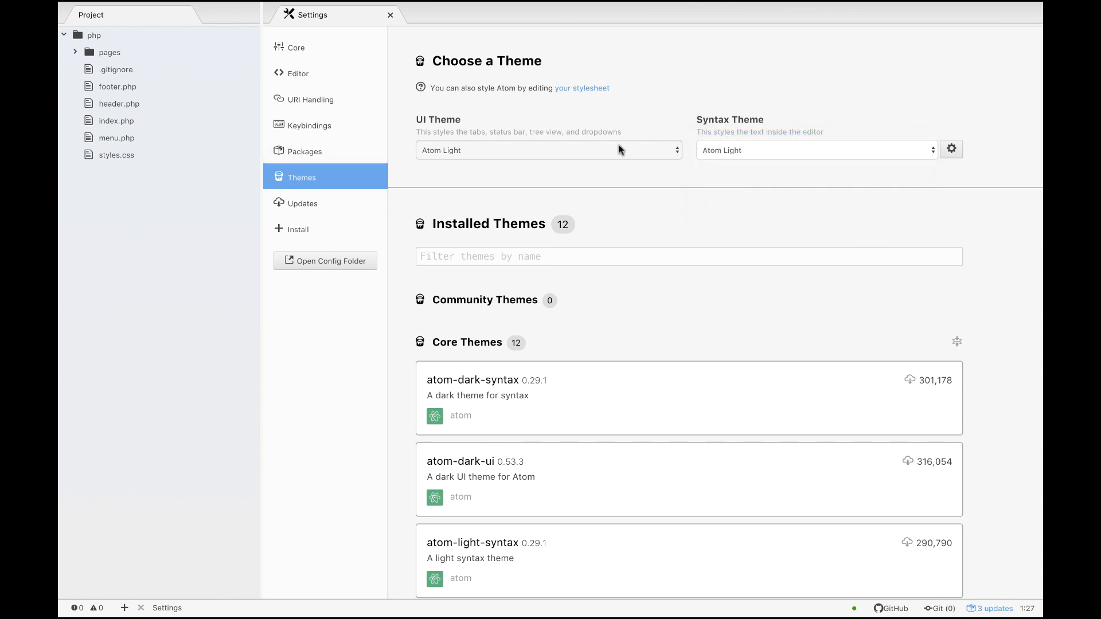
left_click(548, 149)
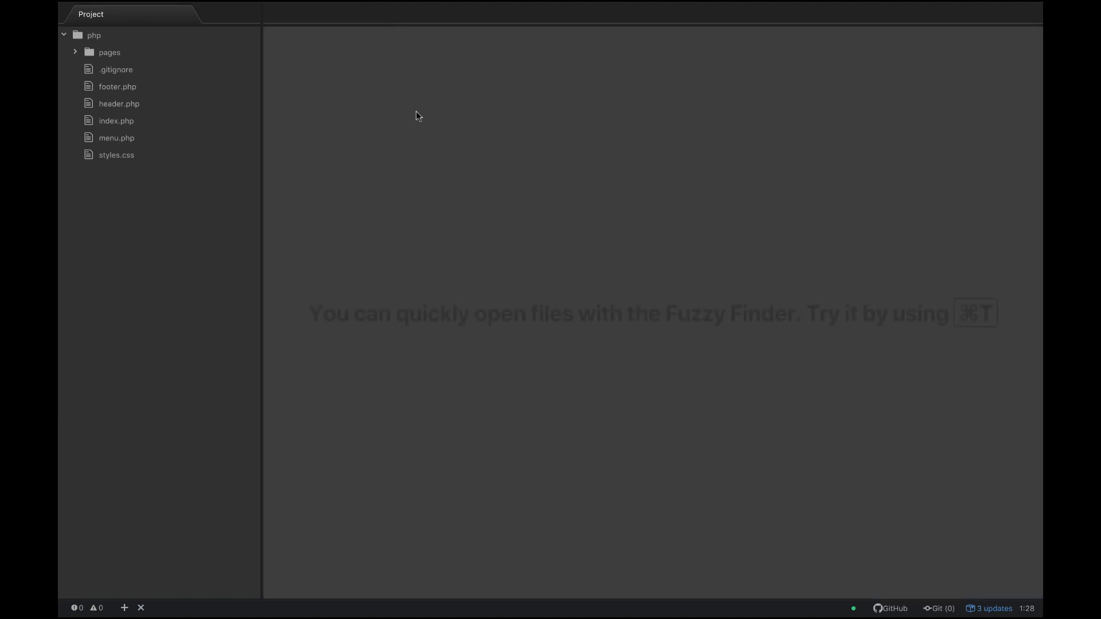
mouse_move(380, 212)
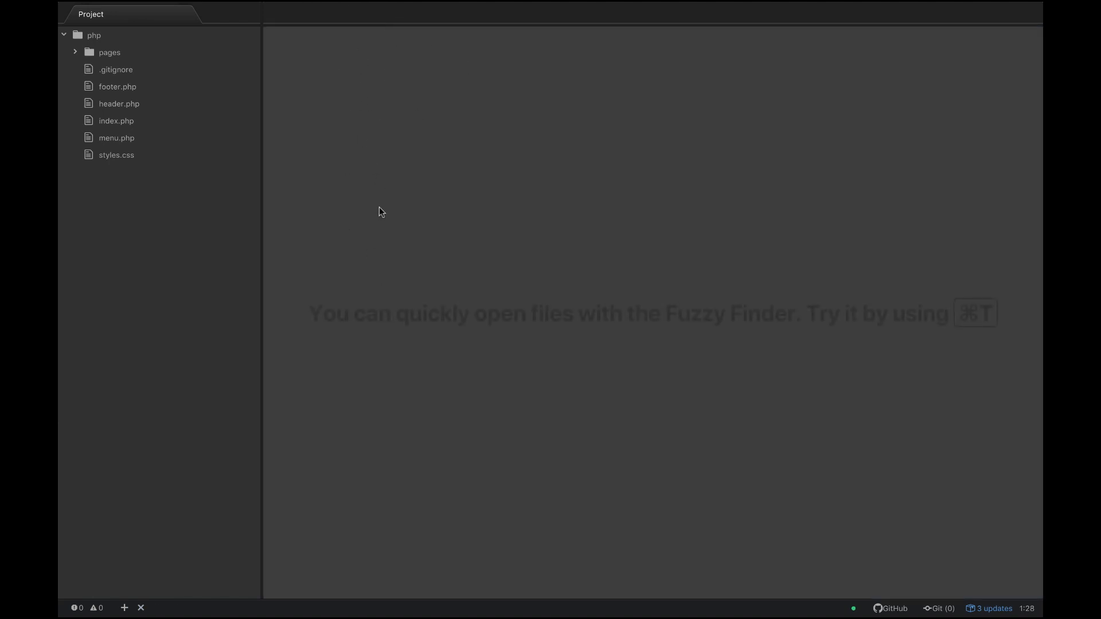
mouse_move(392, 147)
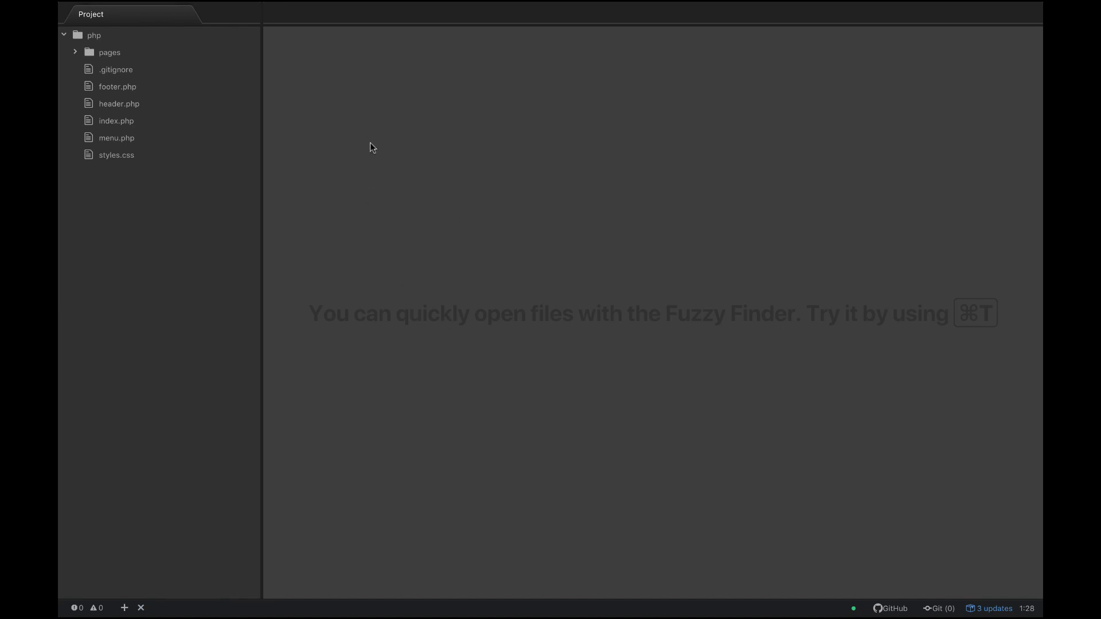
mouse_move(335, 225)
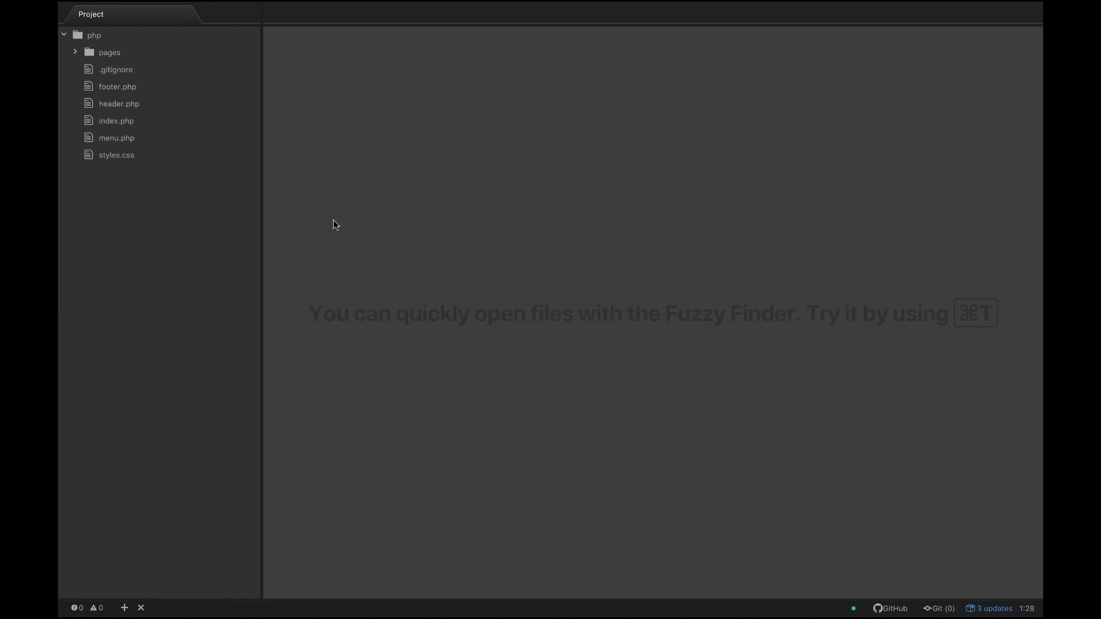